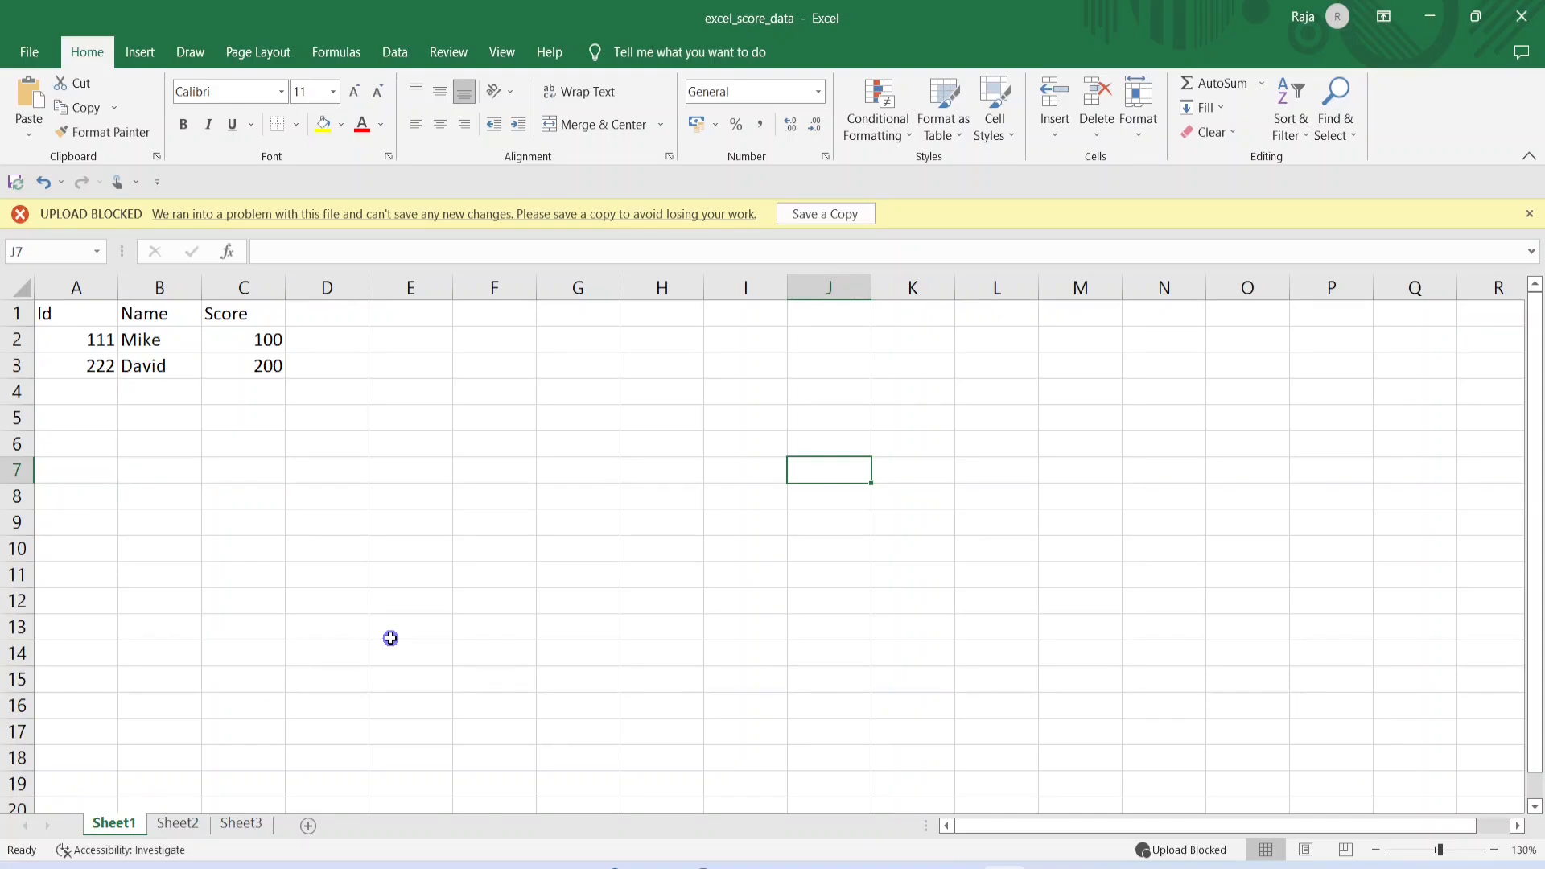
mouse_move(729, 32)
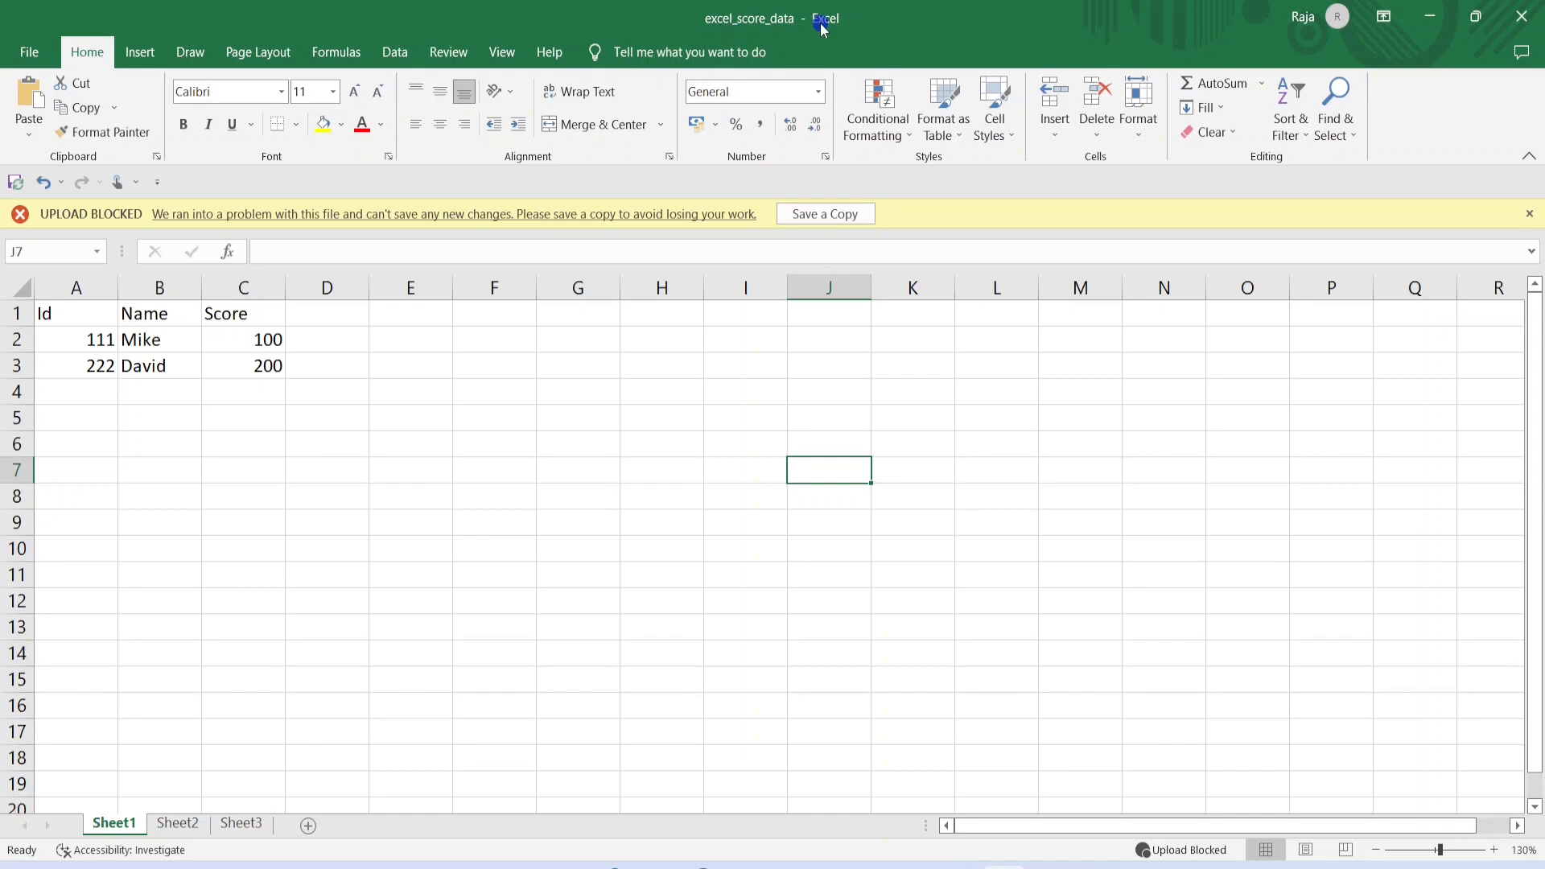
mouse_move(390, 391)
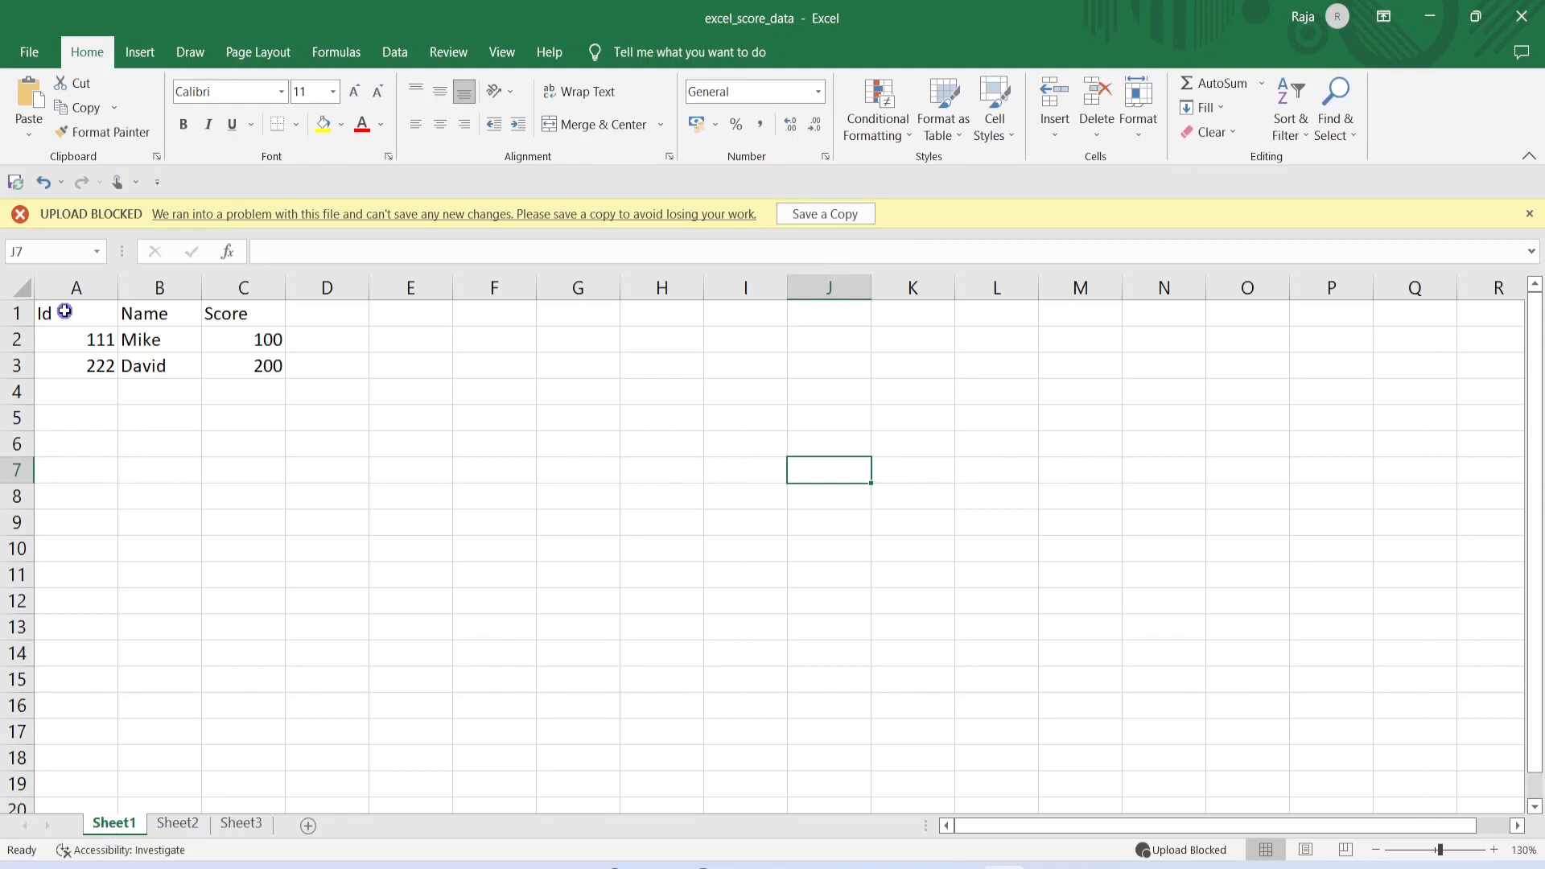
Check Sheet1's scores (Mike 100, David 200), then view Sheet2's James and Kevin rows.
click(243, 313)
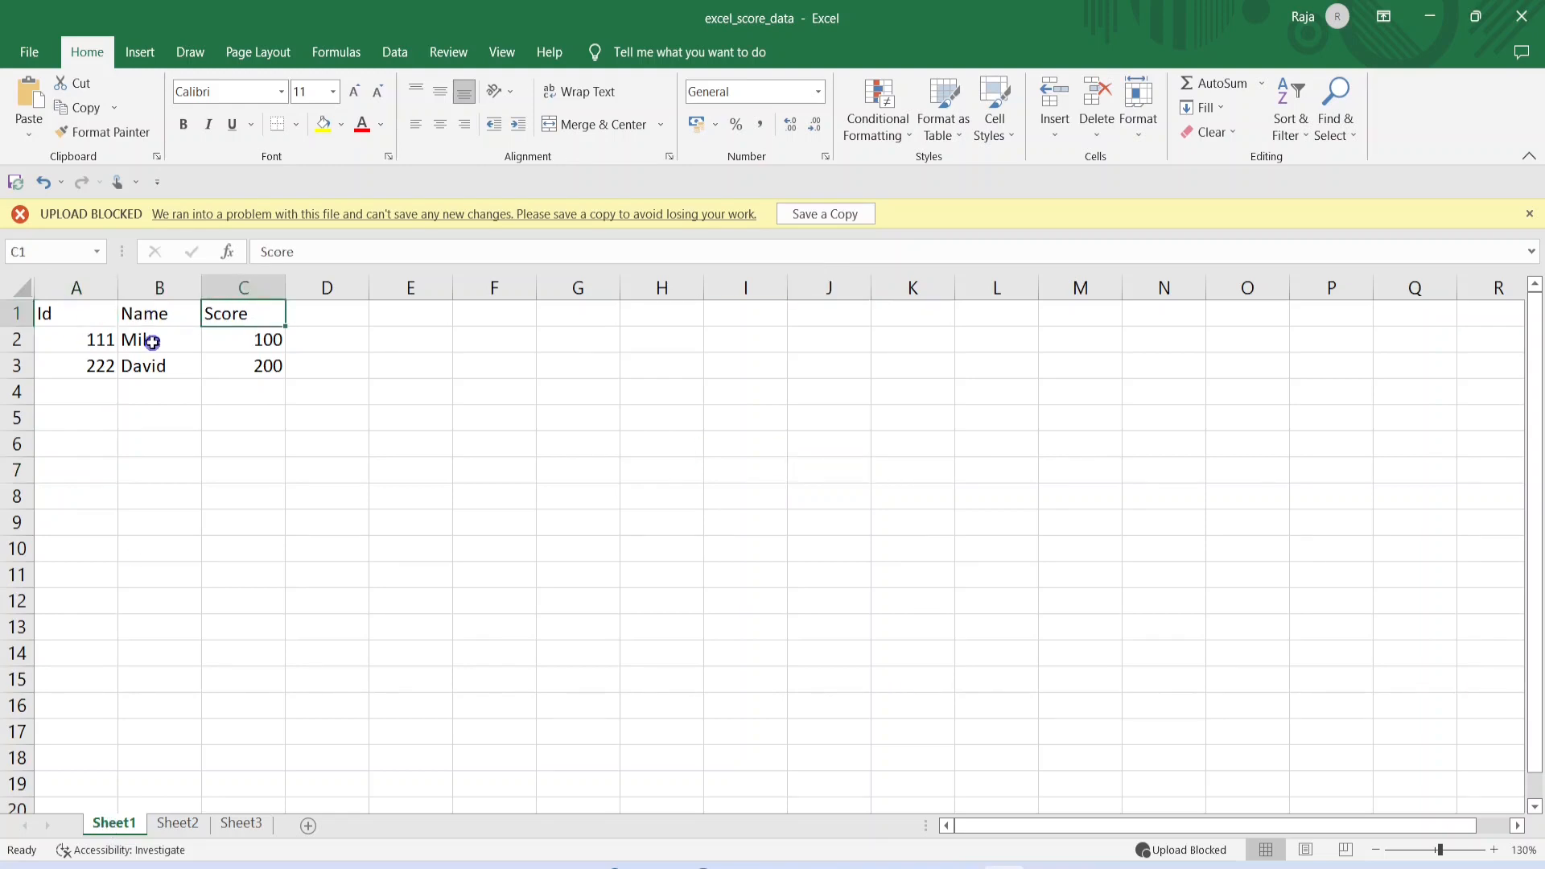
click(243, 339)
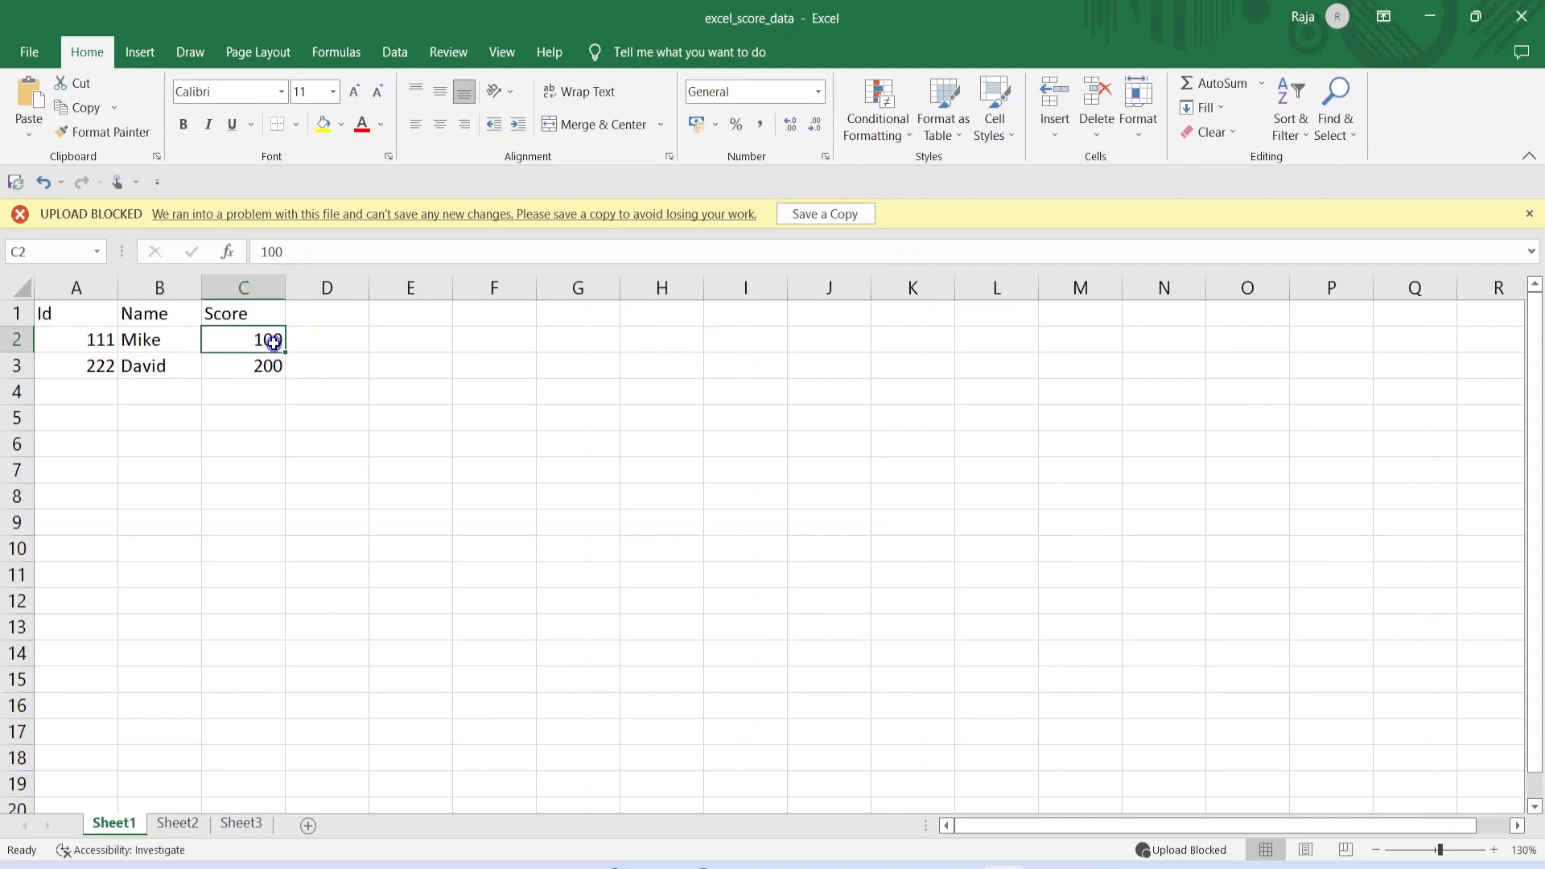
mouse_move(162, 366)
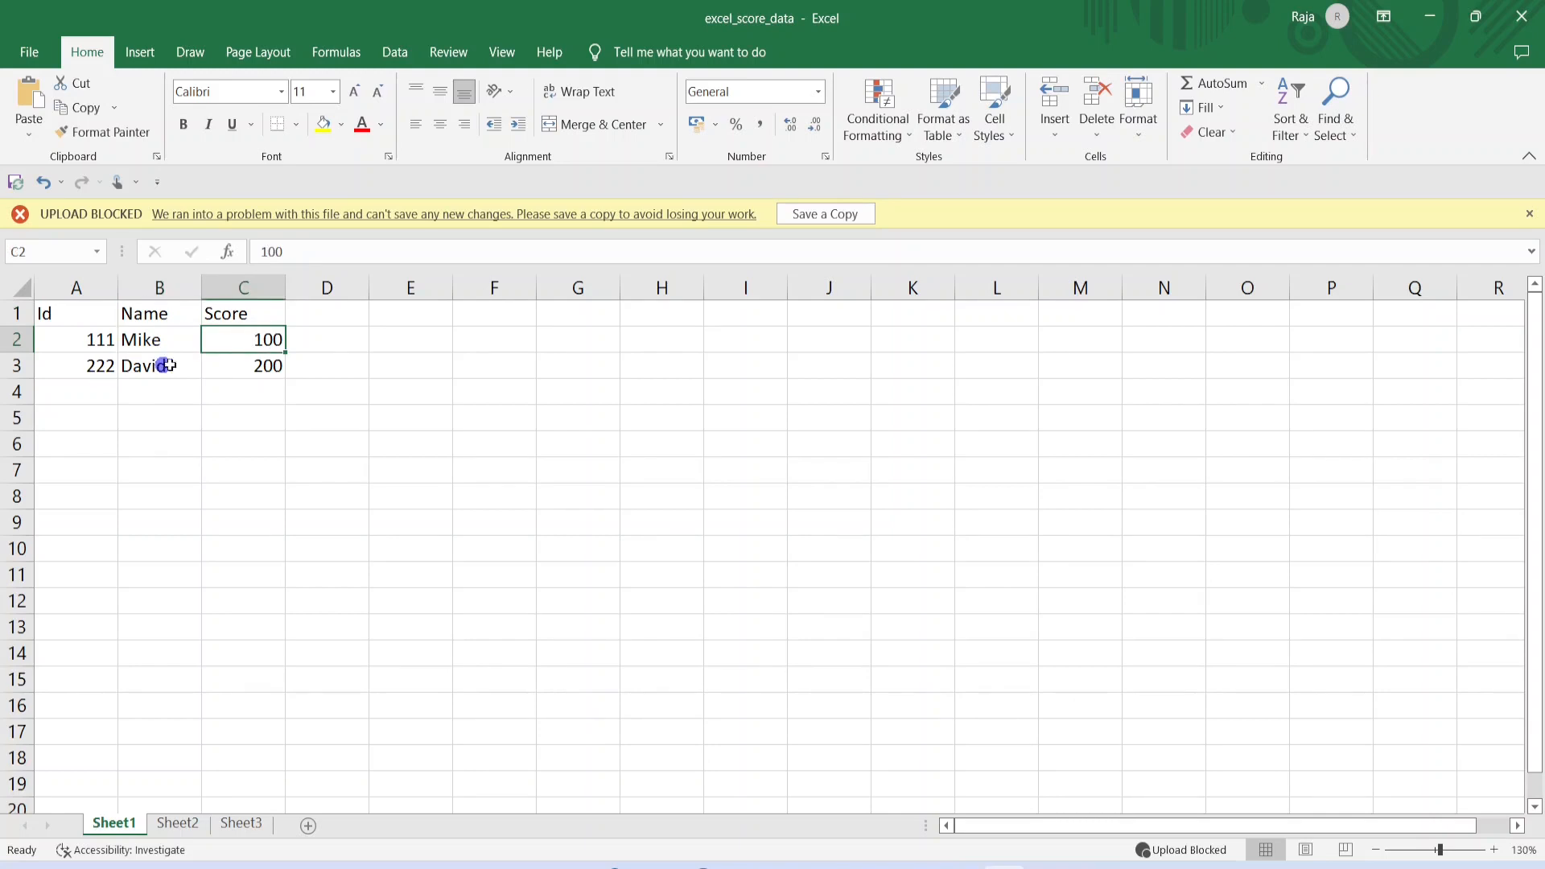
click(243, 365)
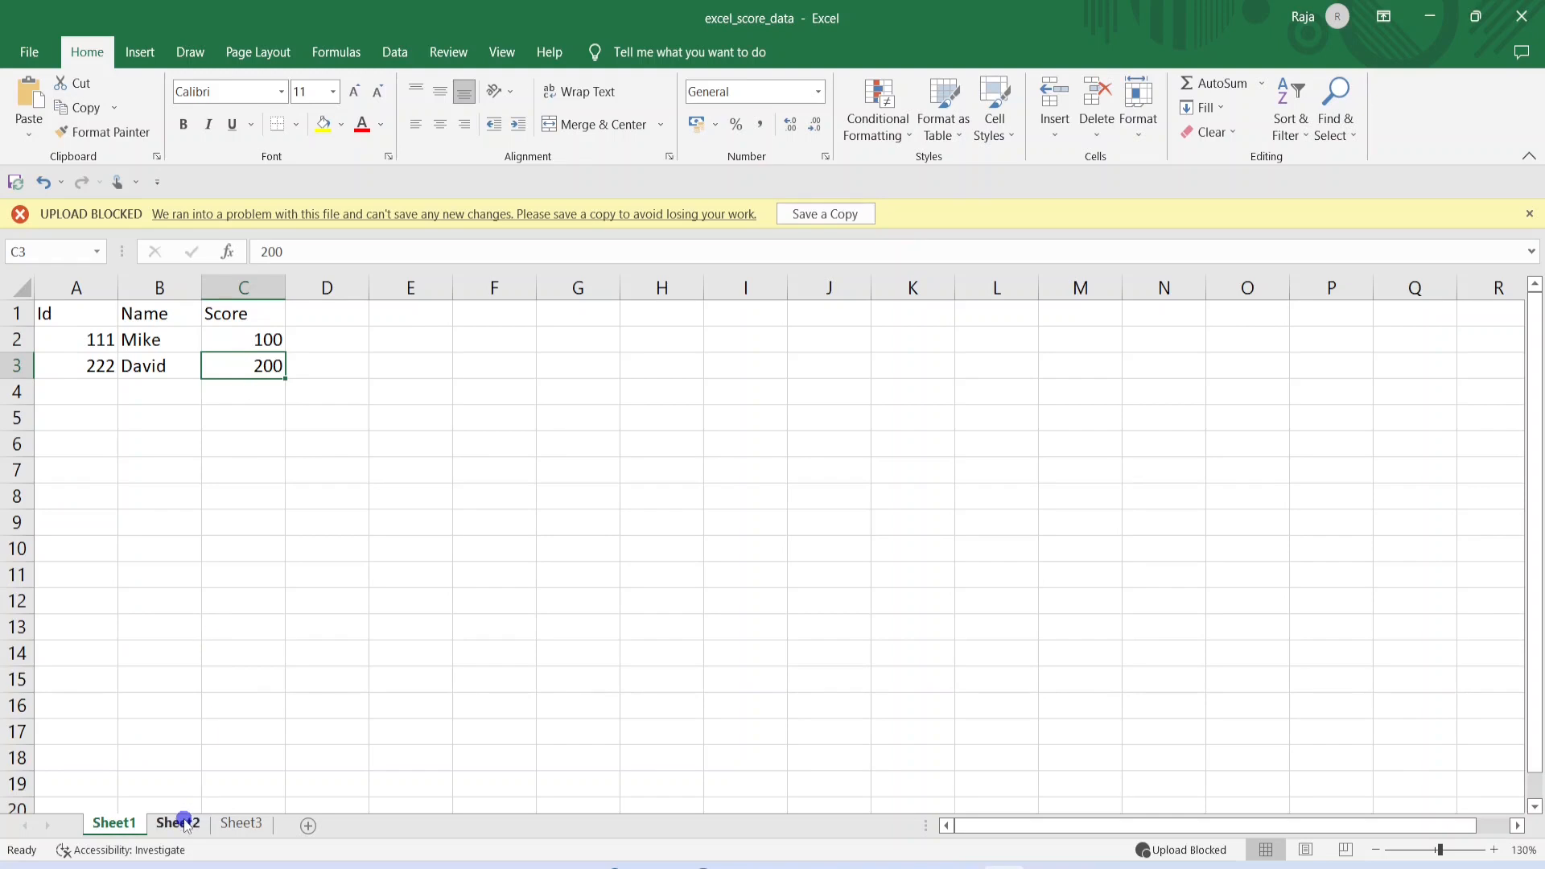
click(177, 822)
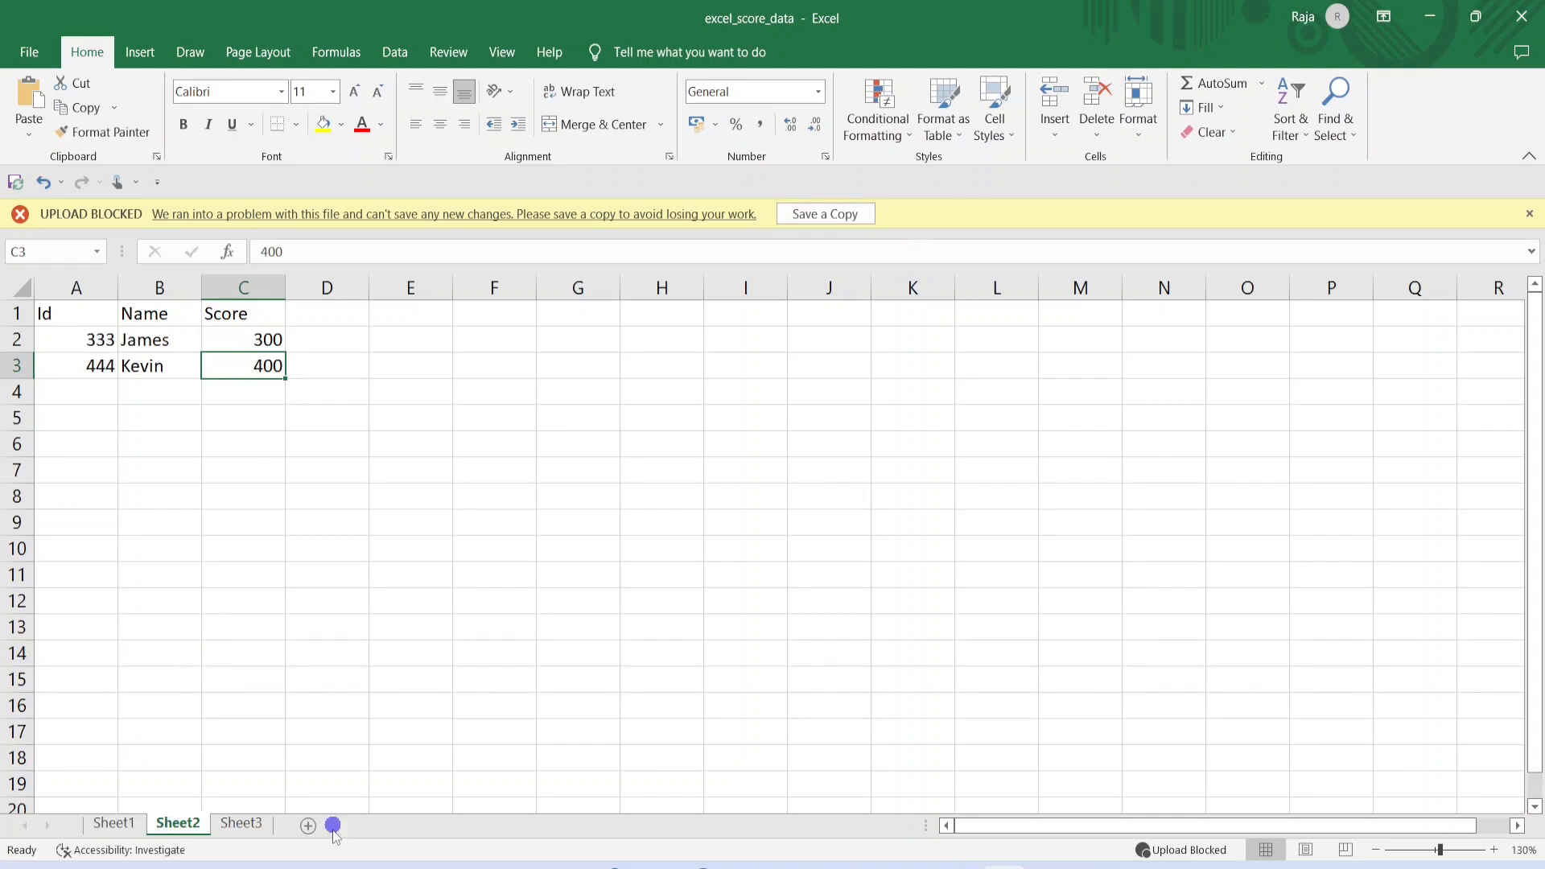
click(240, 822)
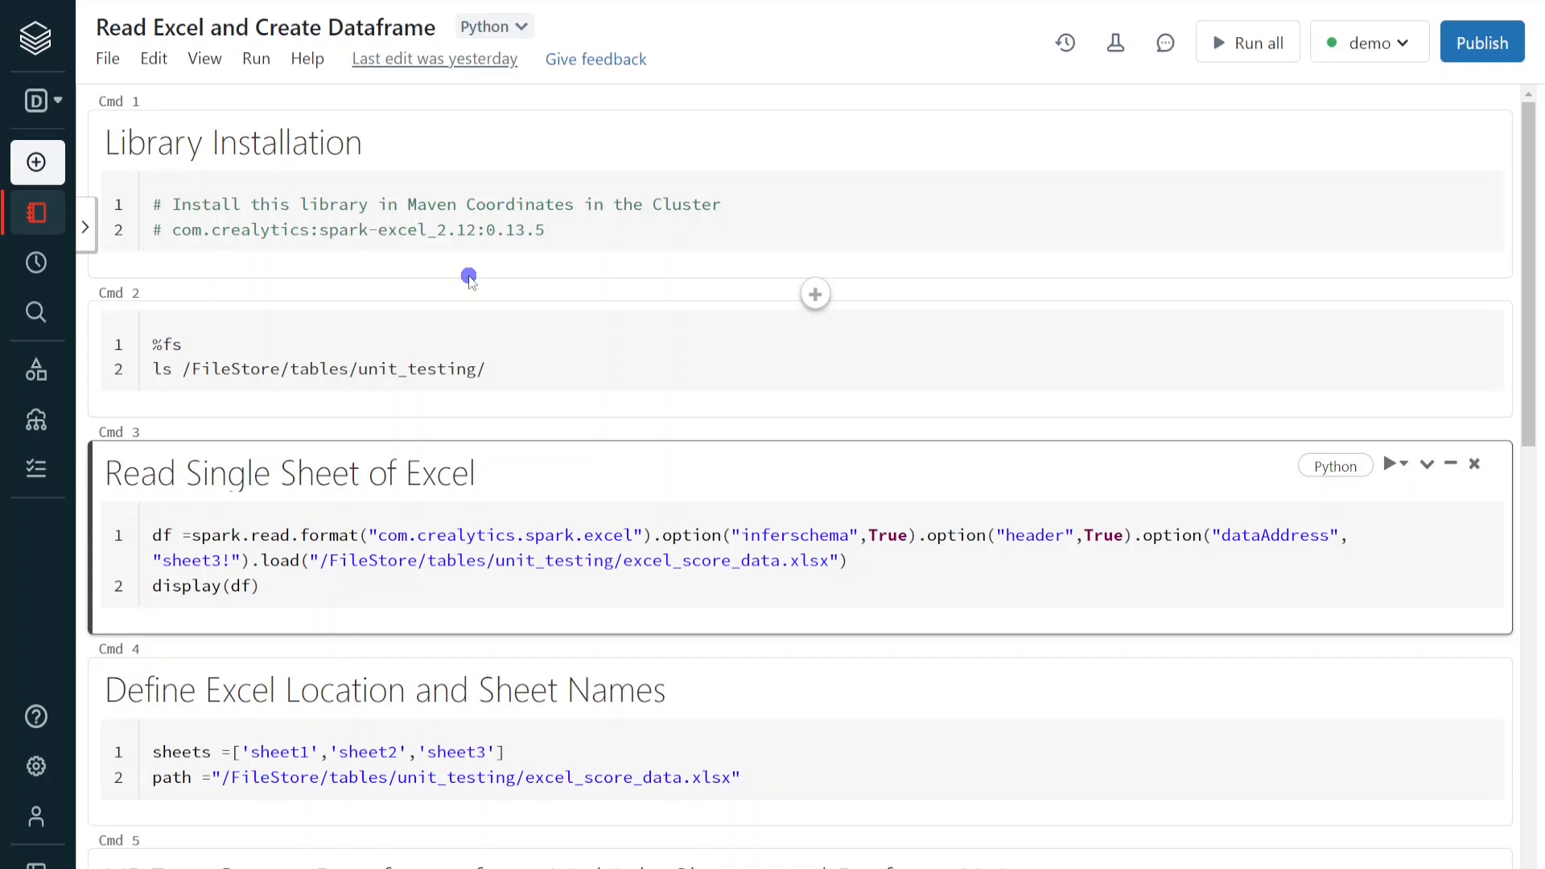
Run the %fs ls cell to list code.csv, excel_score_data.xlsx and product.csv.
click(324, 372)
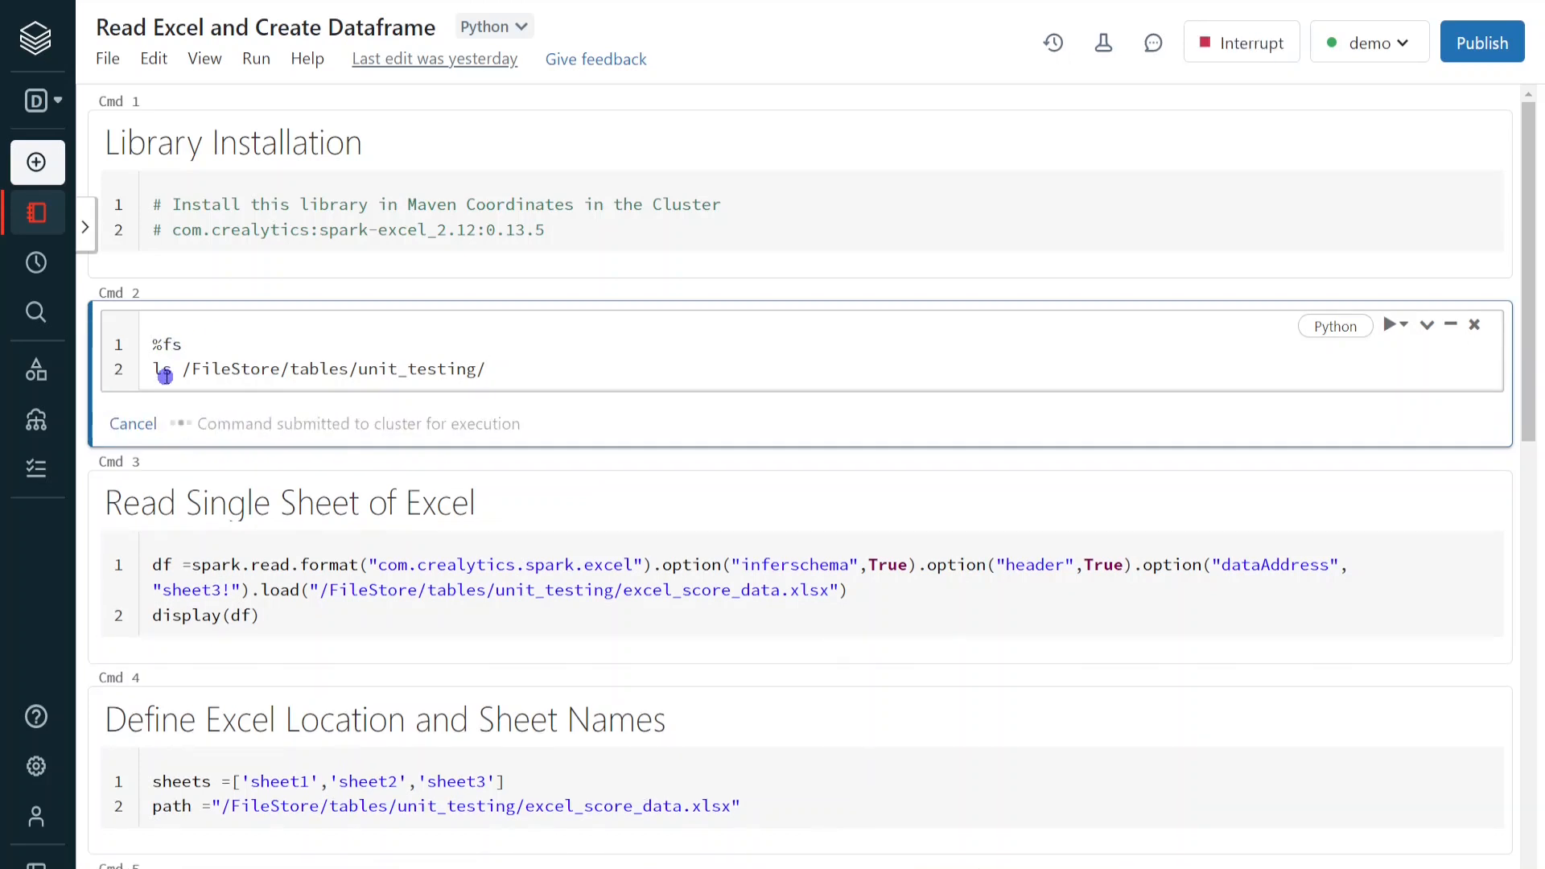
click(1391, 324)
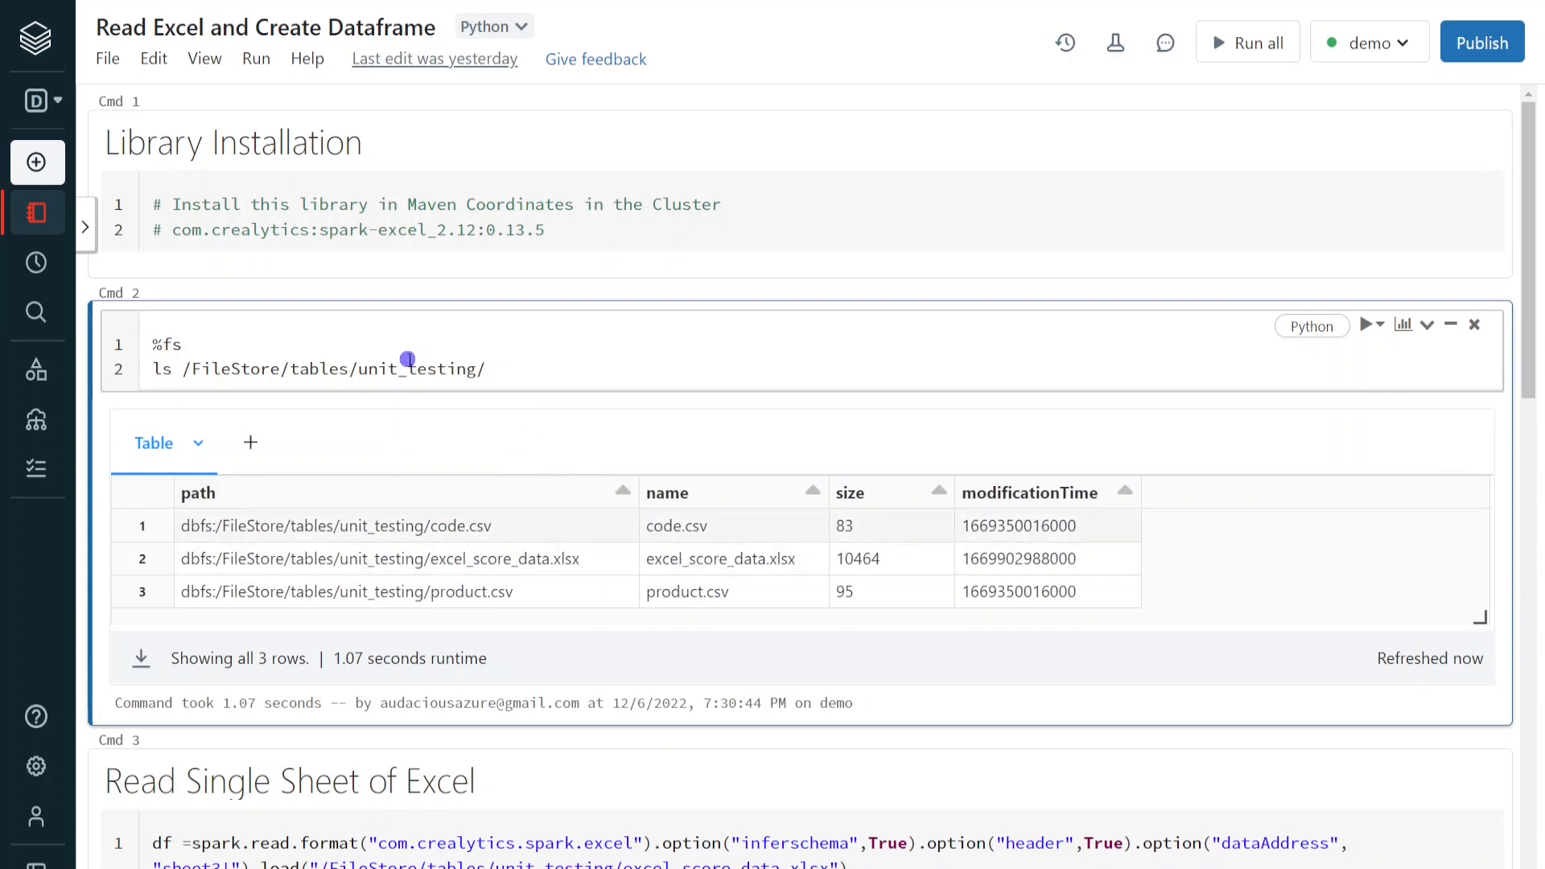
mouse_move(649, 576)
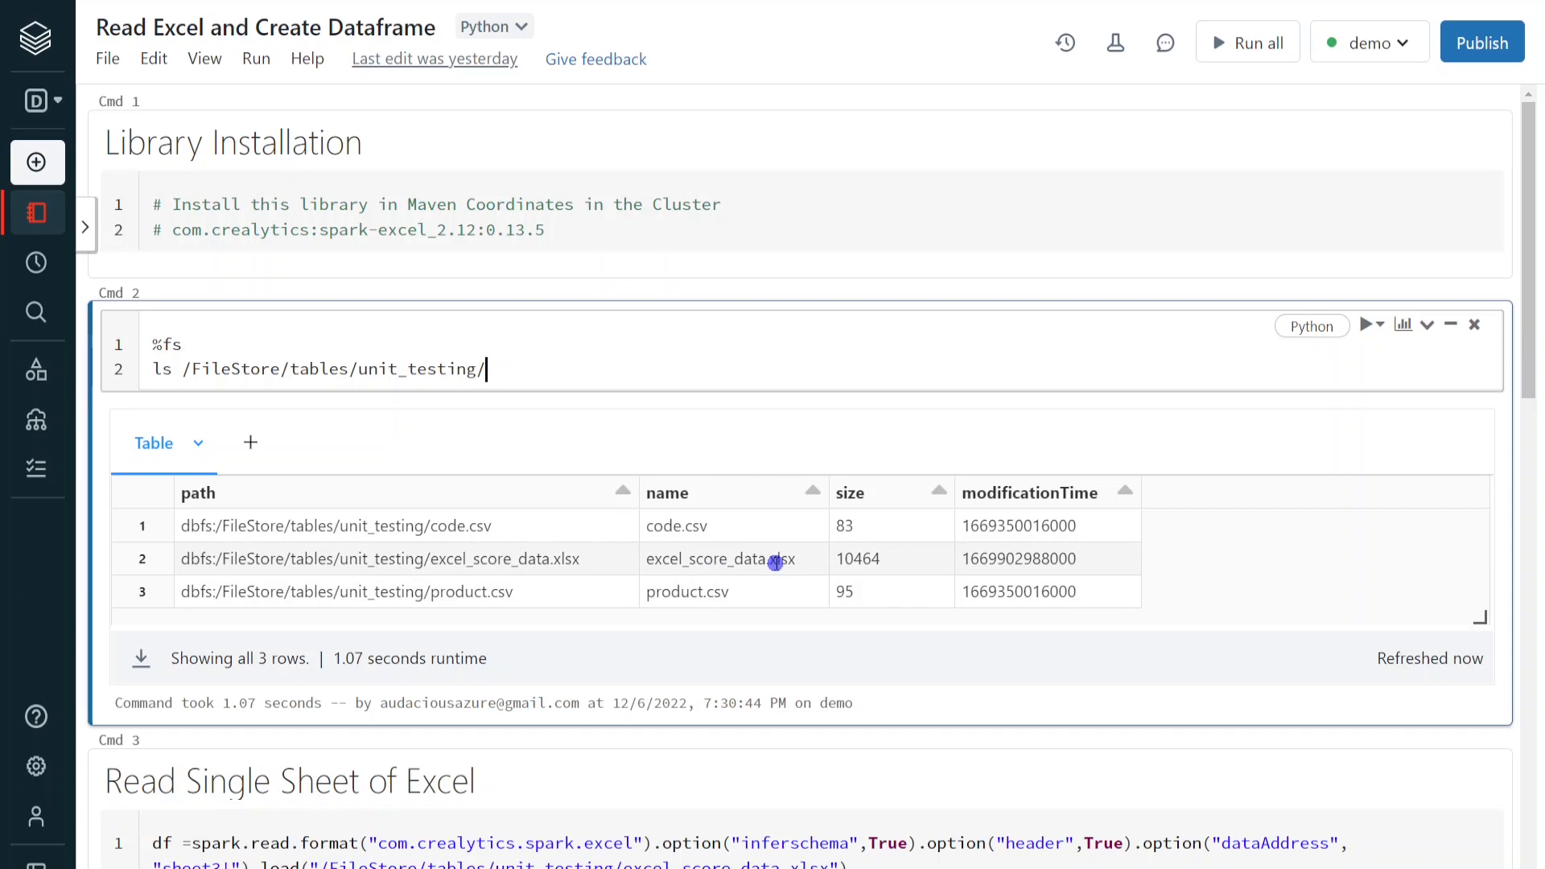
scroll(down, 3)
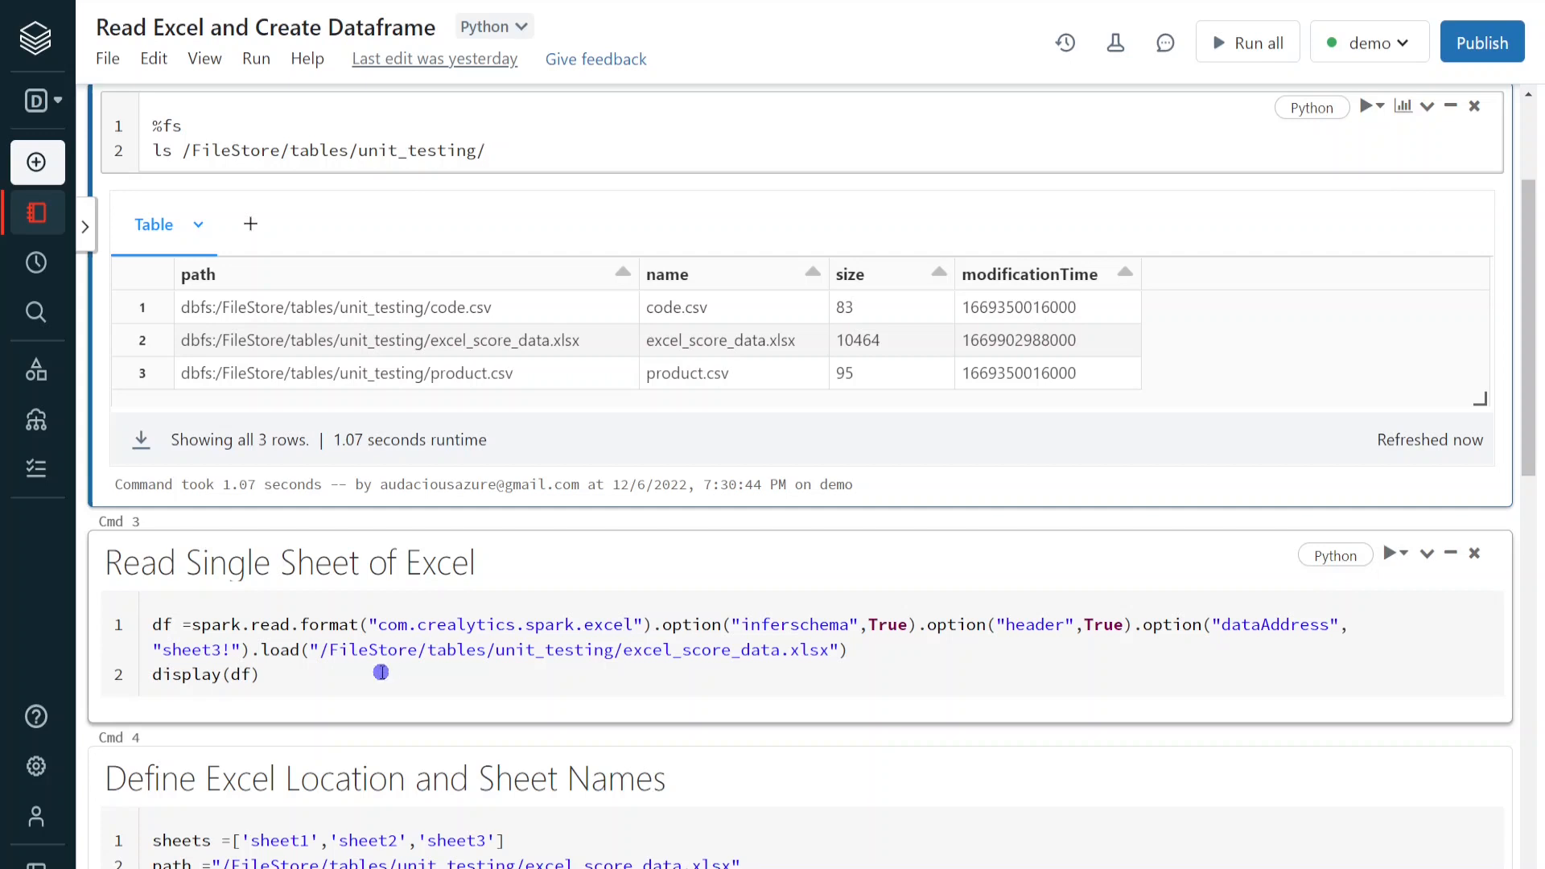
Run the sheet3 Excel read cell, which fails with java.lang.ClassNotFoundException.
click(1390, 553)
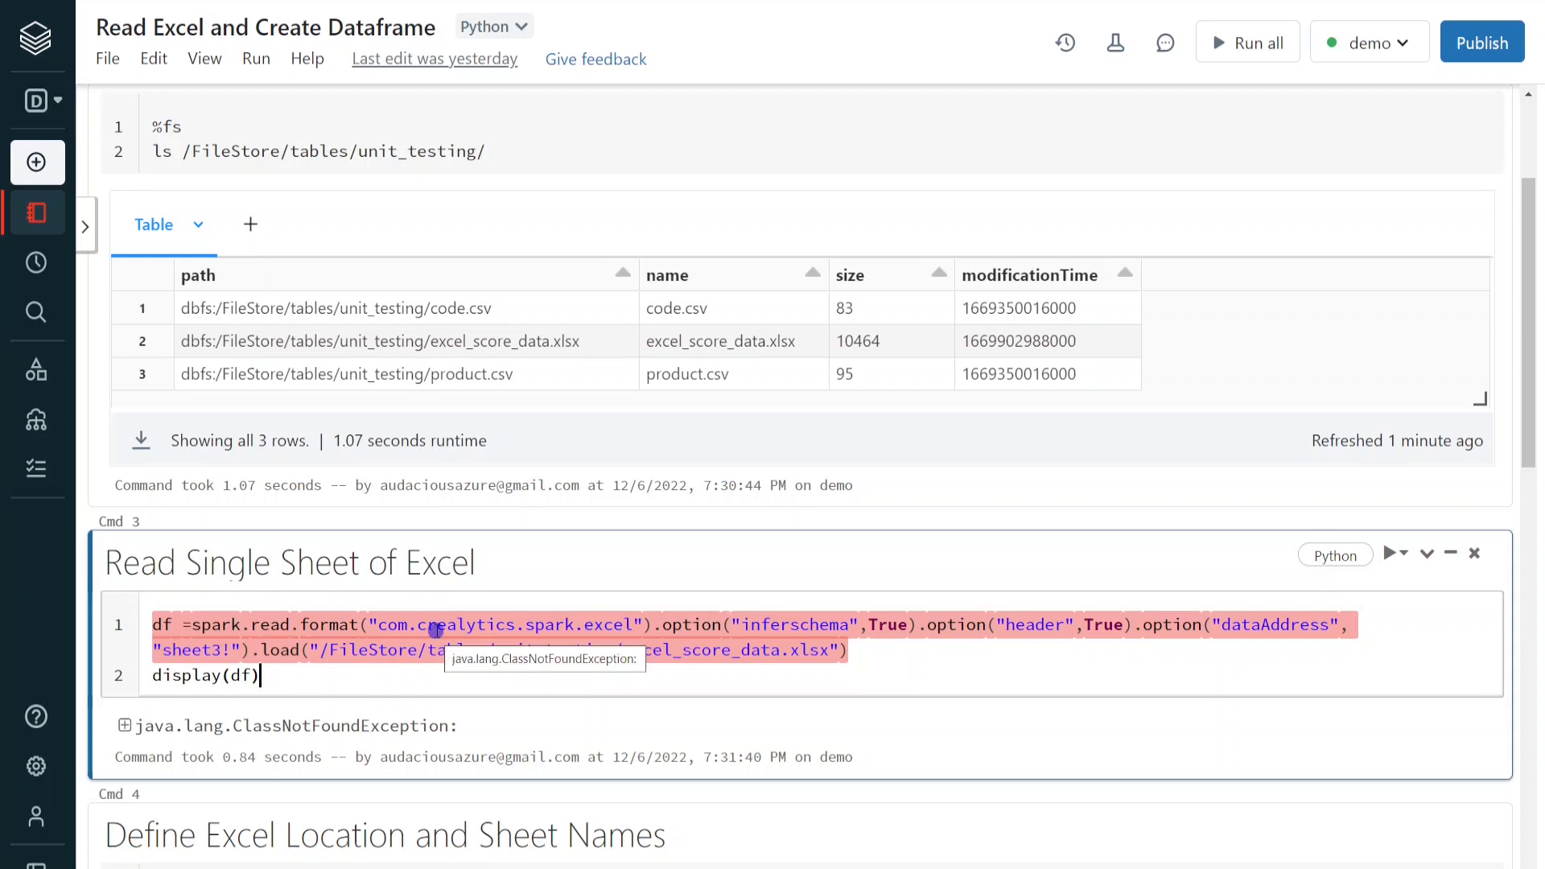
mouse_move(554, 670)
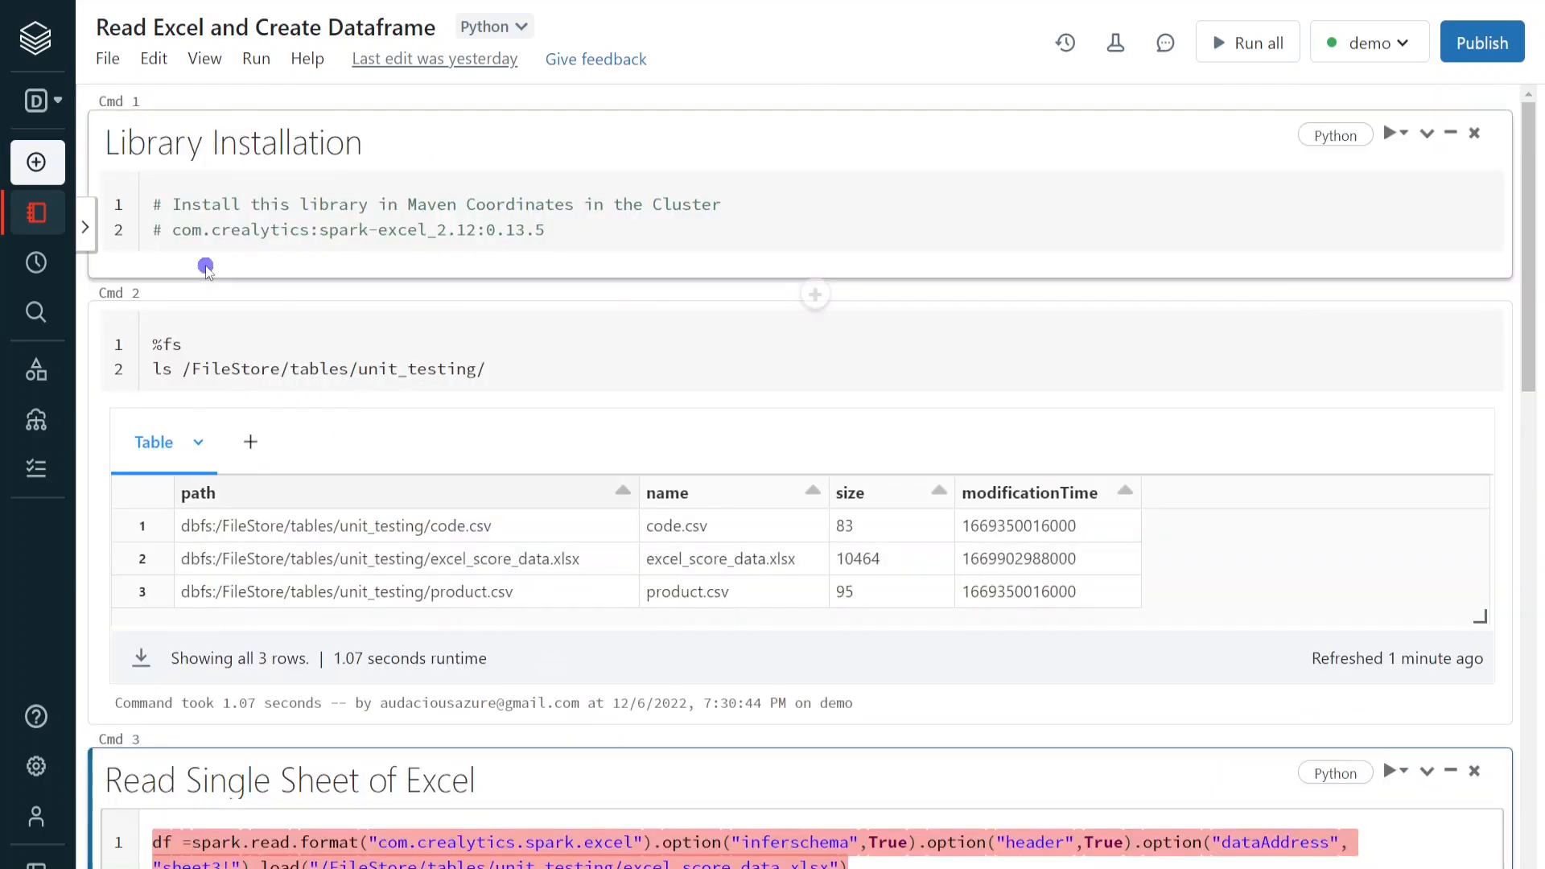
mouse_move(339, 236)
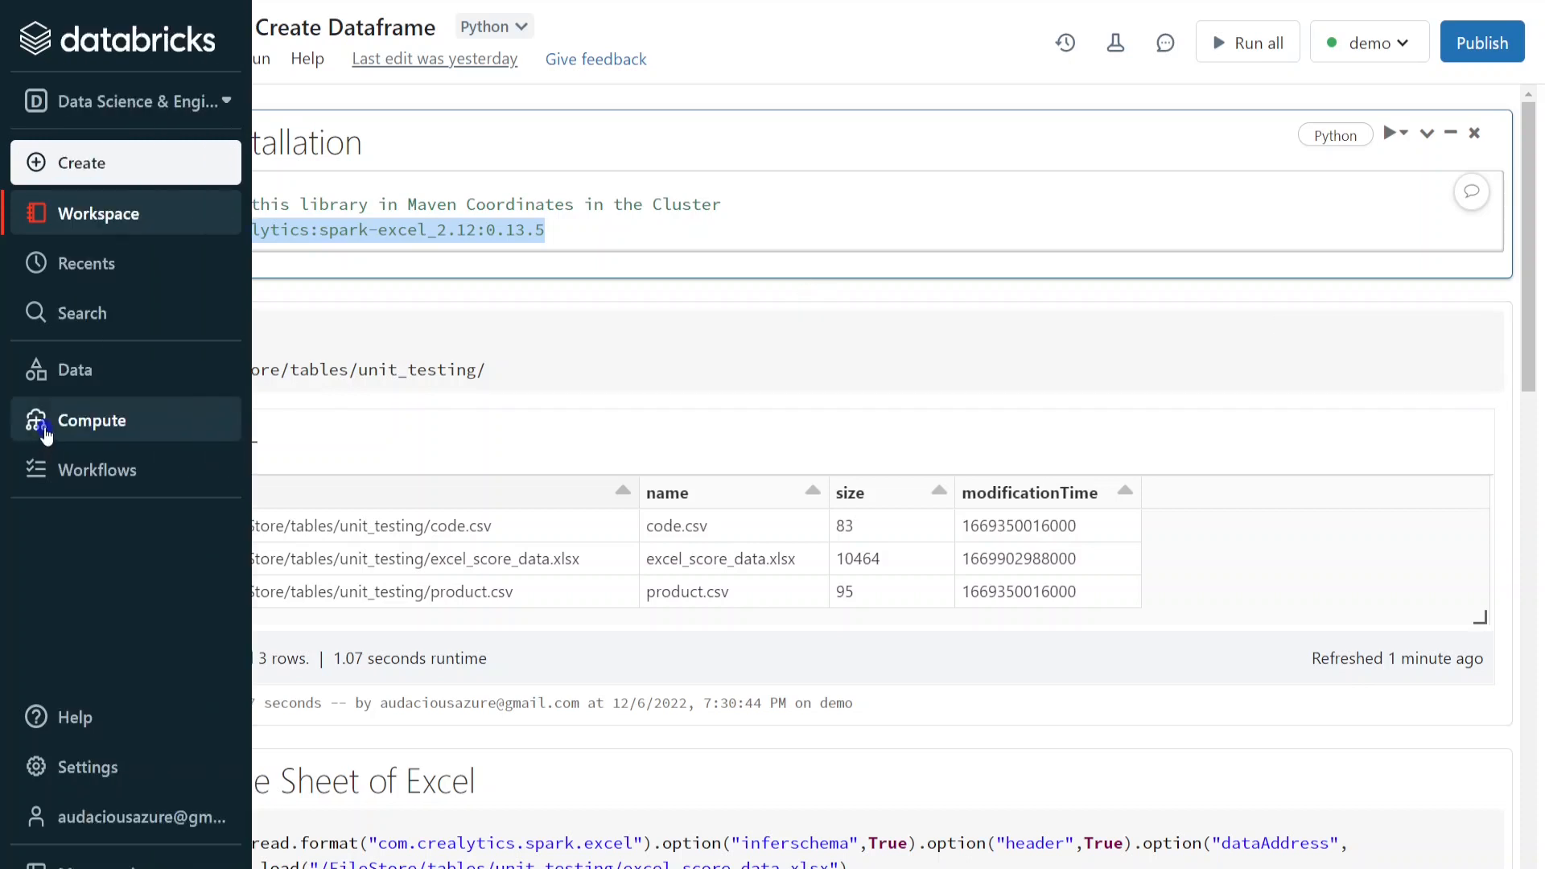
Install Maven library com.crealytics:spark-excel_2.12:0.13.5 on the demo cluster's Libraries.
click(91, 421)
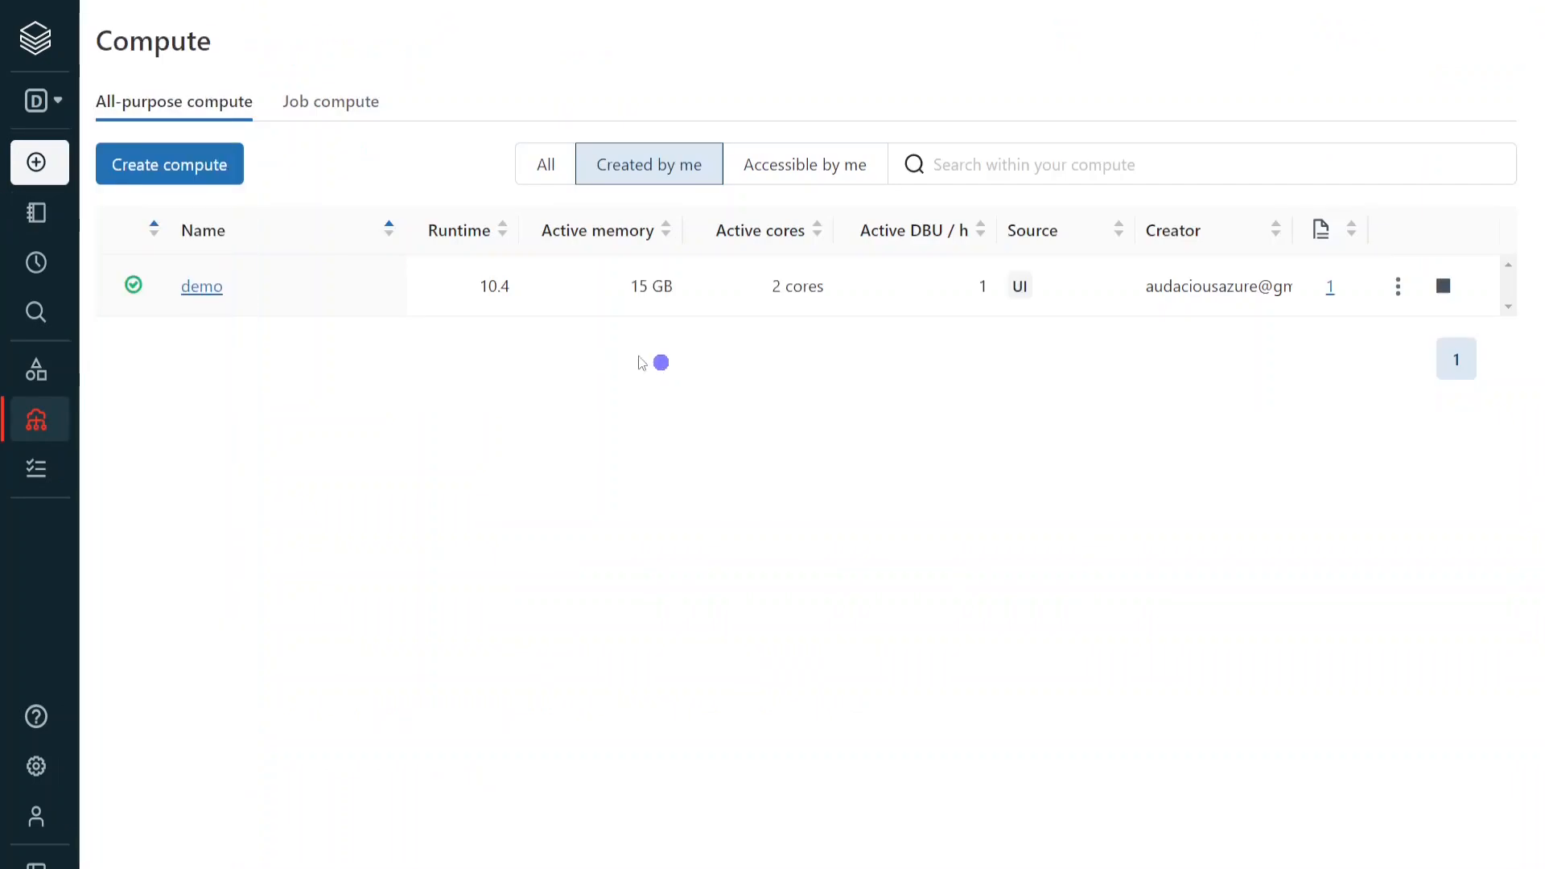
click(201, 285)
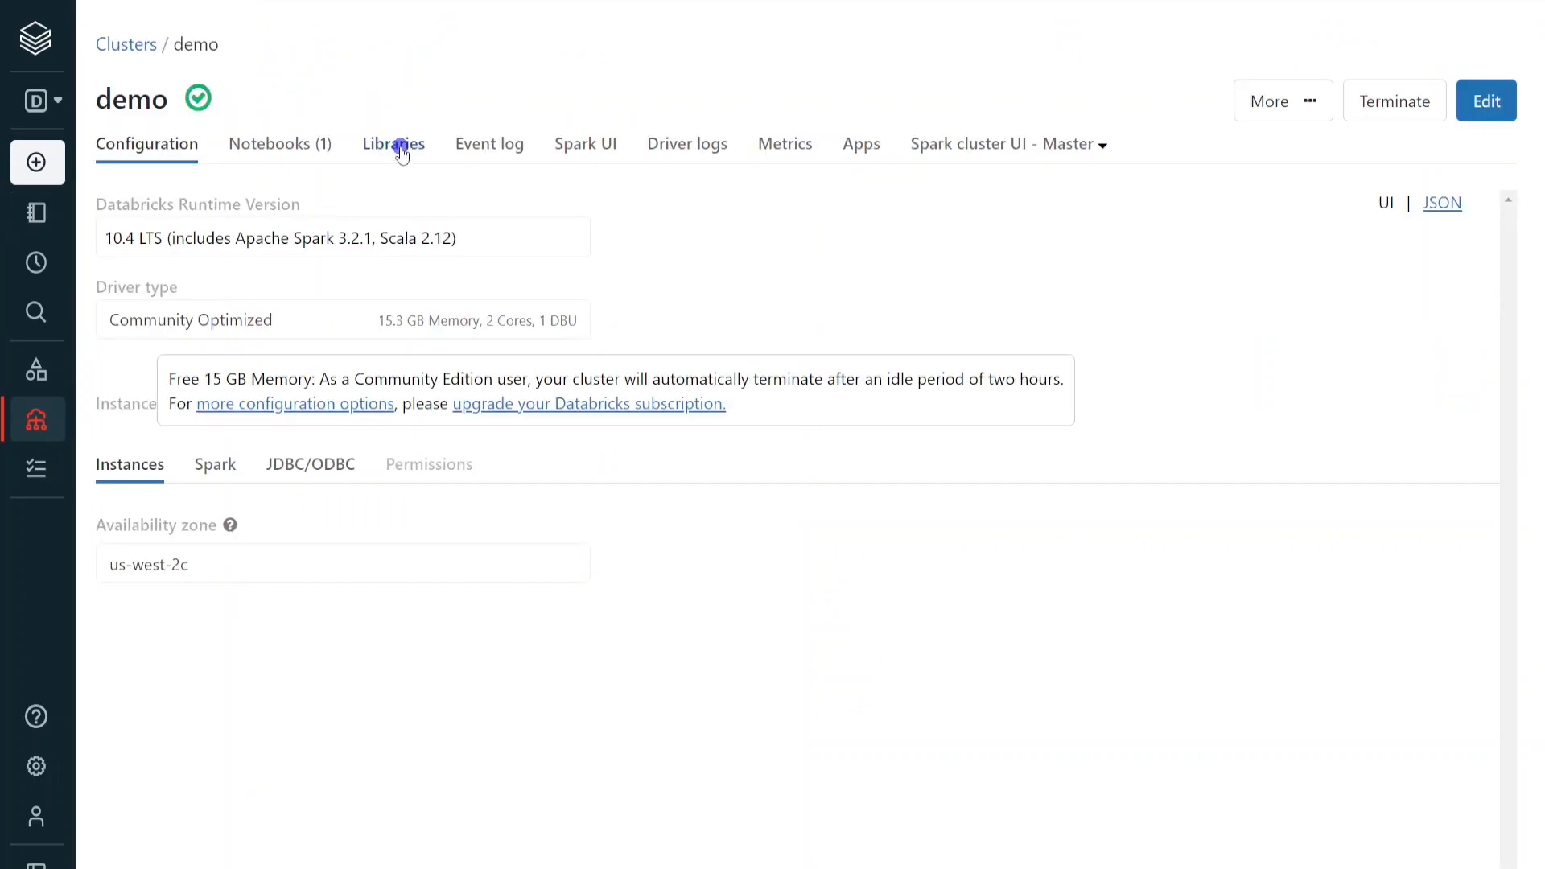
click(392, 144)
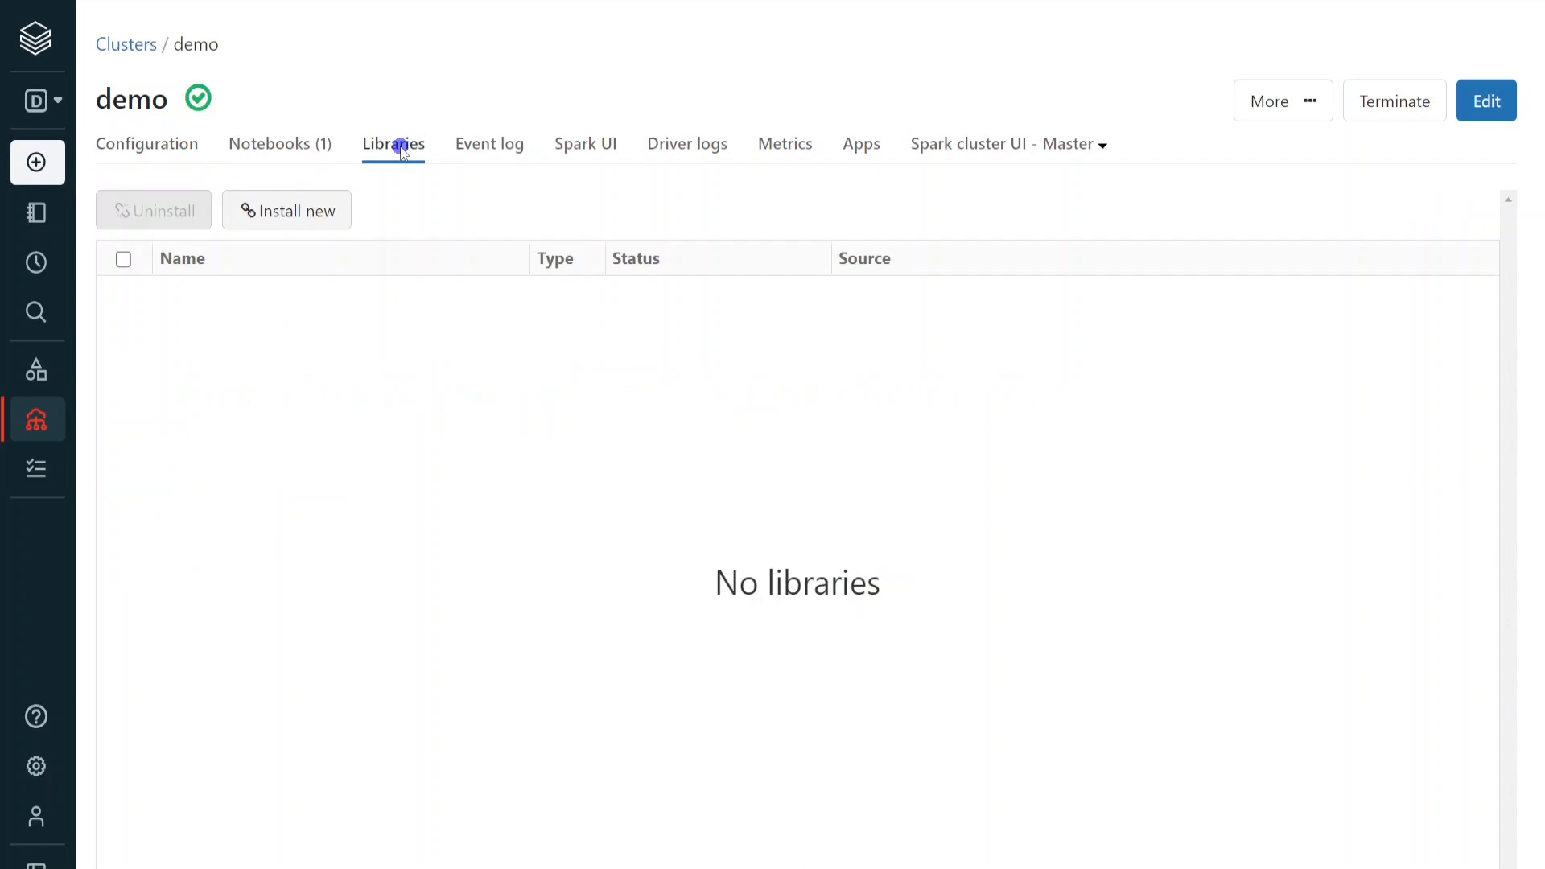
click(287, 210)
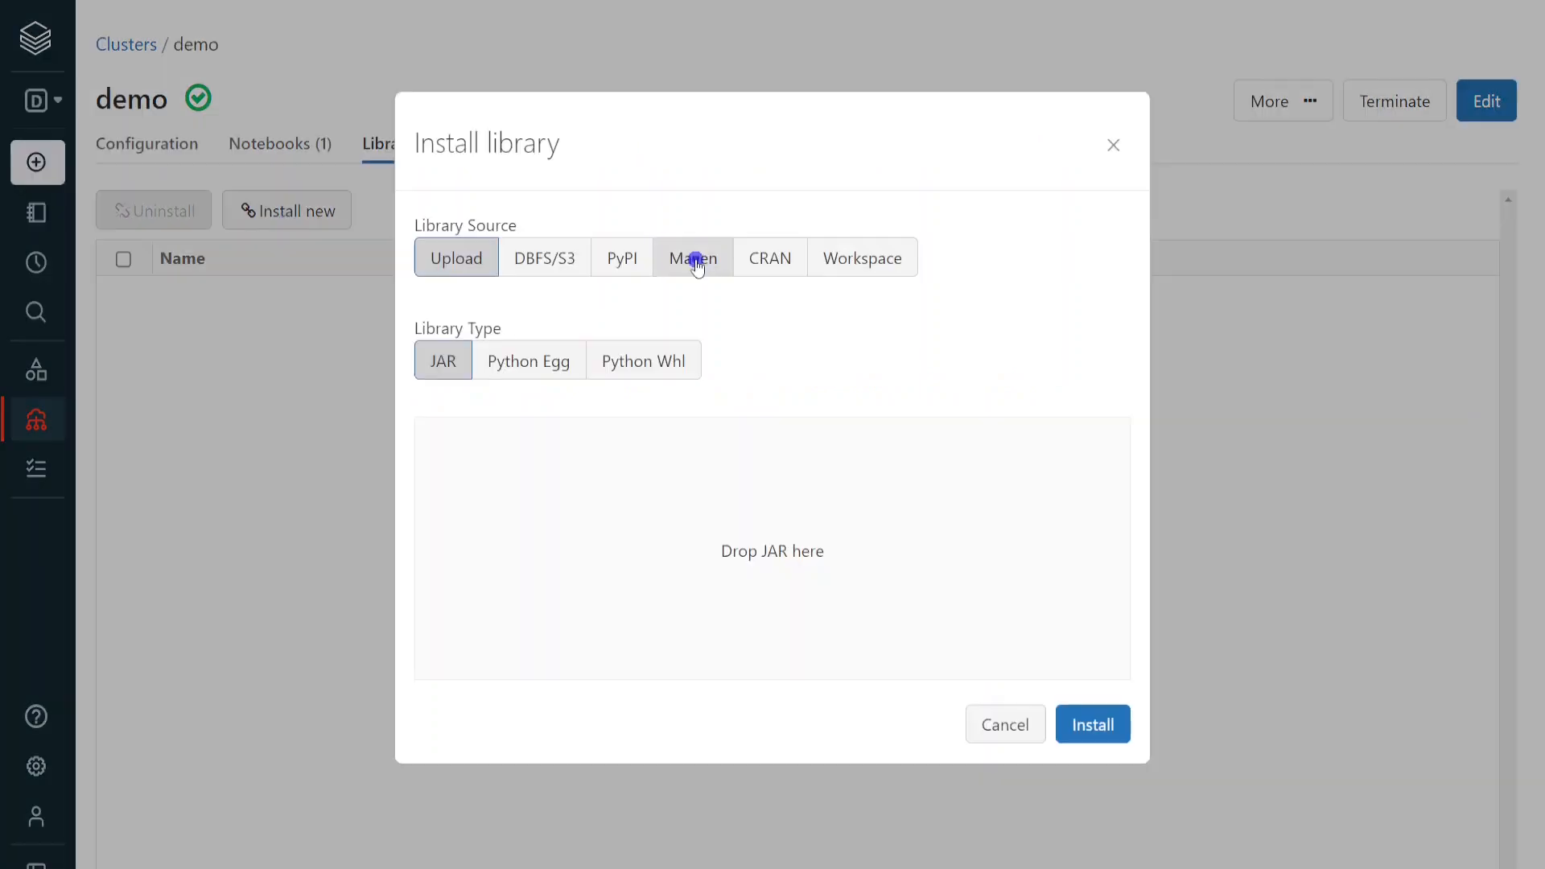
click(693, 257)
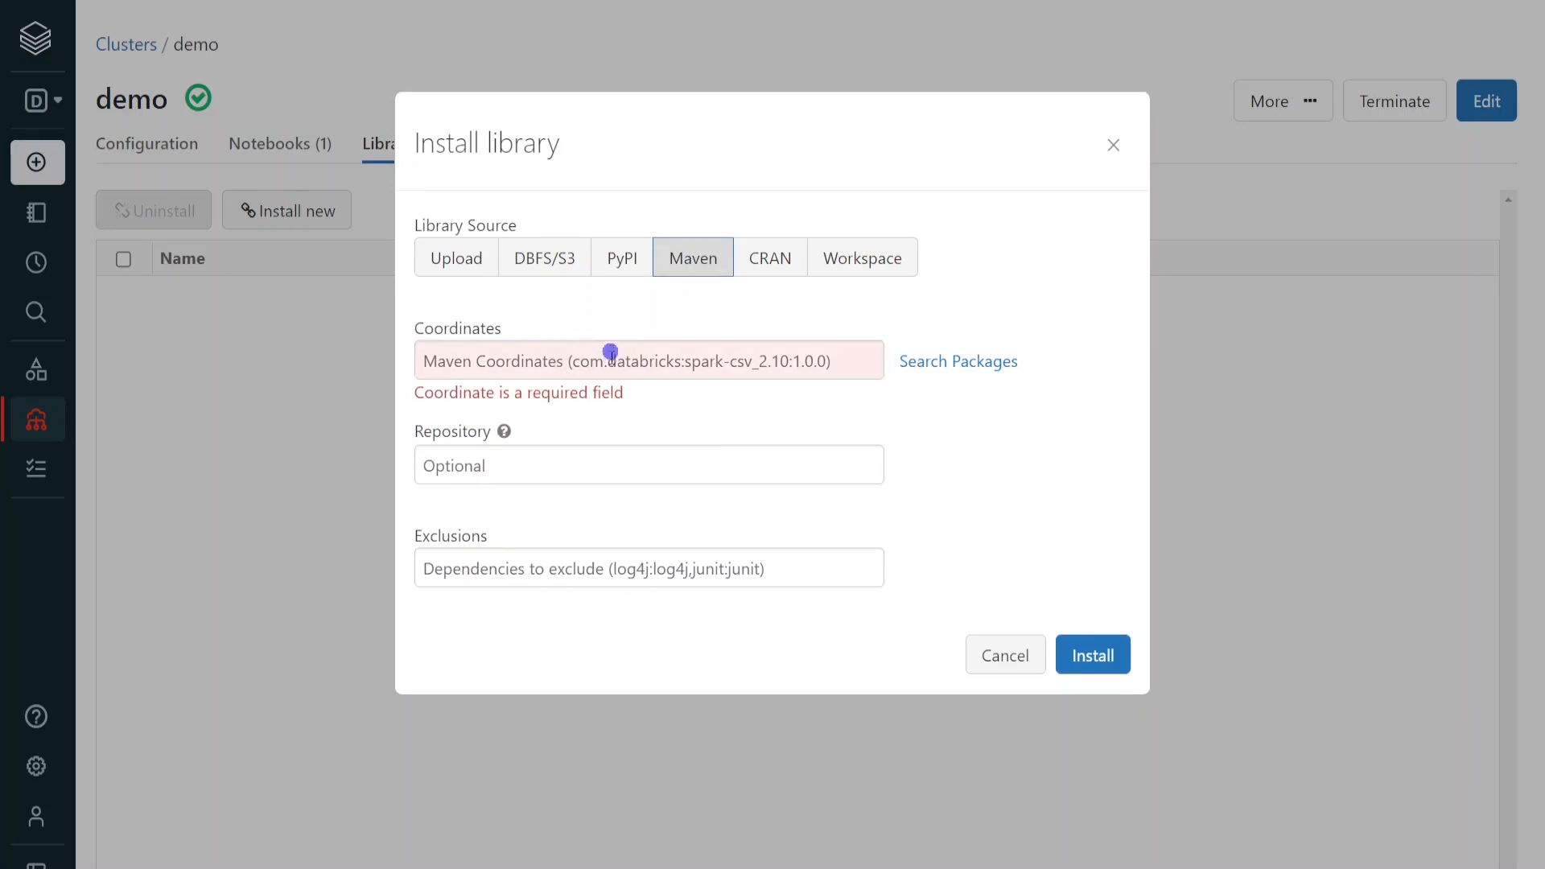
text(com.crealytics:spark-excel_2.12:0.13.5)
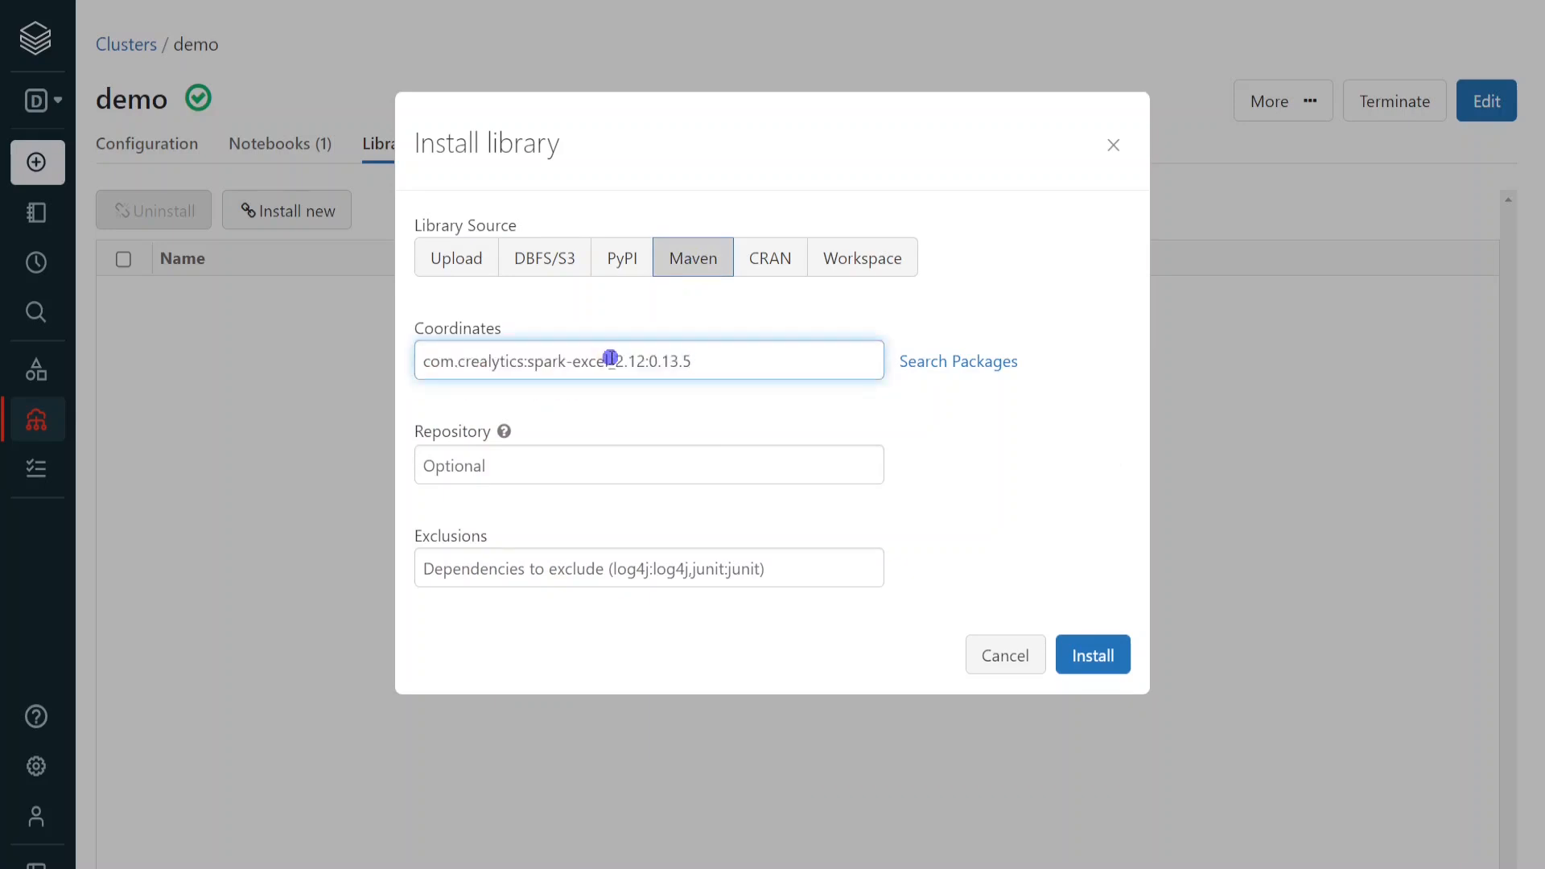
click(1091, 654)
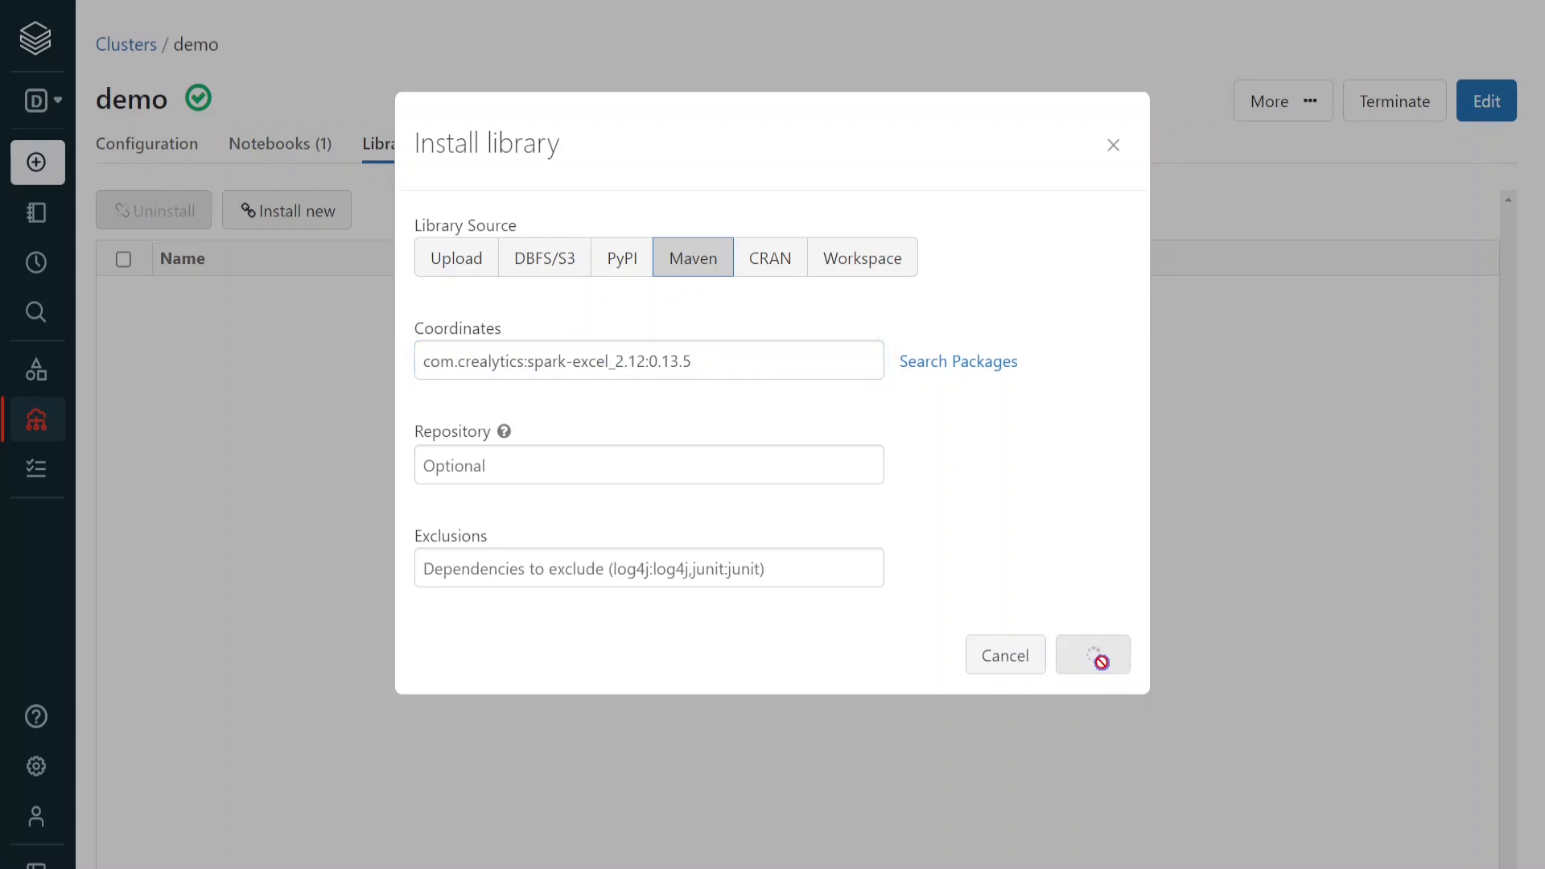
click(1092, 654)
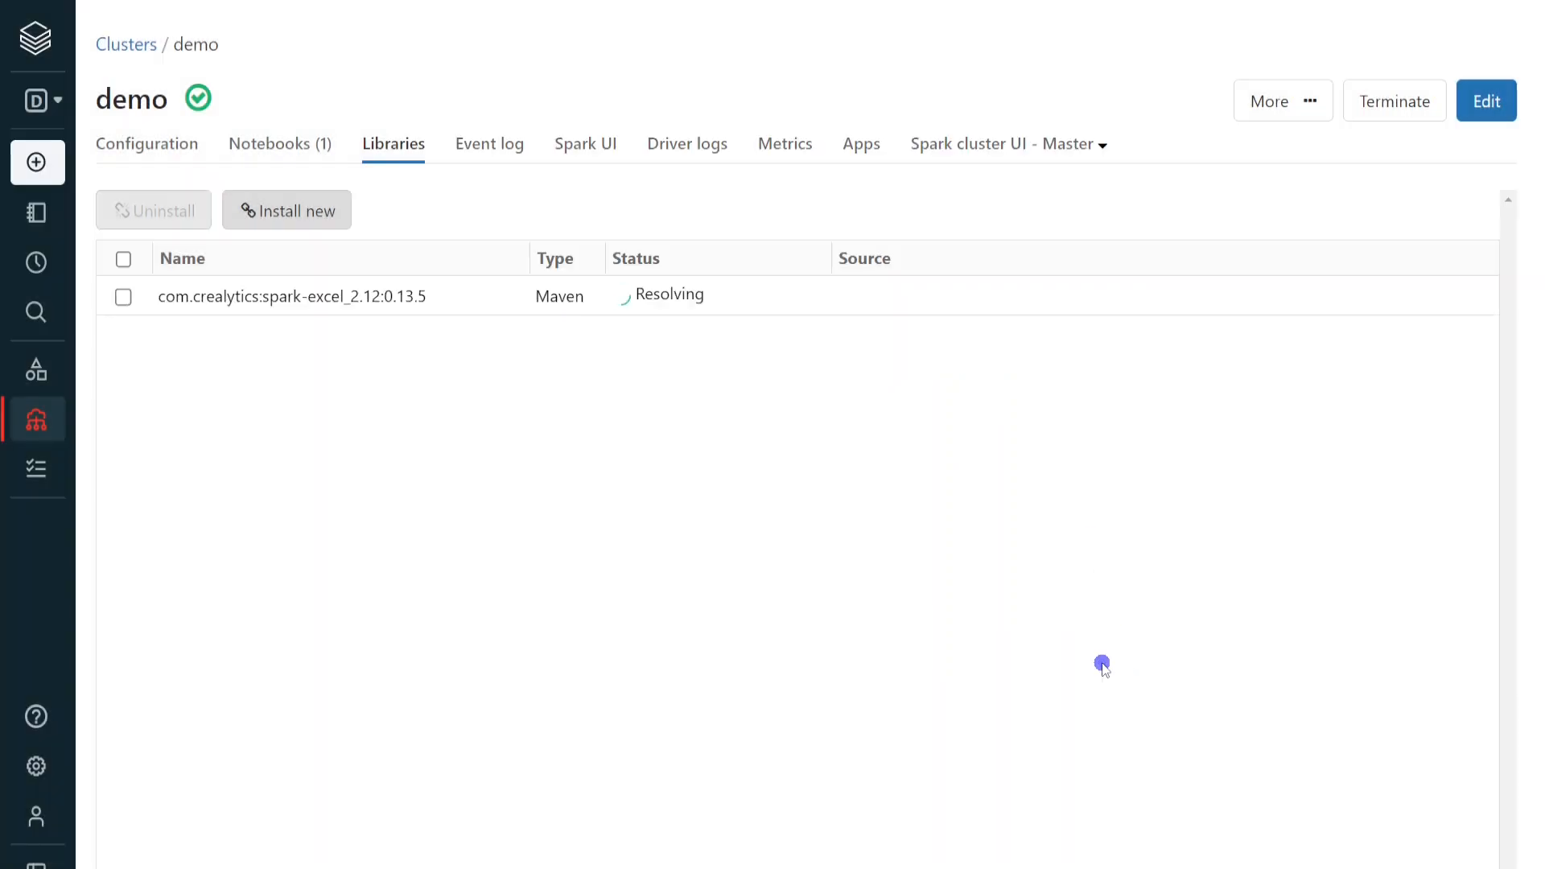
mouse_move(618, 299)
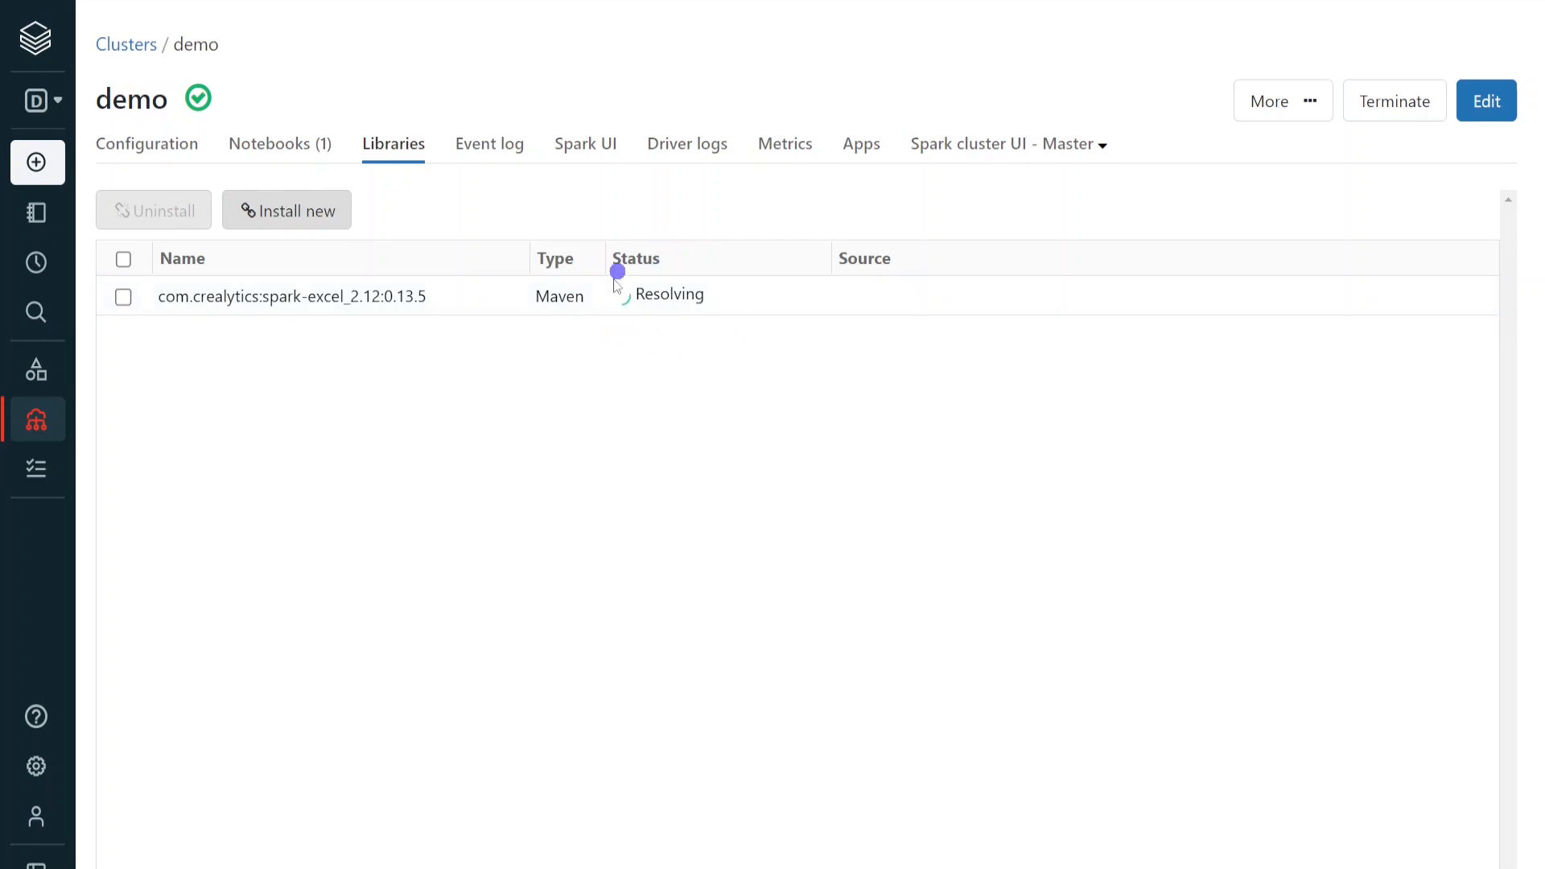
mouse_move(714, 304)
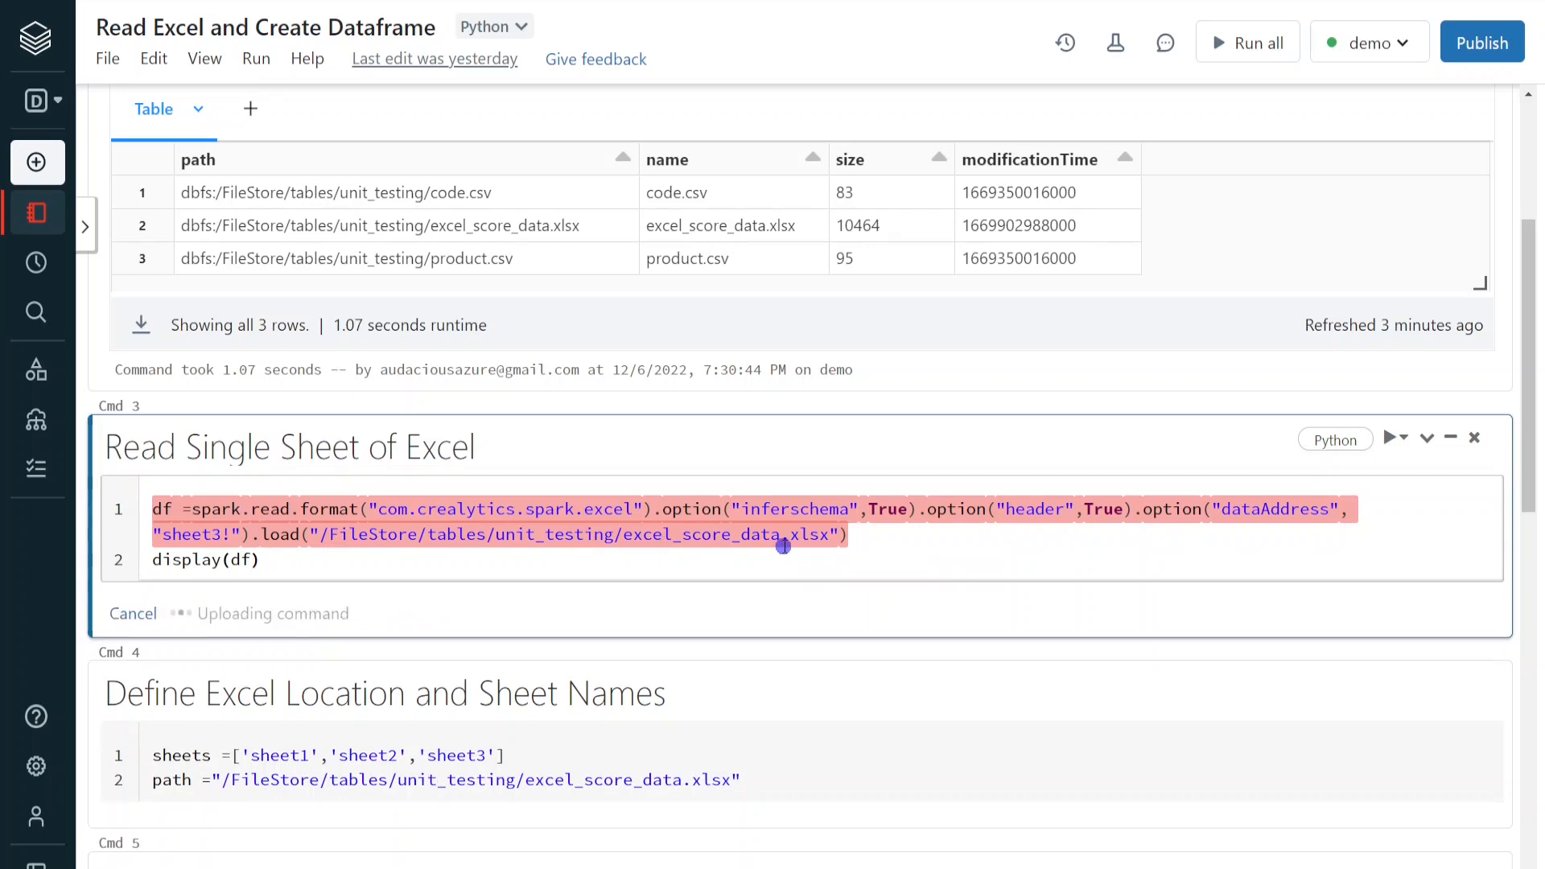
Rerun the sheet3 read to display Nancy 500 and Blessy 600.
click(1391, 437)
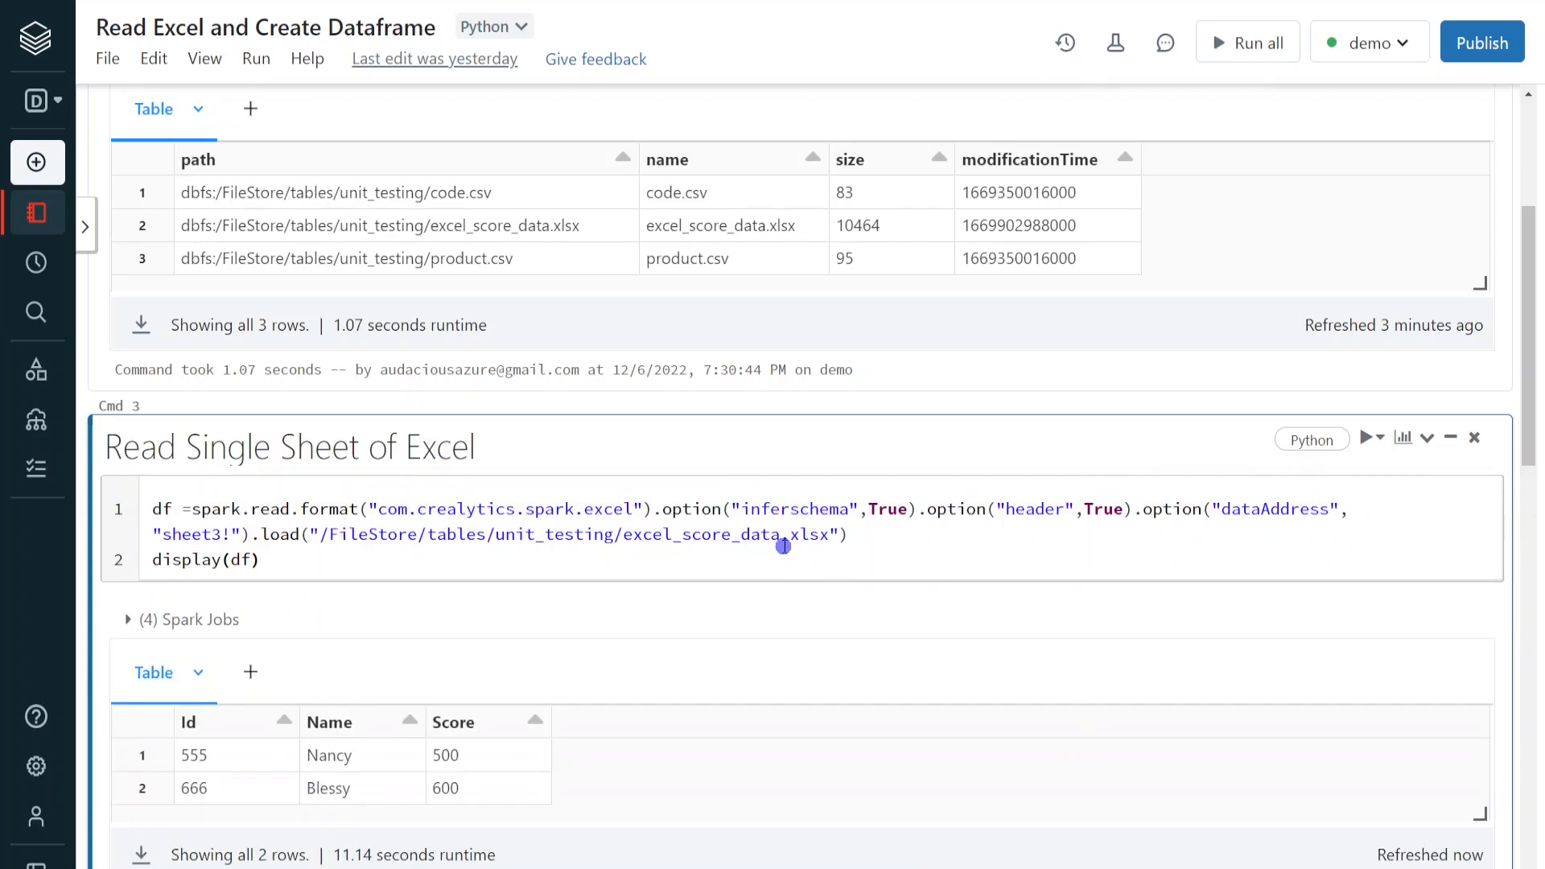
click(259, 560)
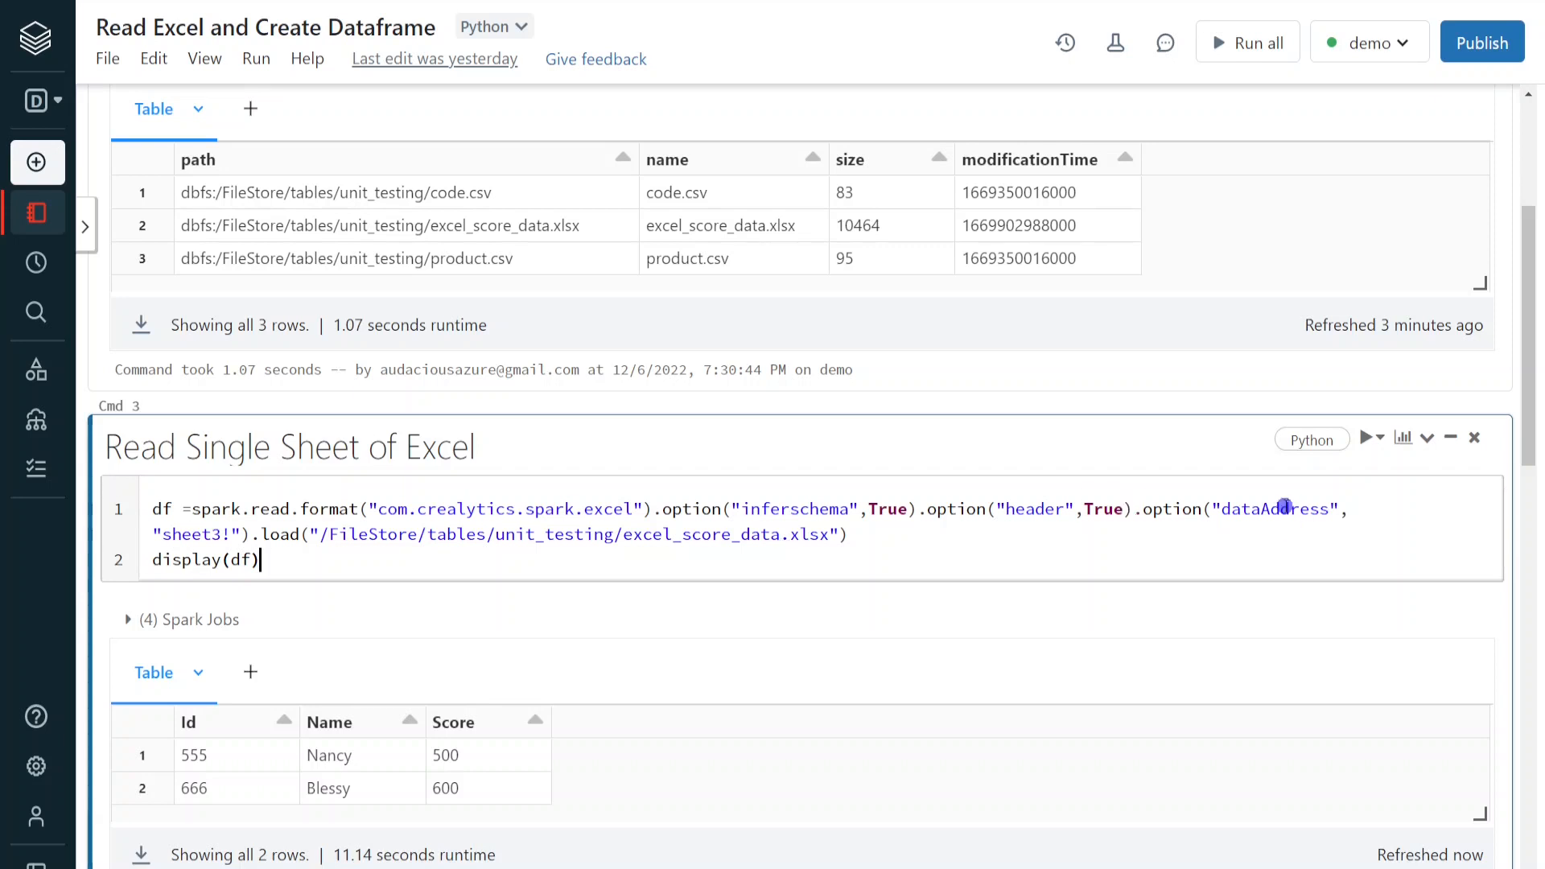
Change the dataAddress option from sheet3 to sheet2 to return James 300 and Kevin 400.
double_click(1272, 509)
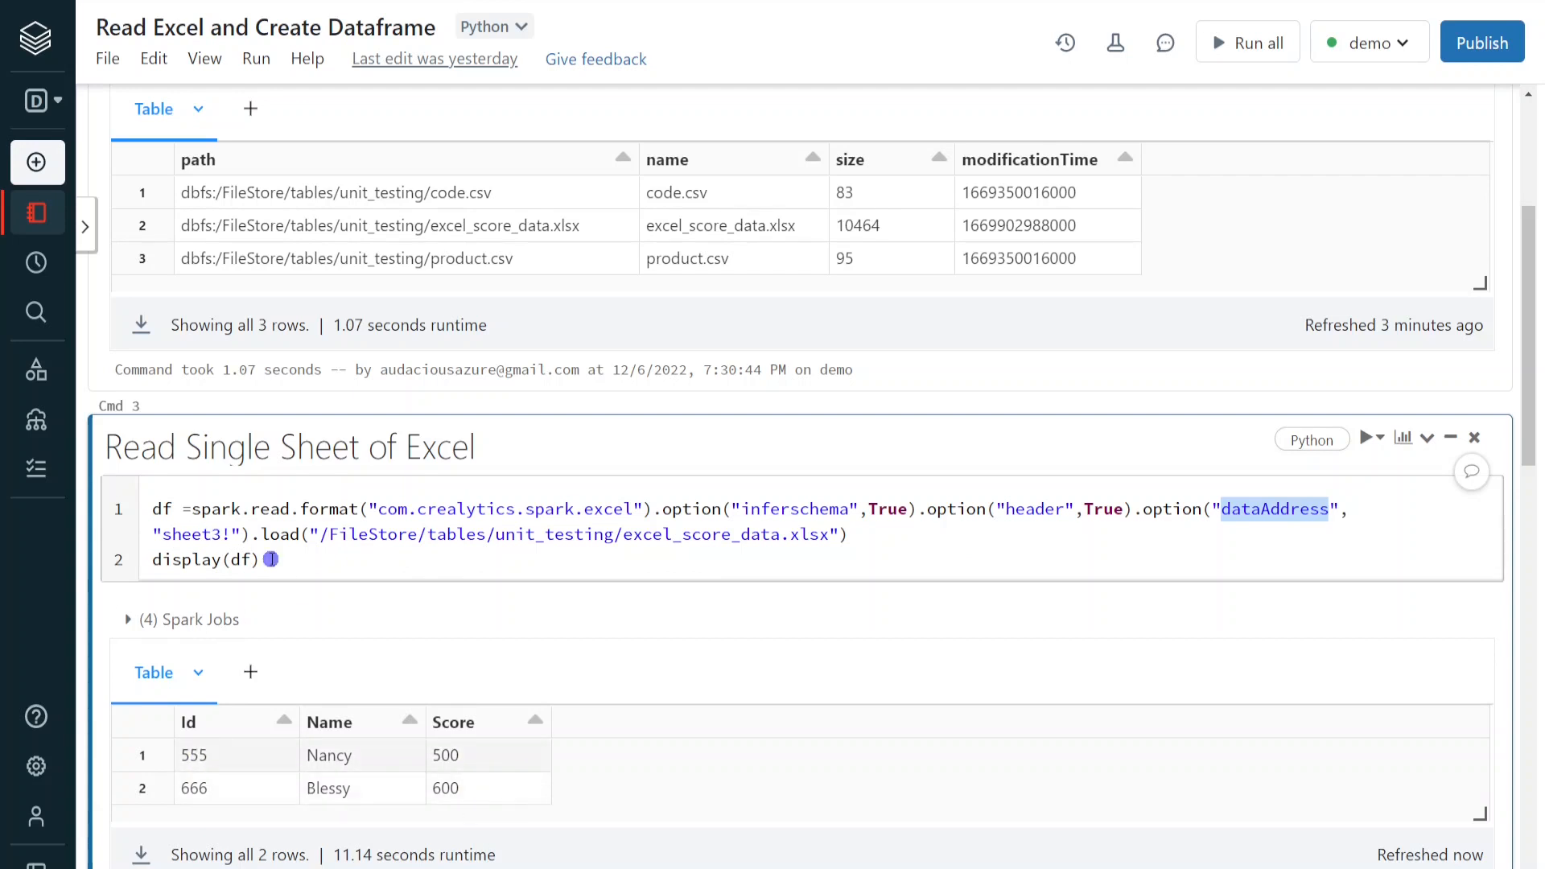
click(228, 535)
text(2)
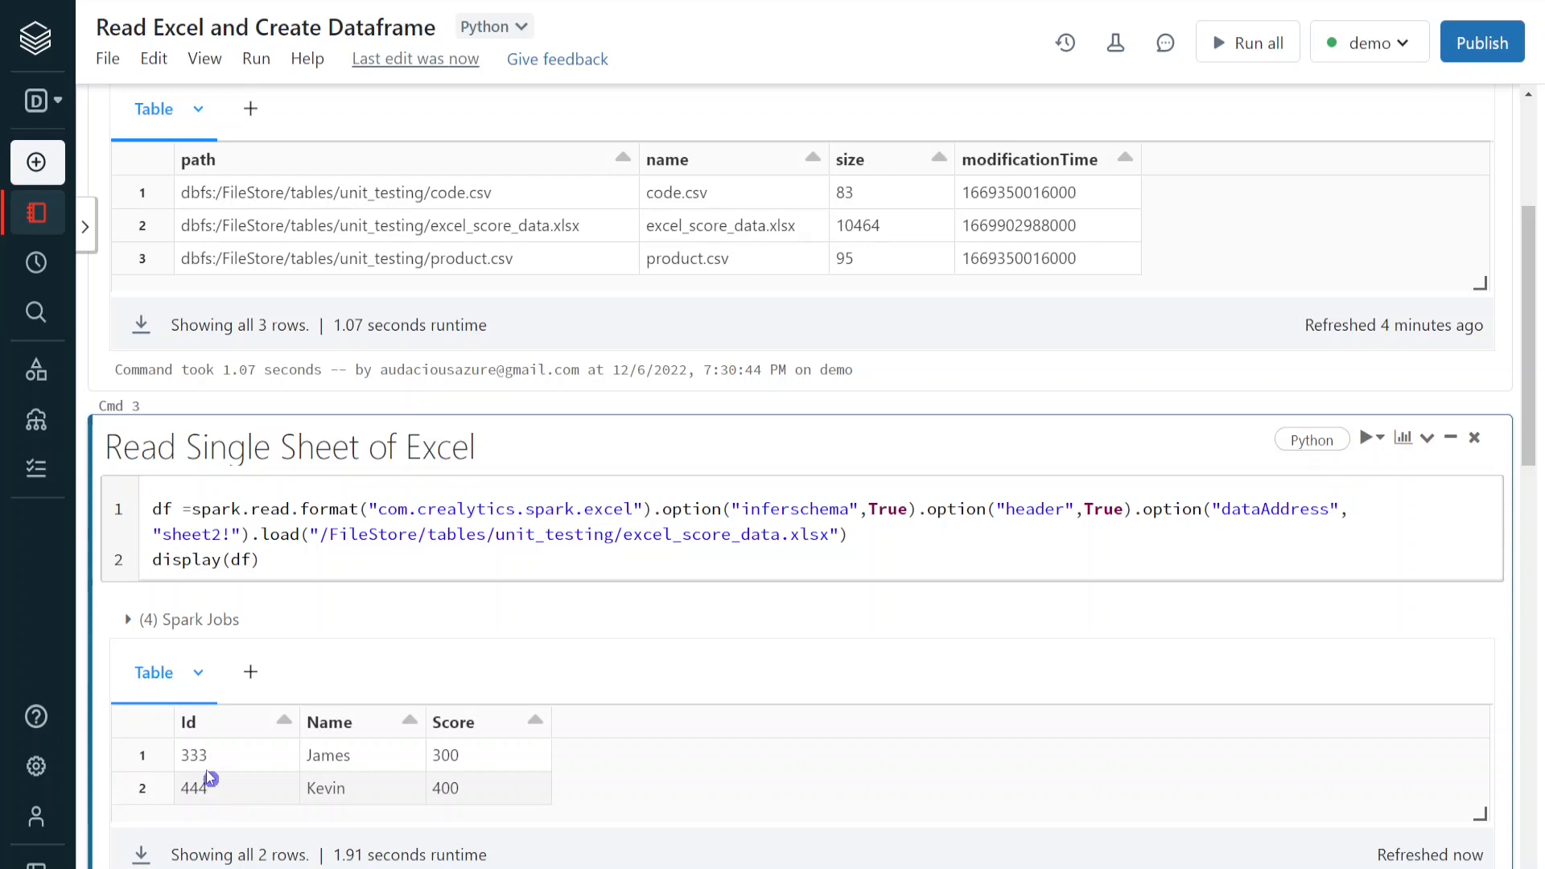
mouse_move(272, 601)
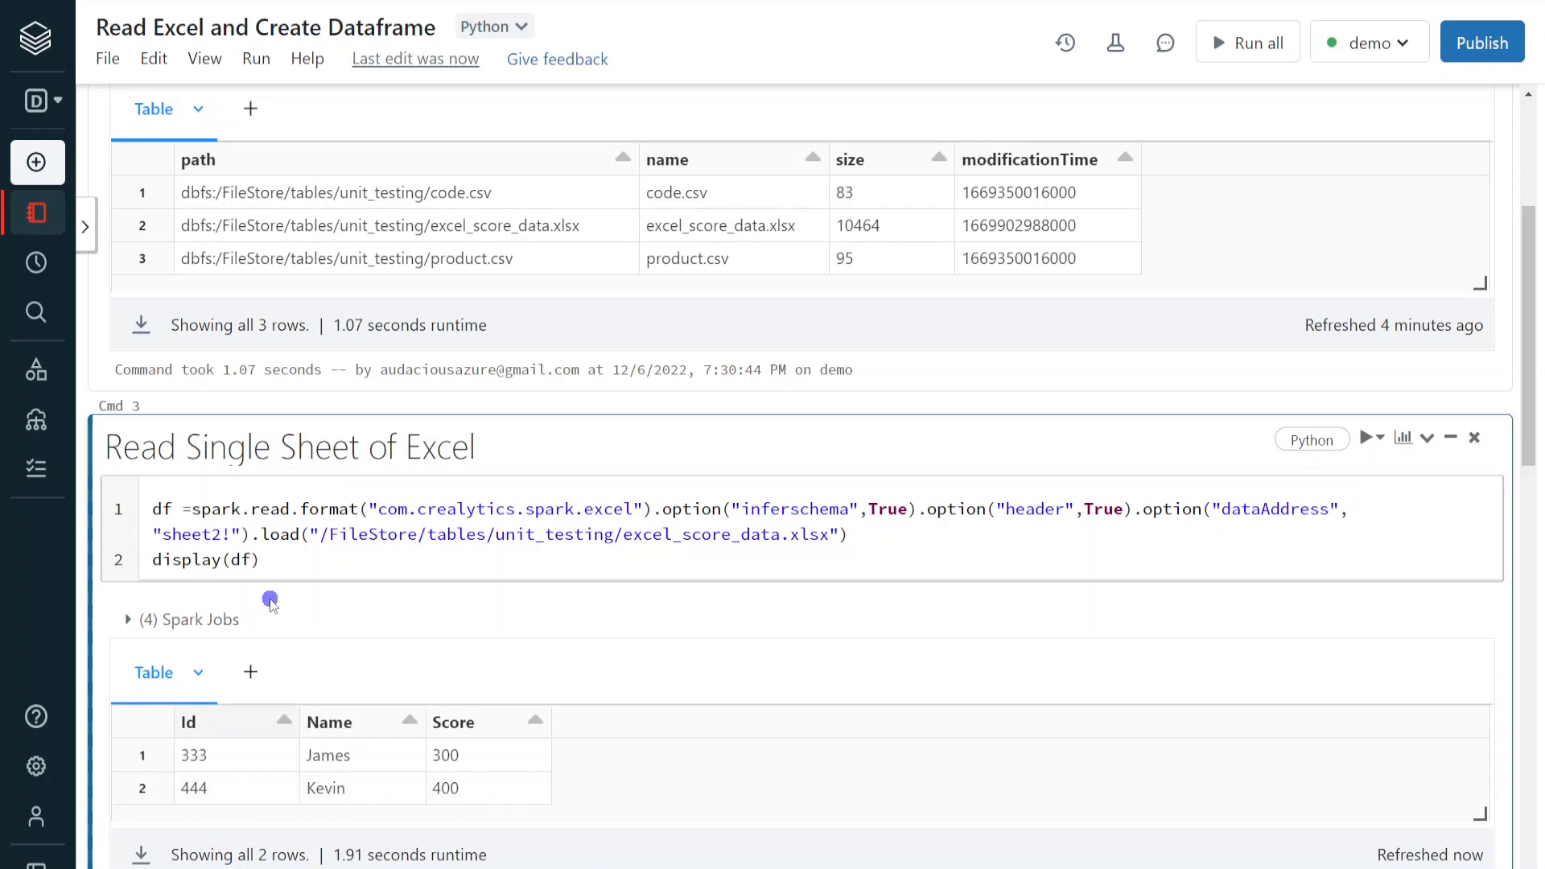
scroll(down, 3)
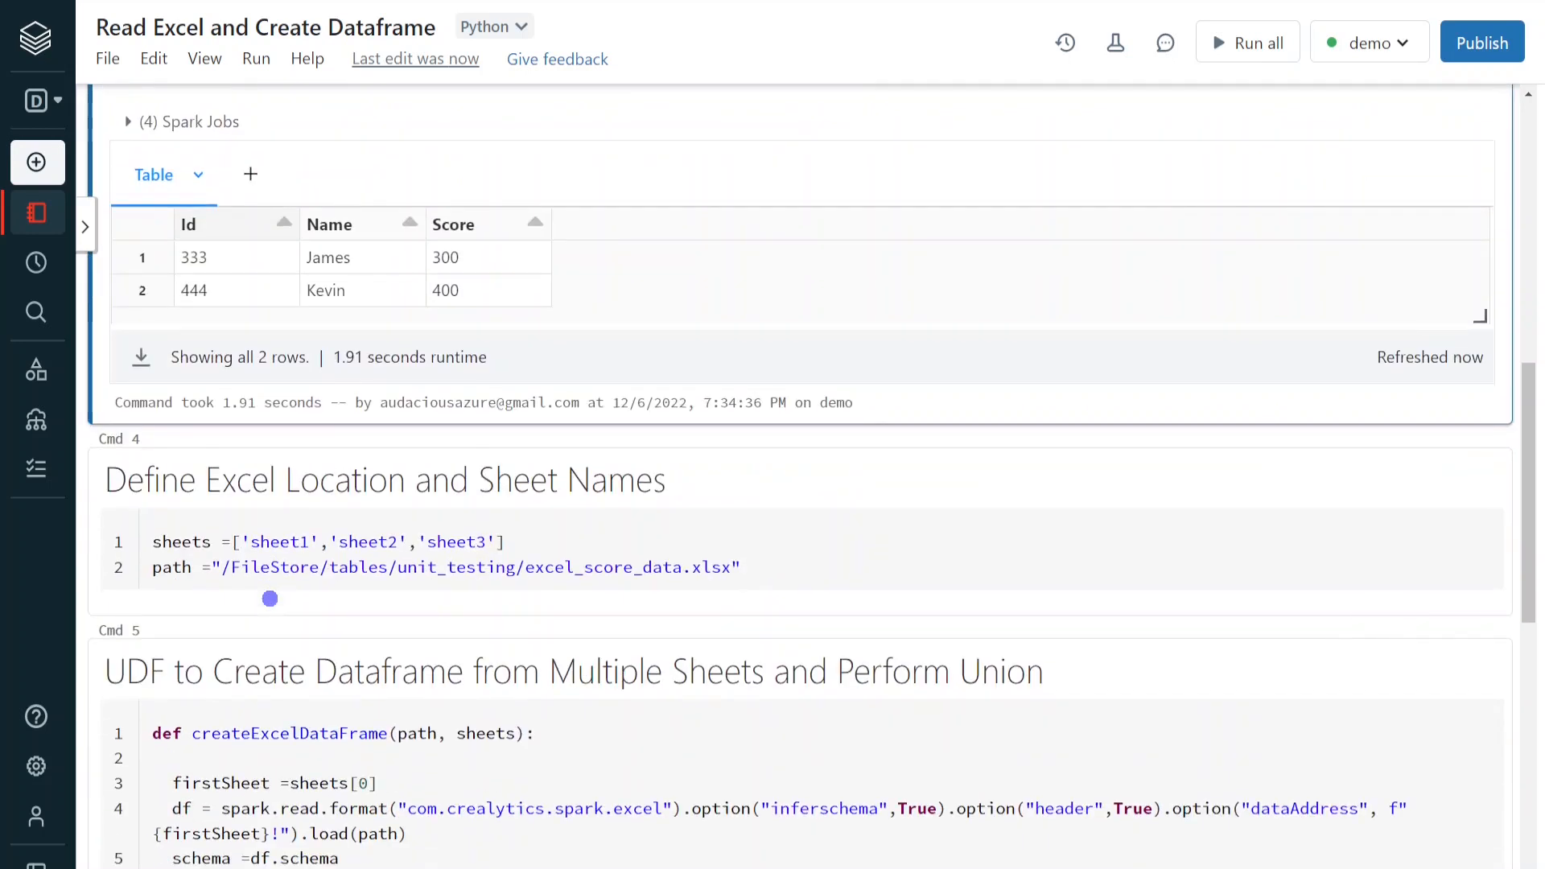
scroll(down, 3)
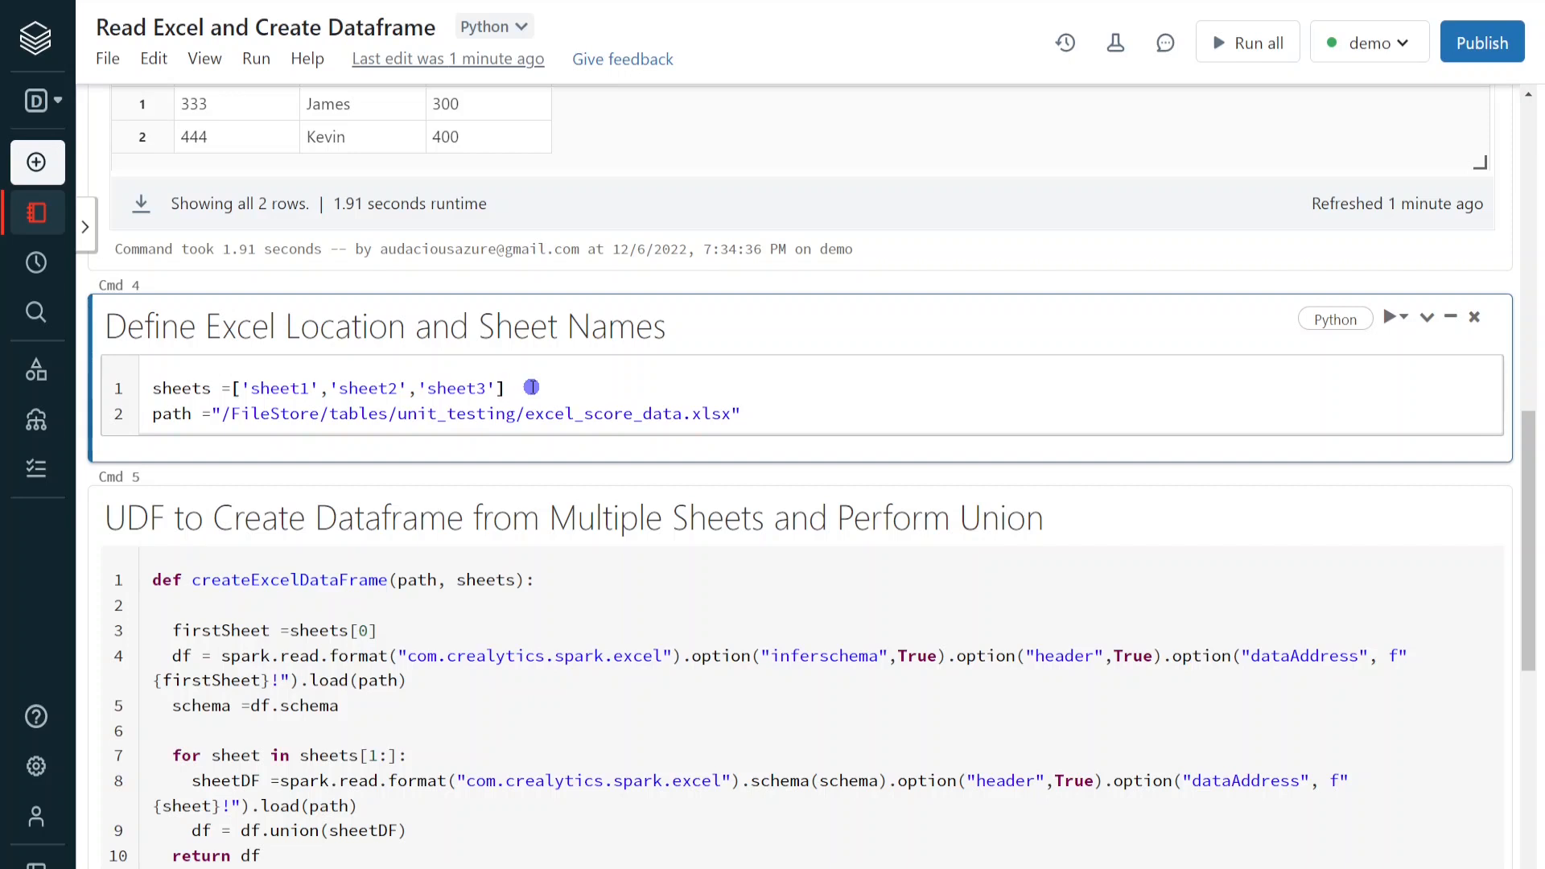
scroll(down, 3)
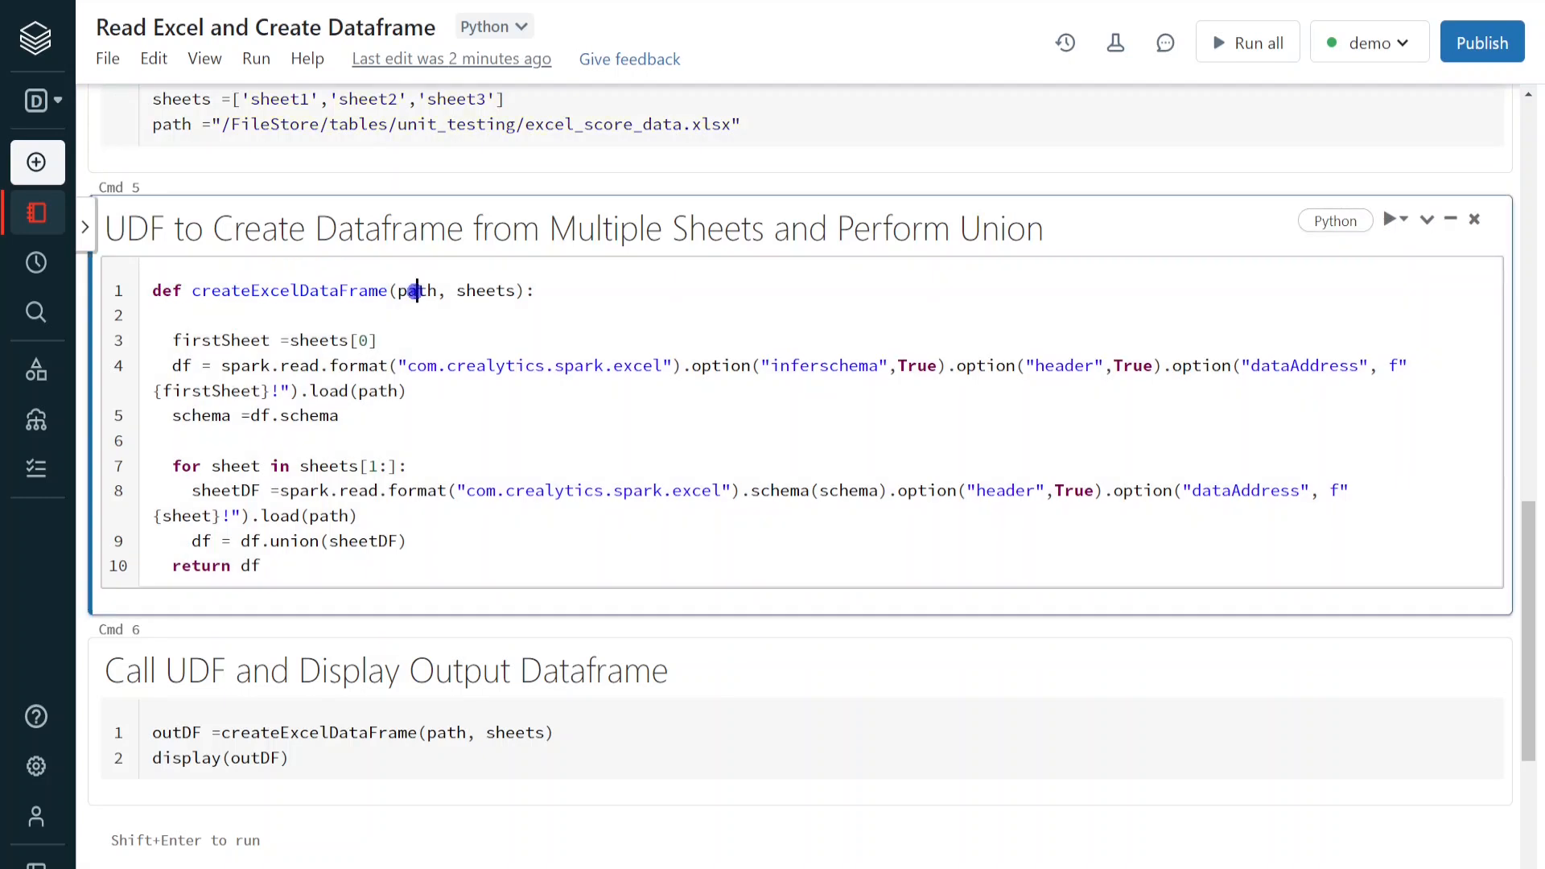
double_click(485, 291)
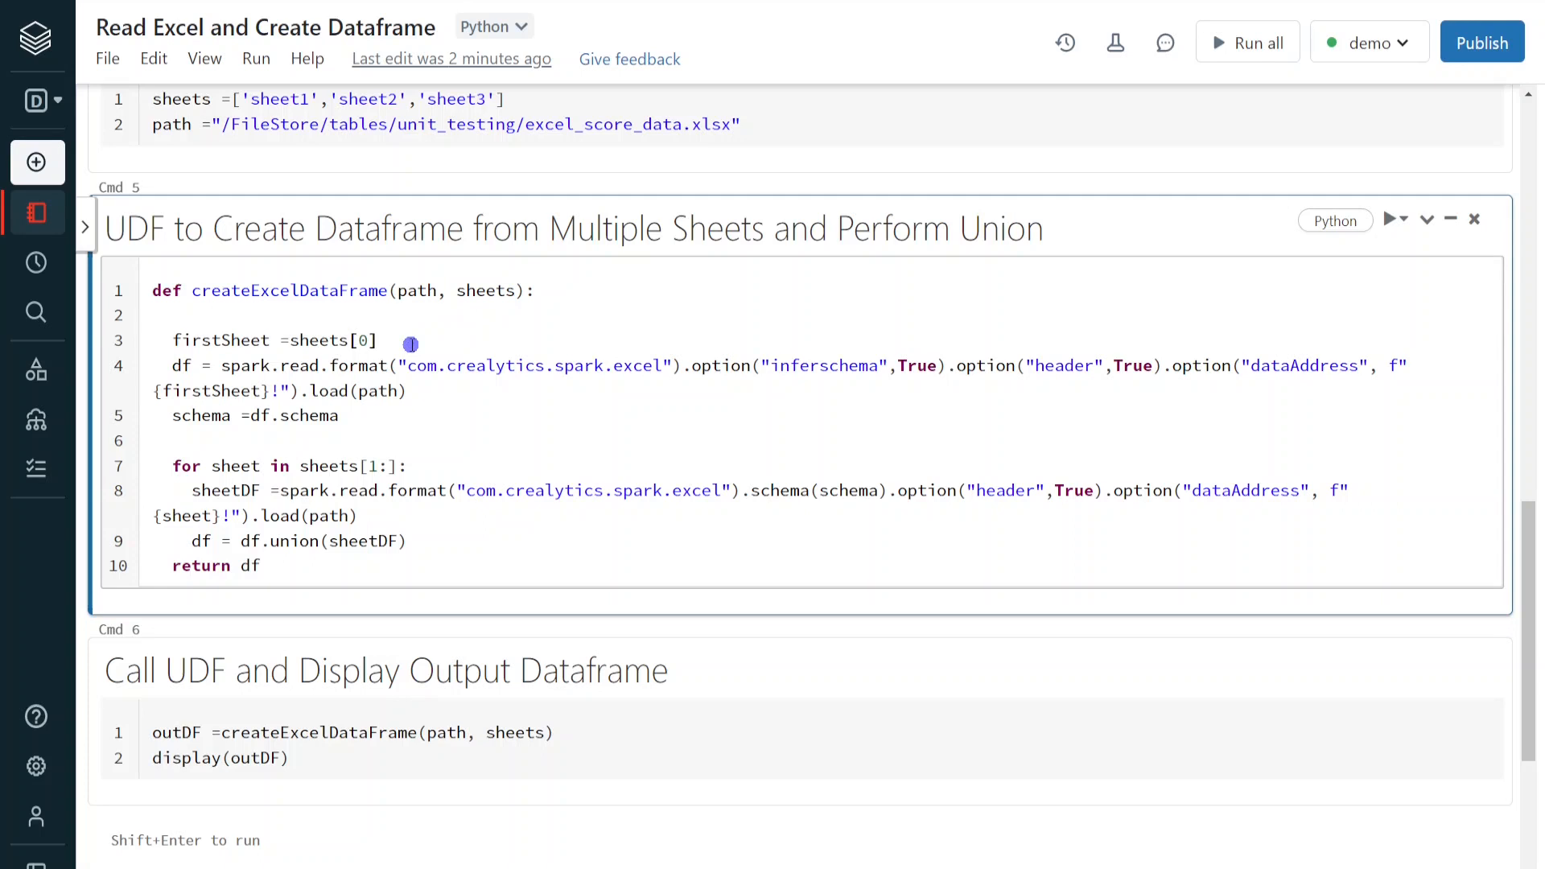
double_click(329, 339)
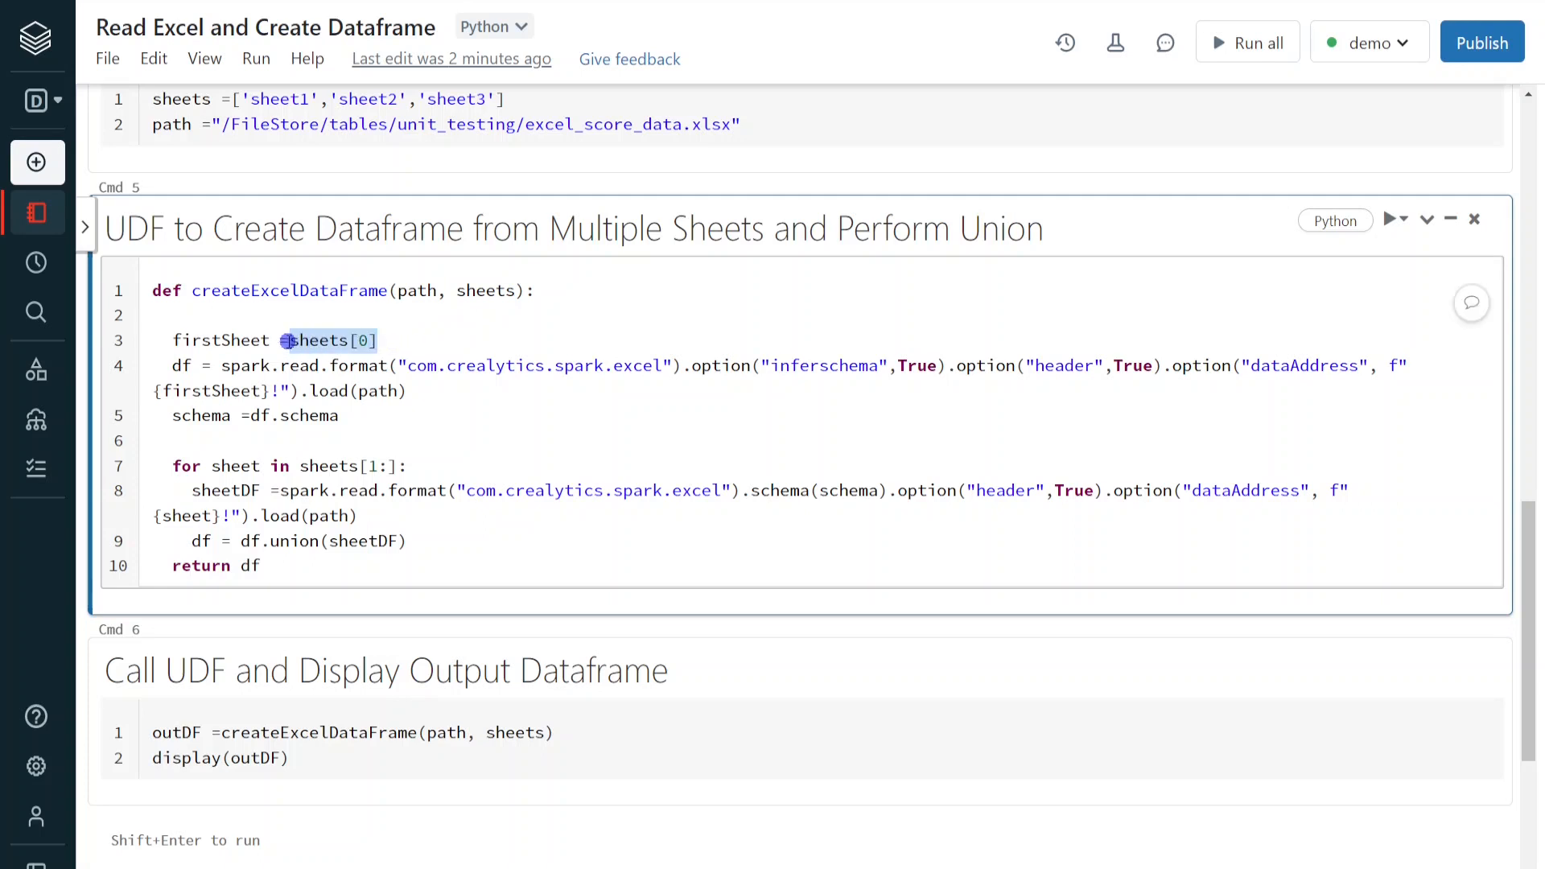
click(271, 98)
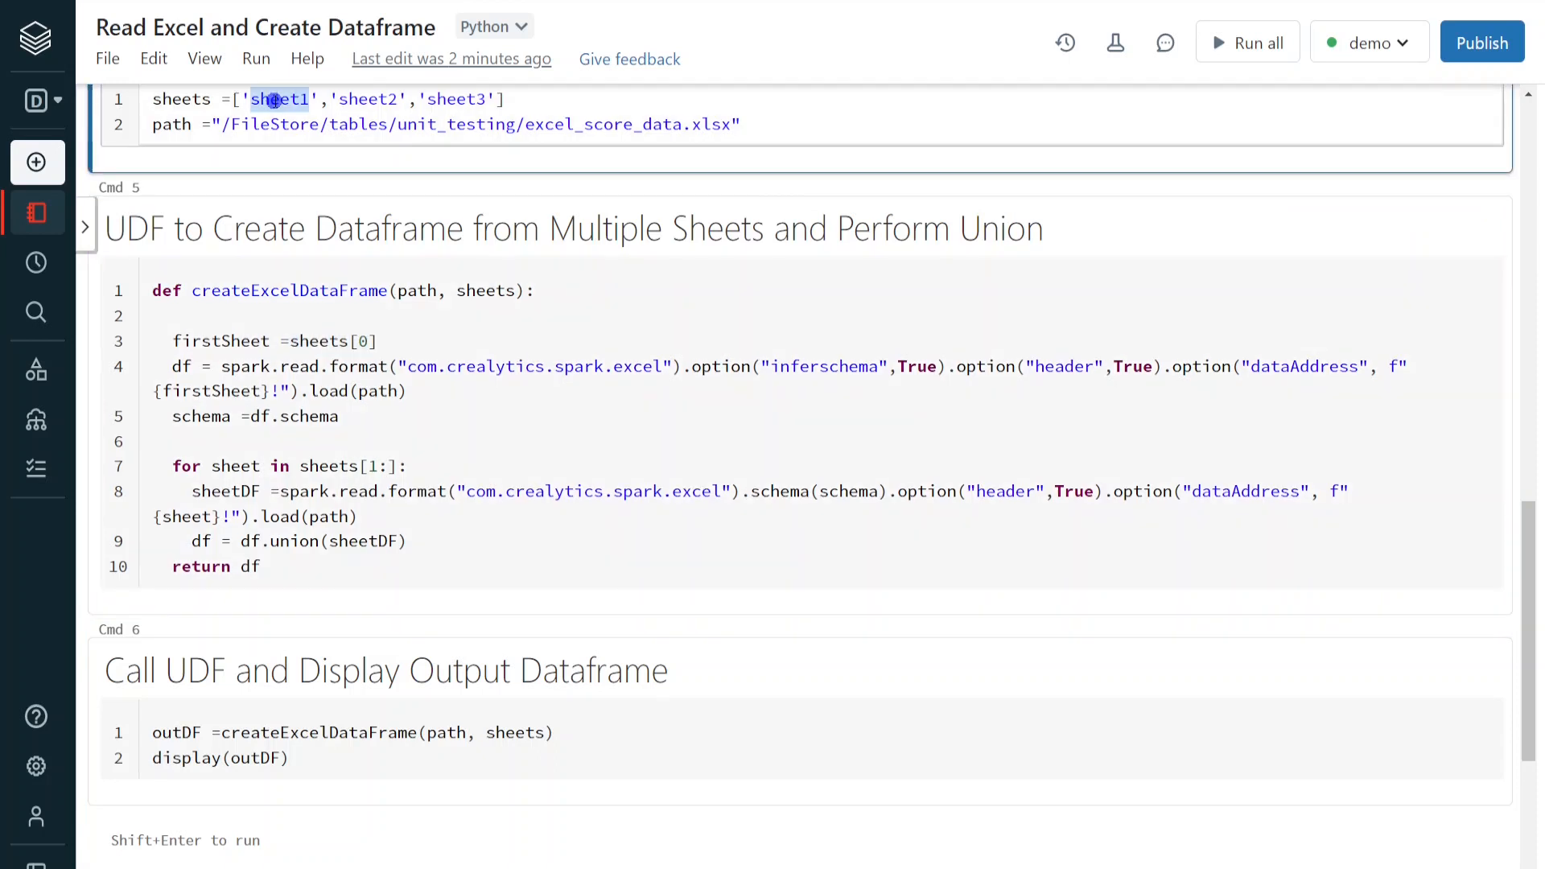
click(207, 339)
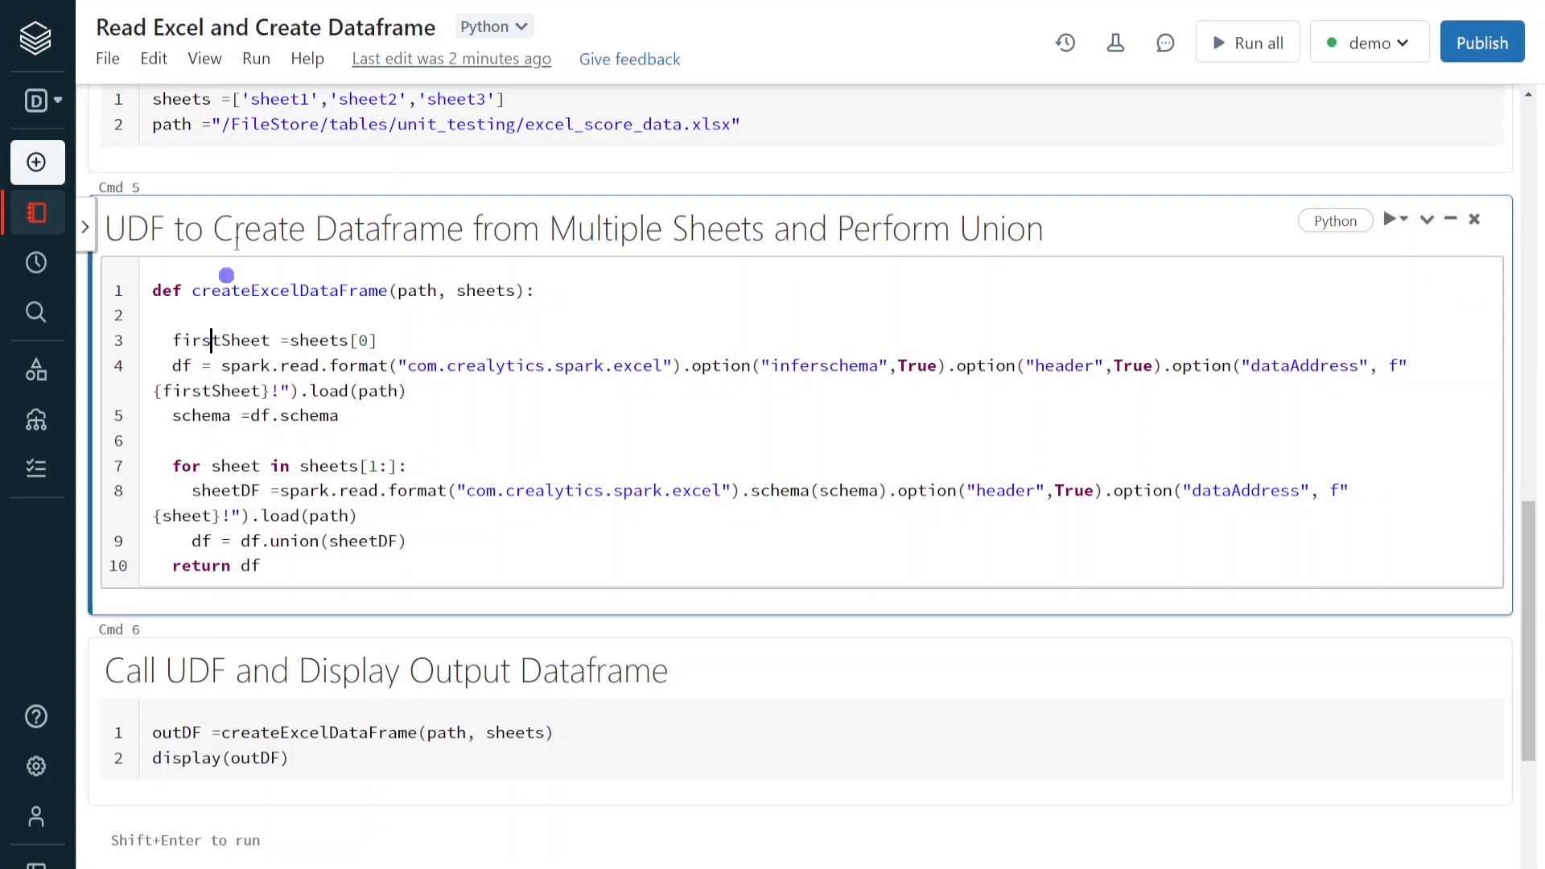
double_click(1303, 365)
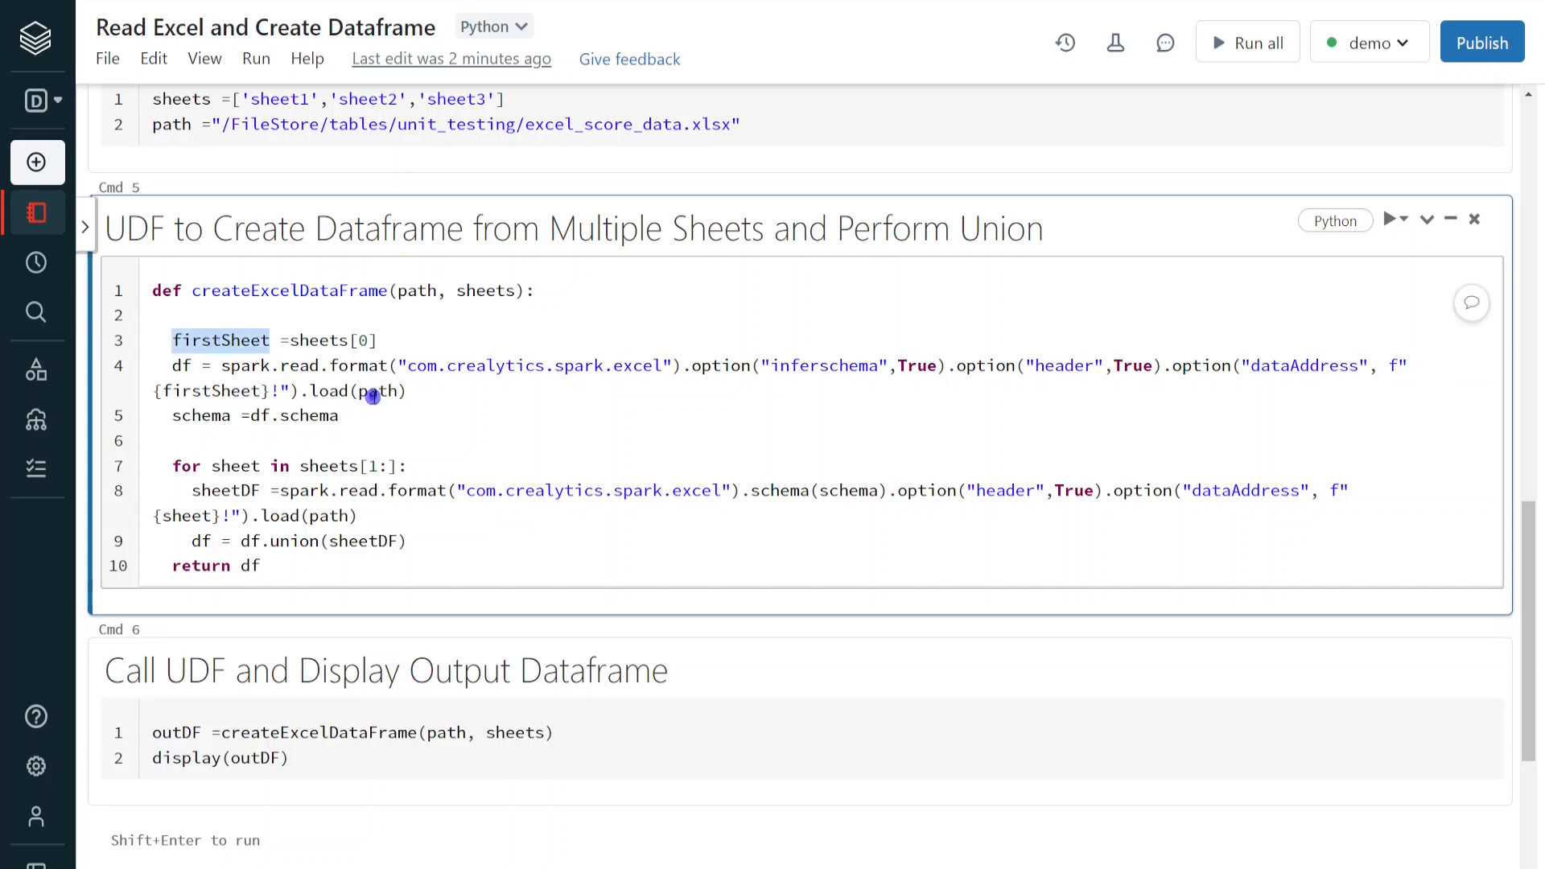
double_click(417, 290)
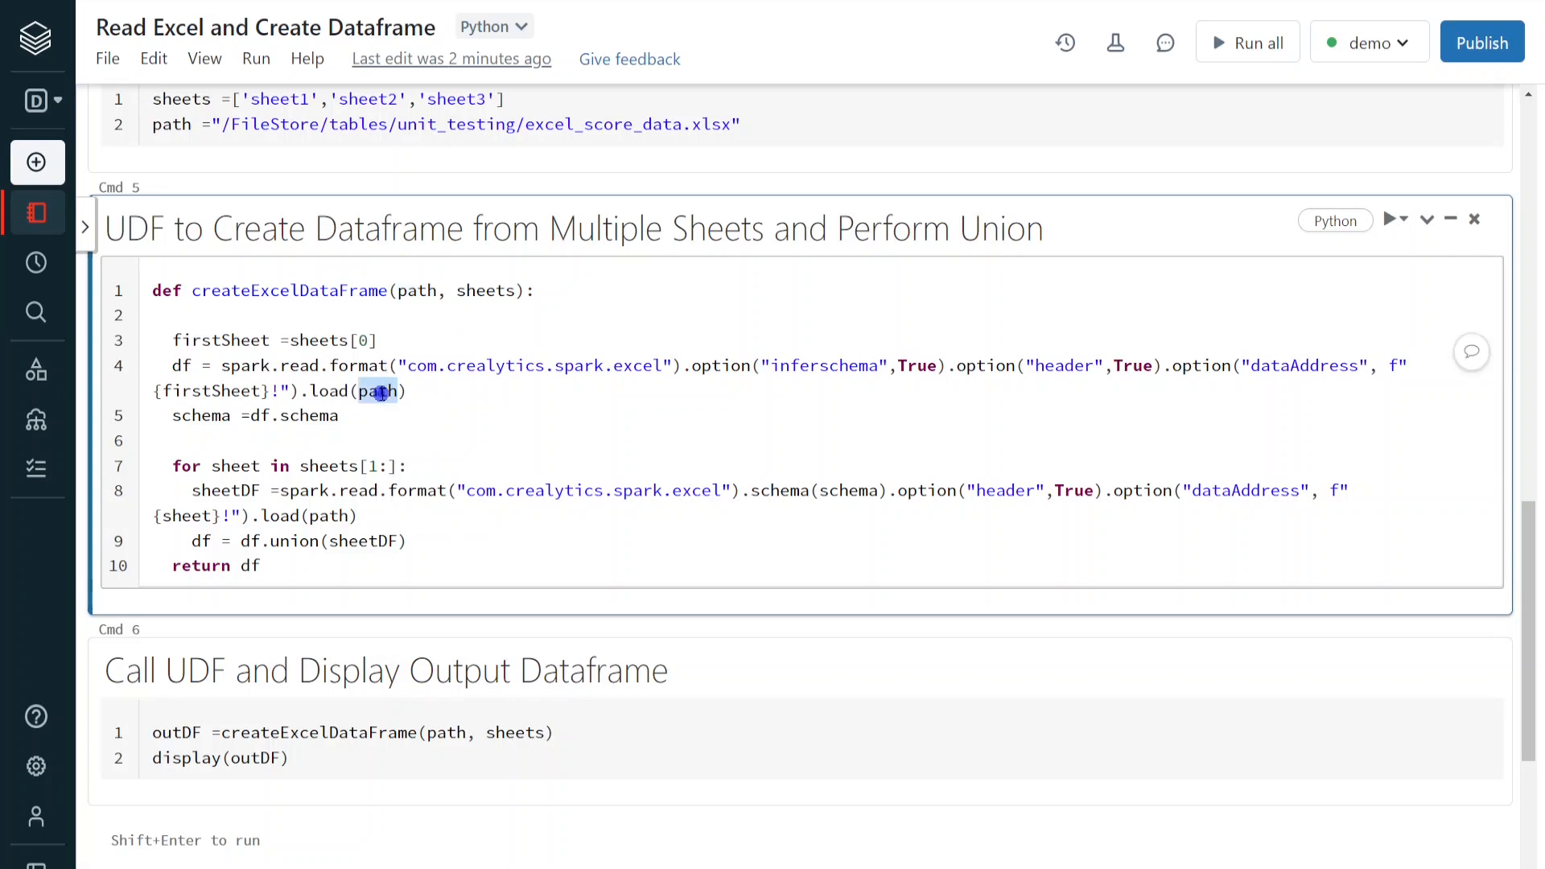
double_click(211, 391)
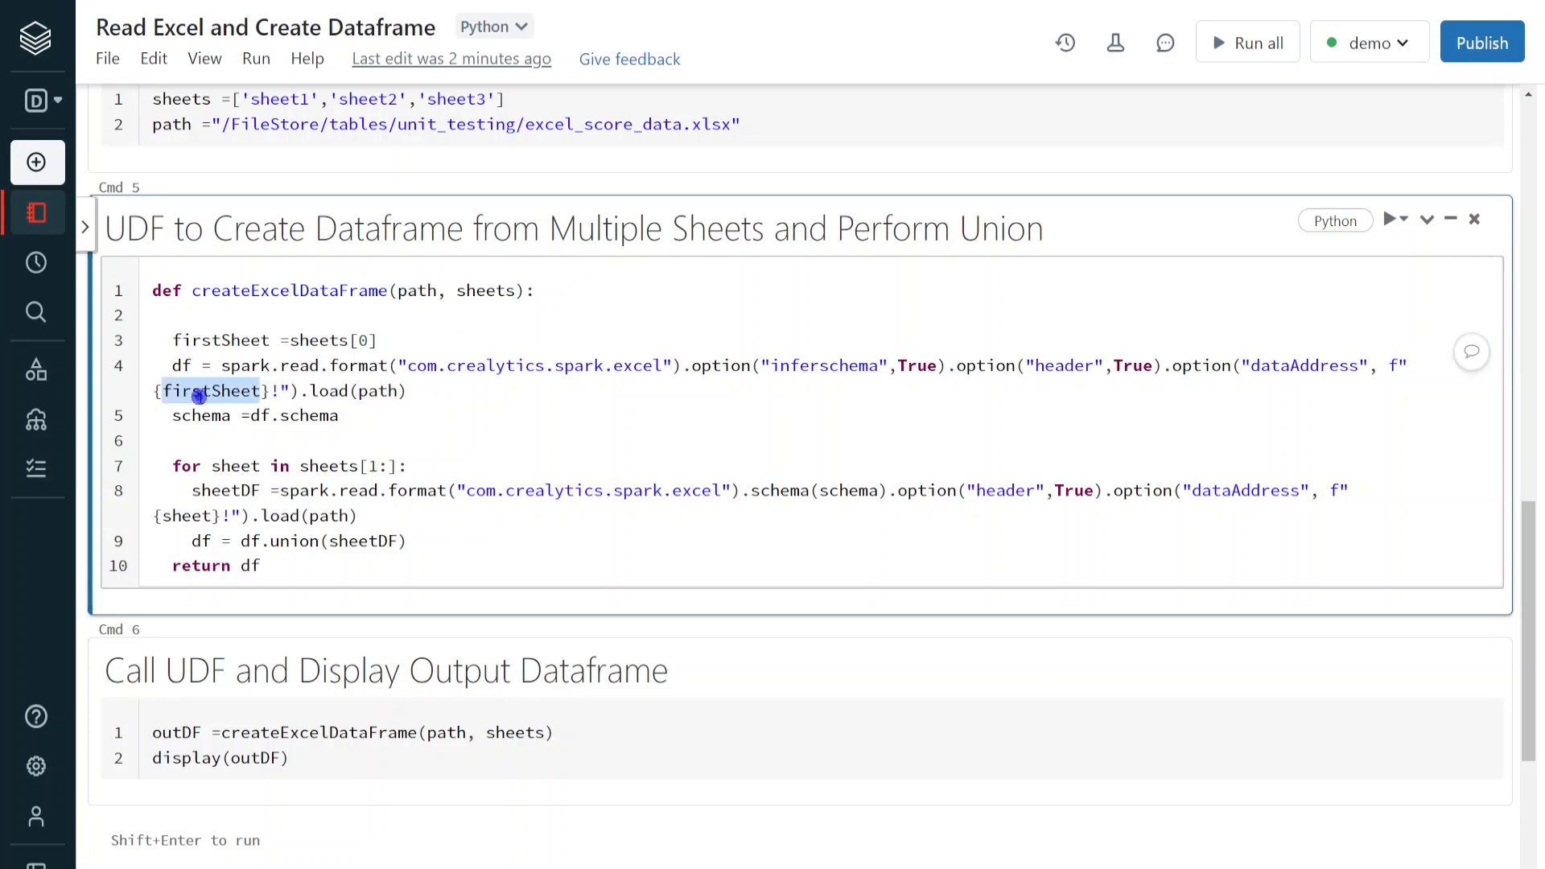
mouse_move(1131, 339)
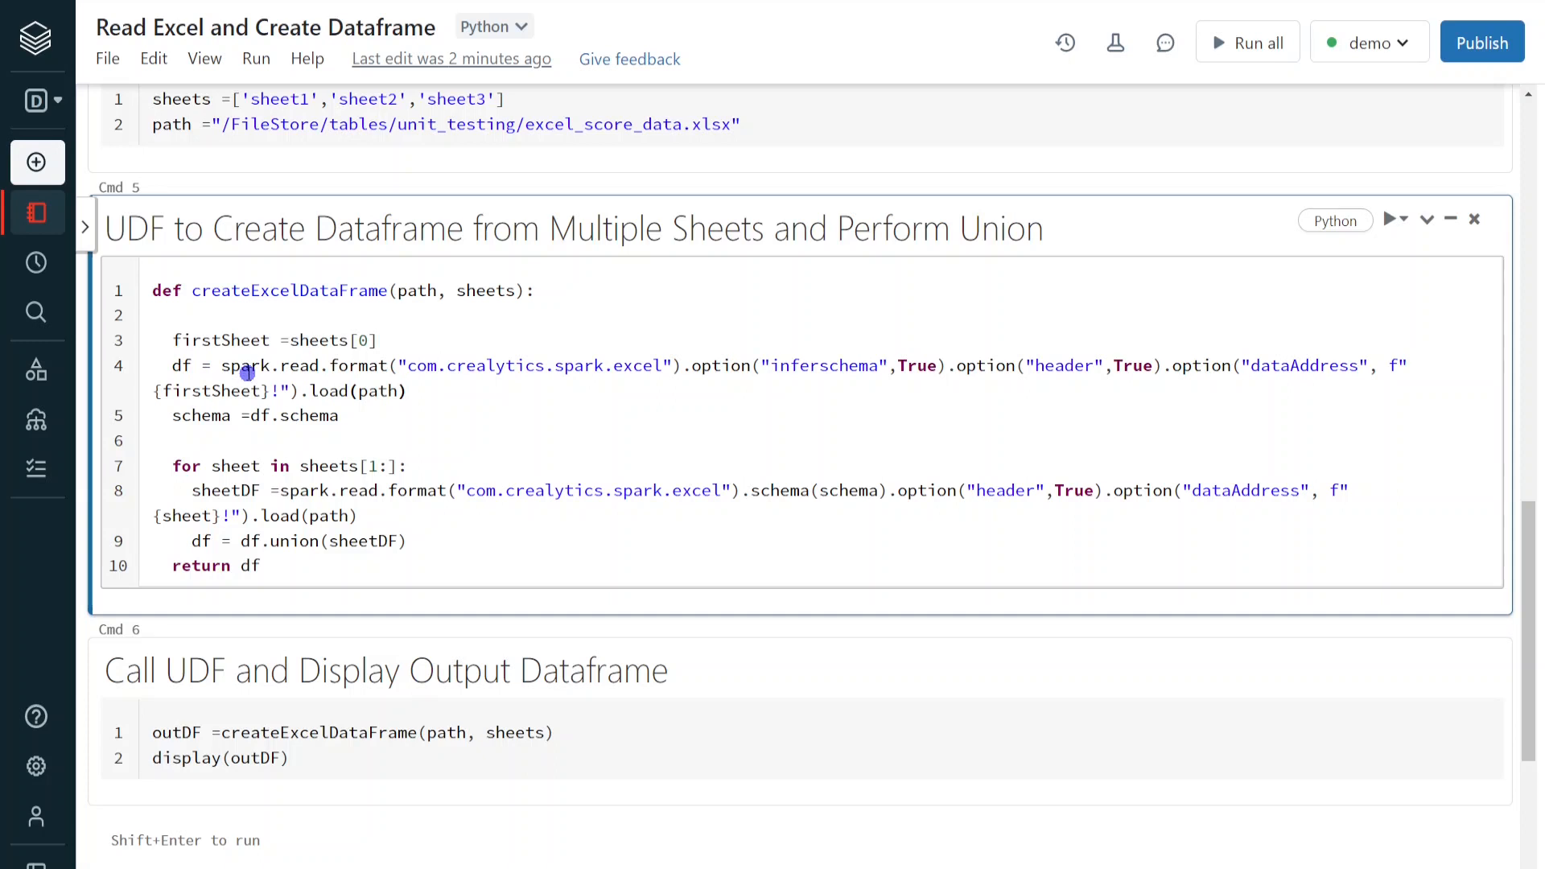
click(406, 390)
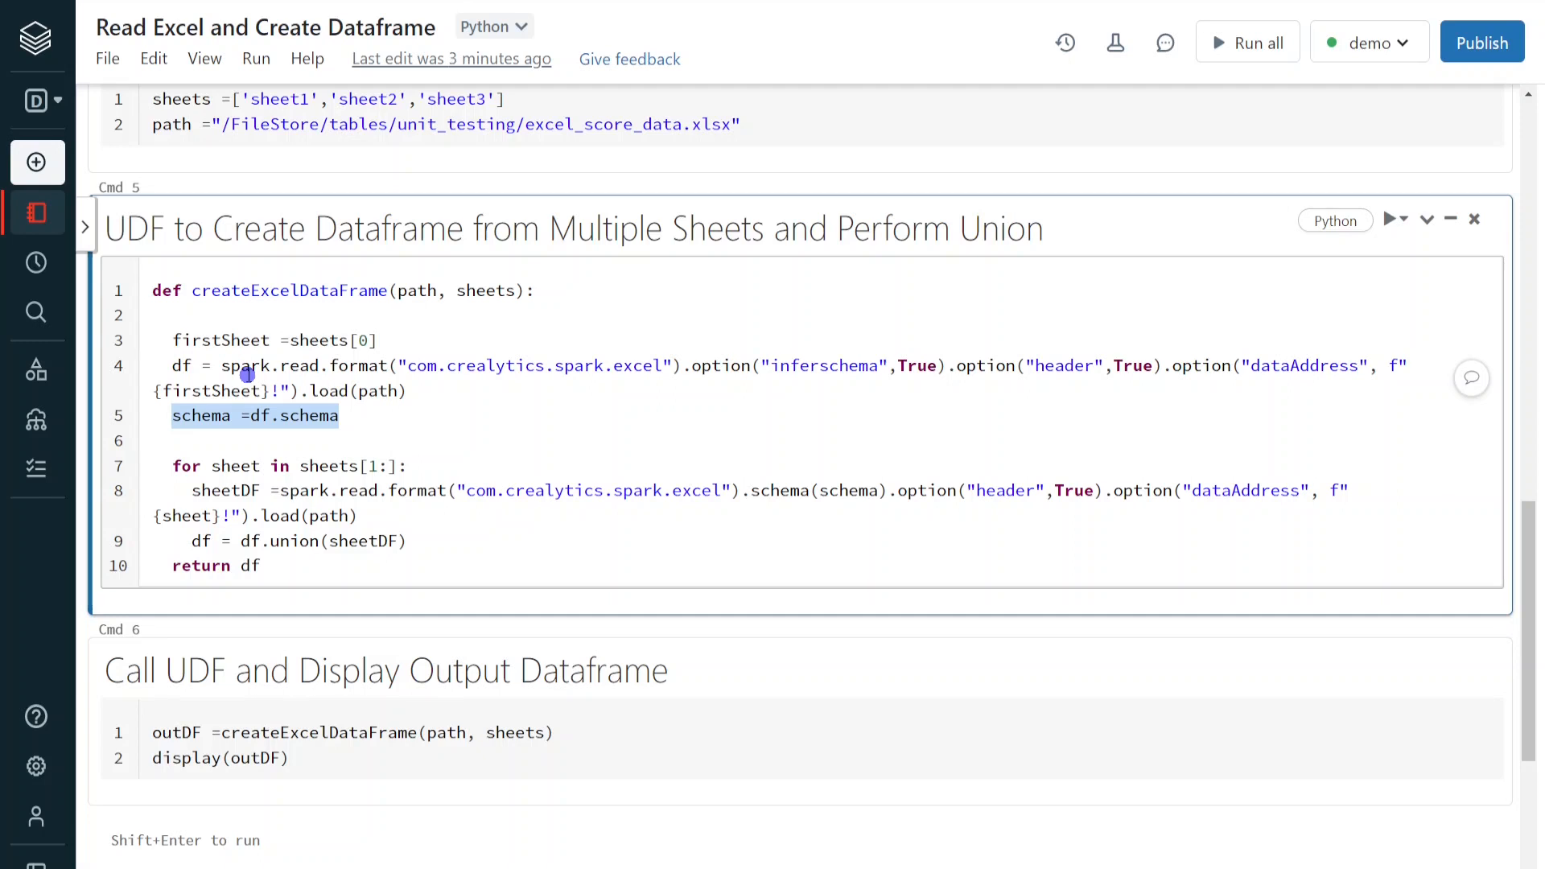
click(163, 466)
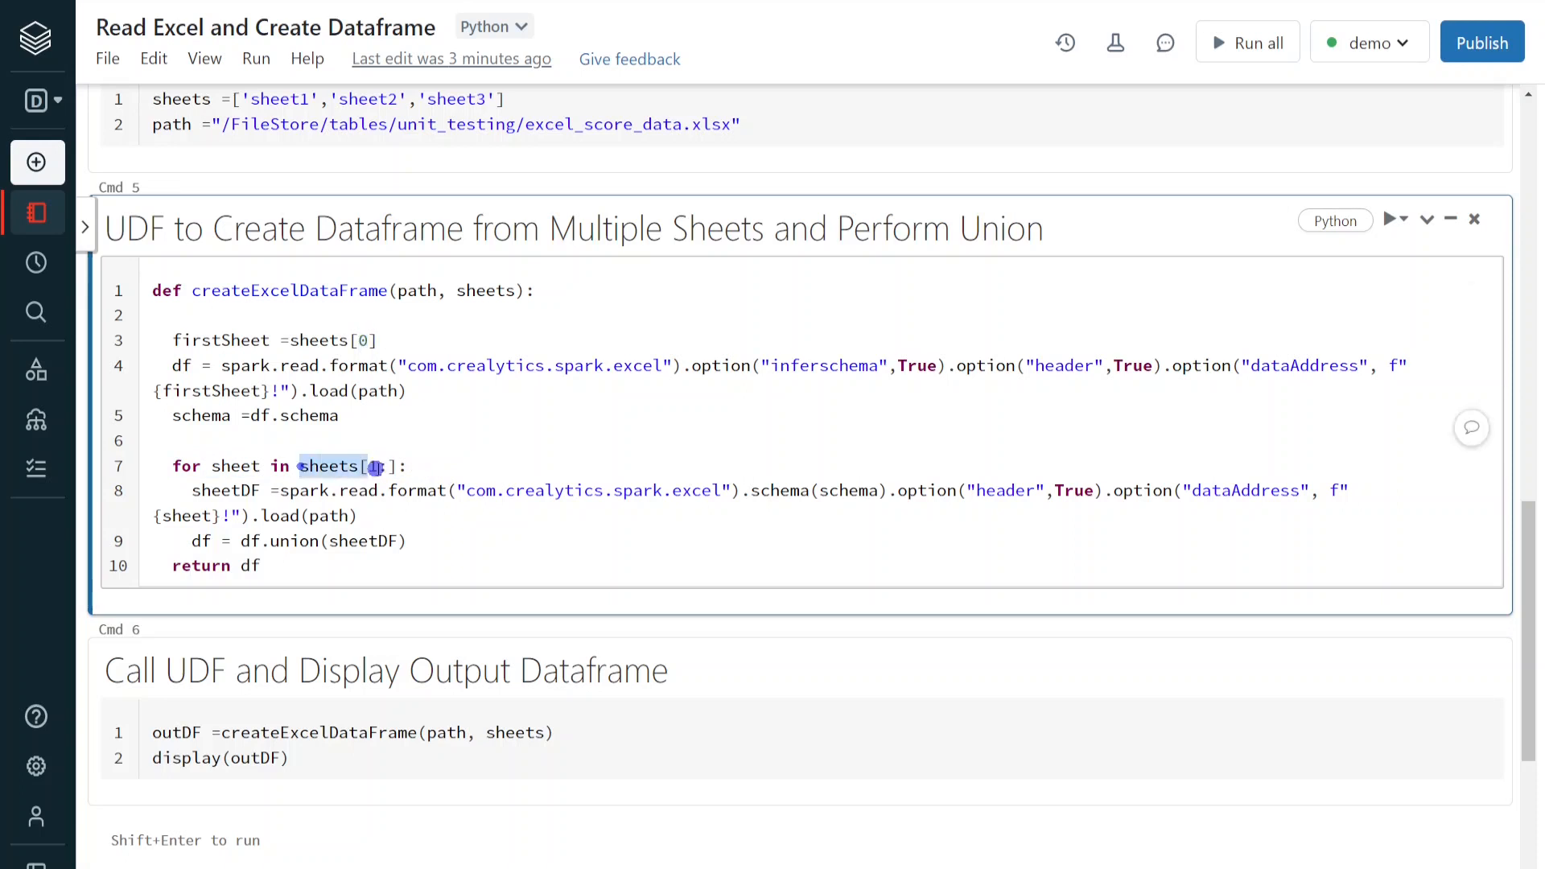
text(:)
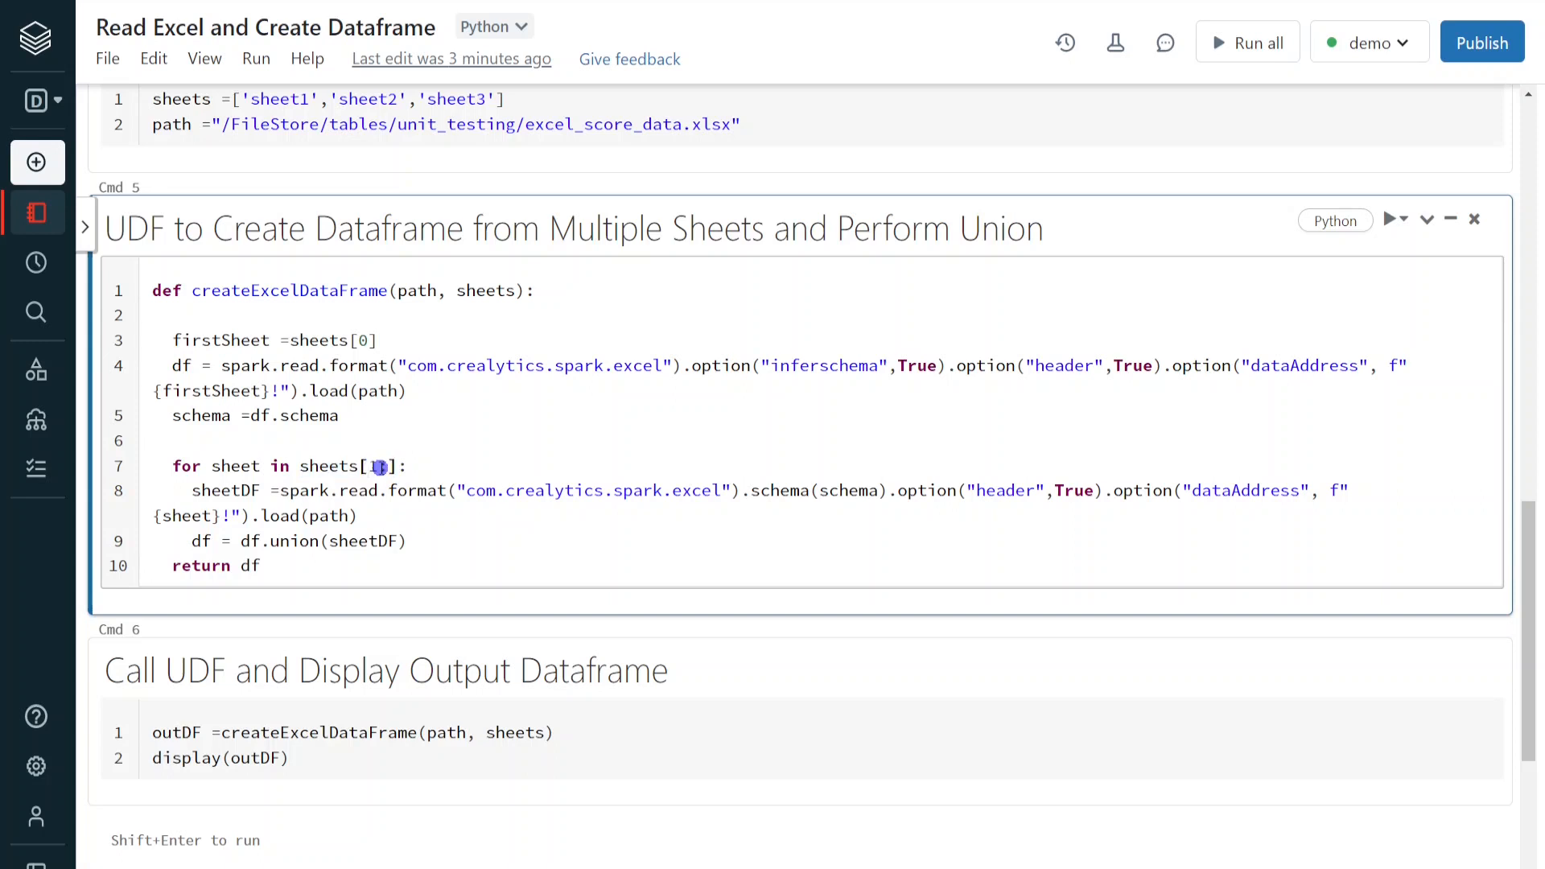
text(:)
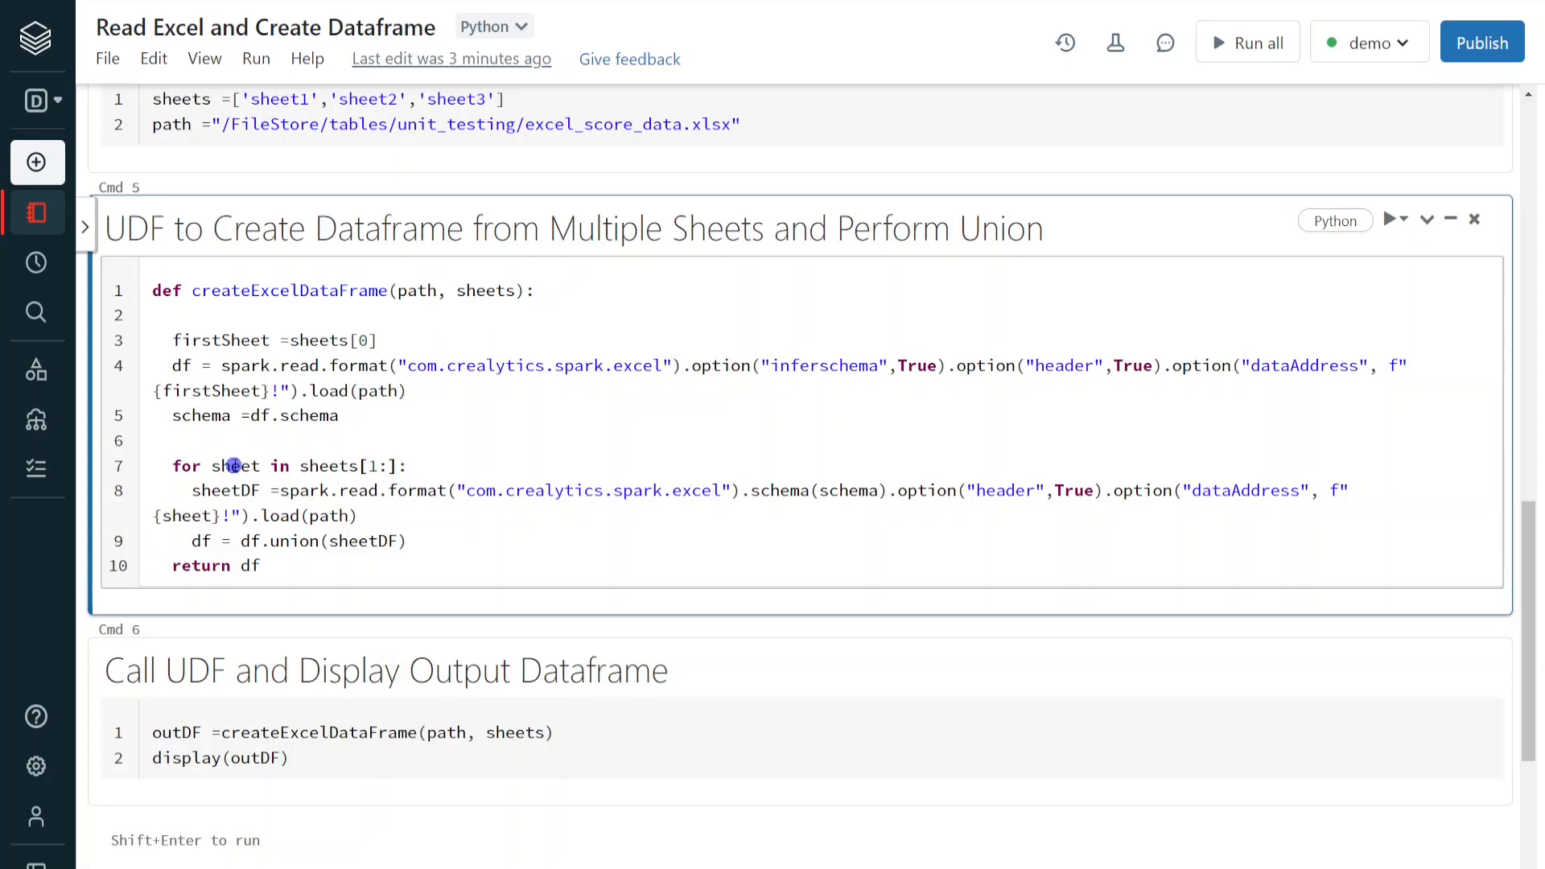
double_click(186, 515)
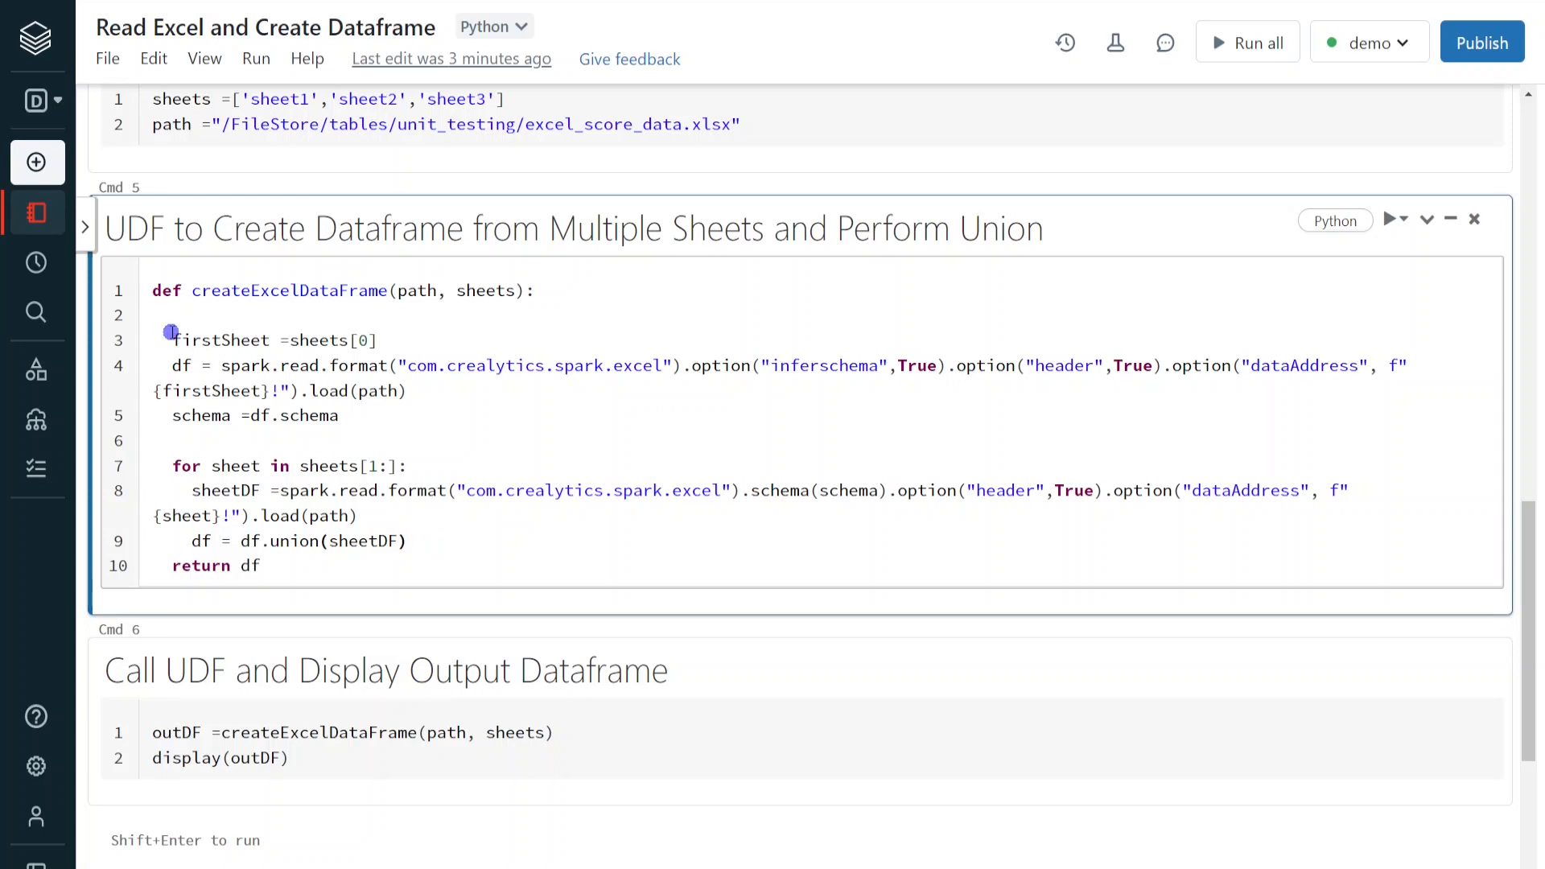
drag(172, 340, 340, 416)
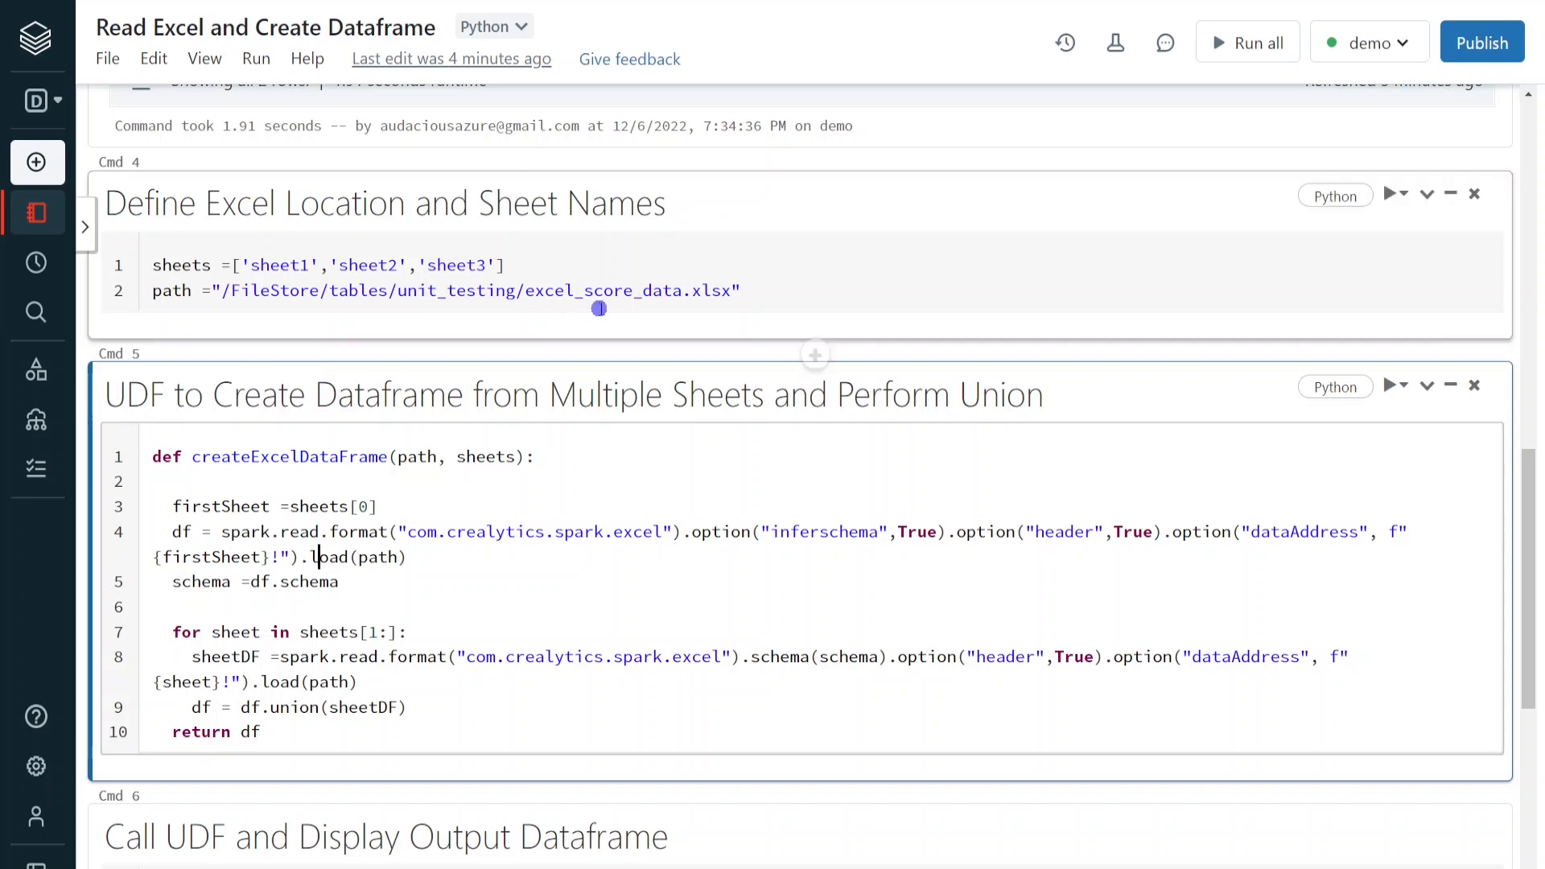
Run the sheet-names, union UDF and call cells to display outDF with six rows.
click(623, 290)
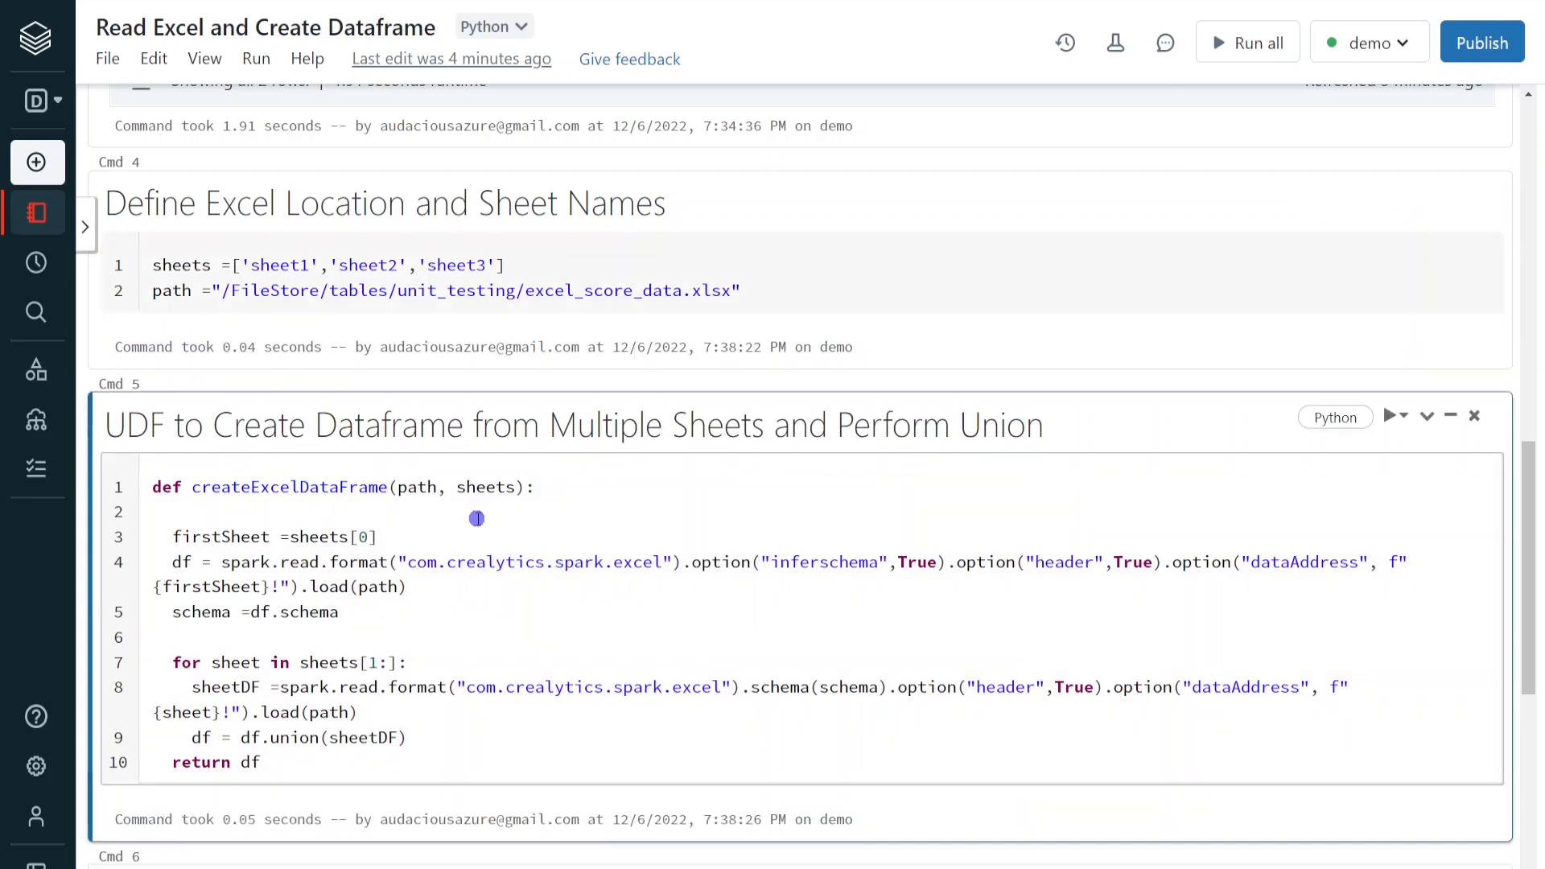
scroll(down, 3)
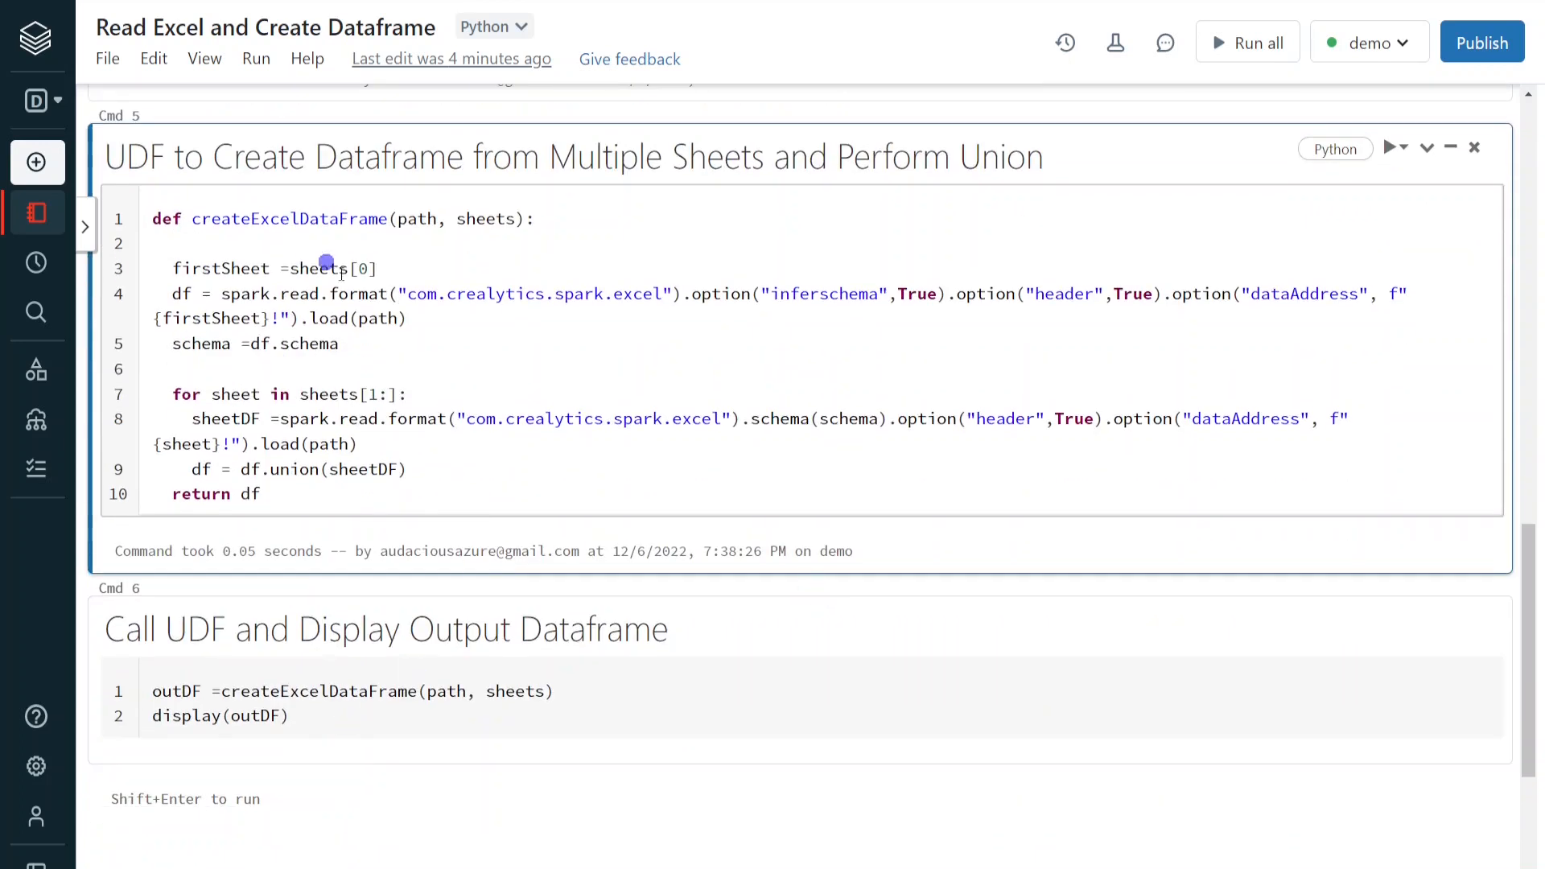
click(445, 690)
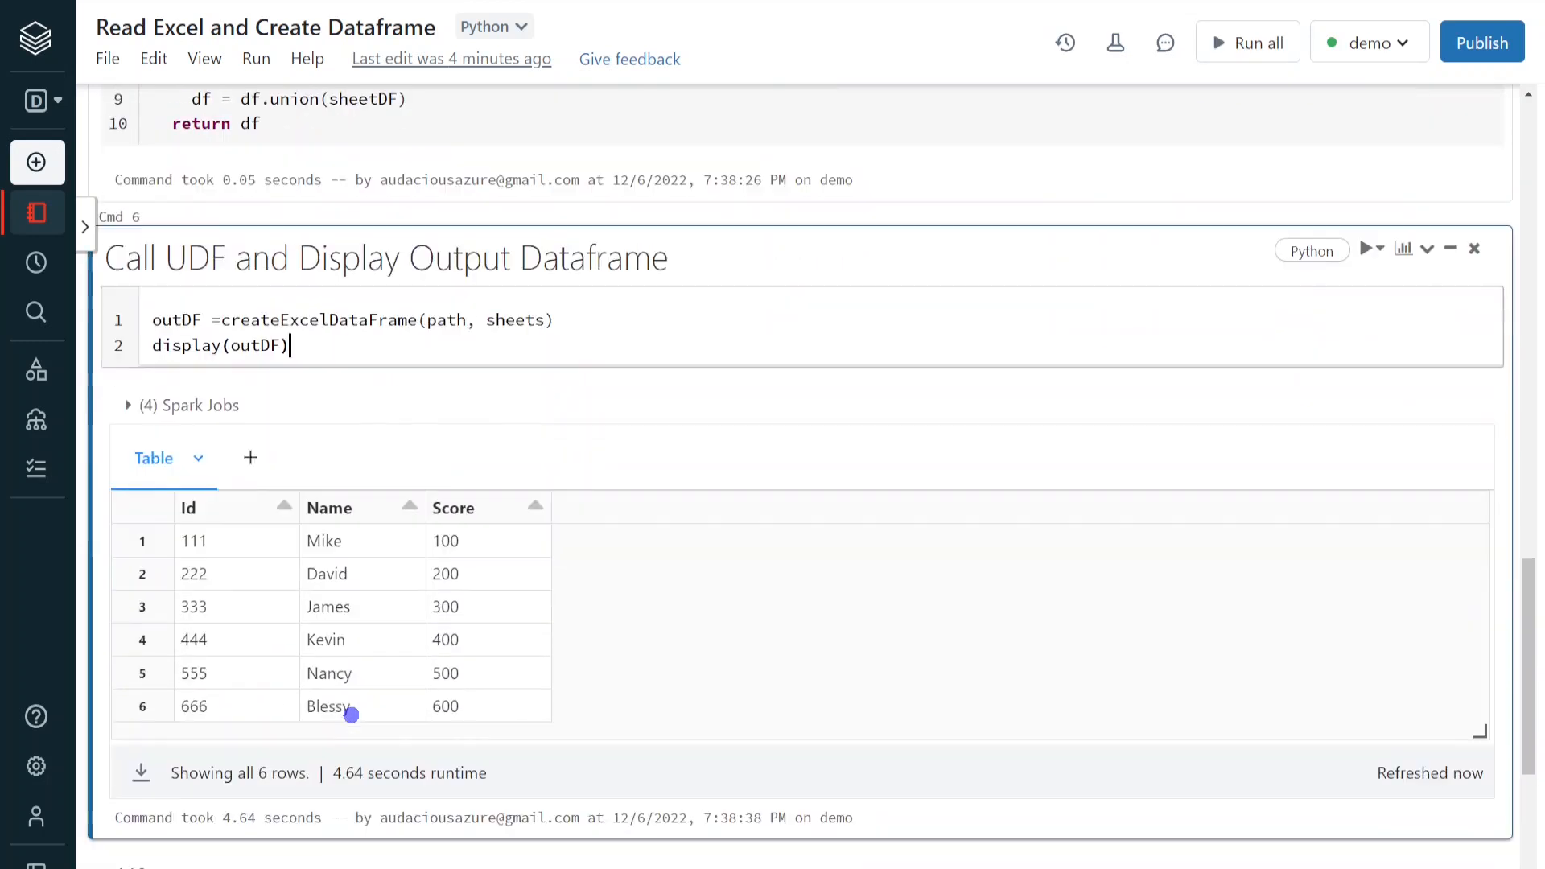
mouse_move(517, 470)
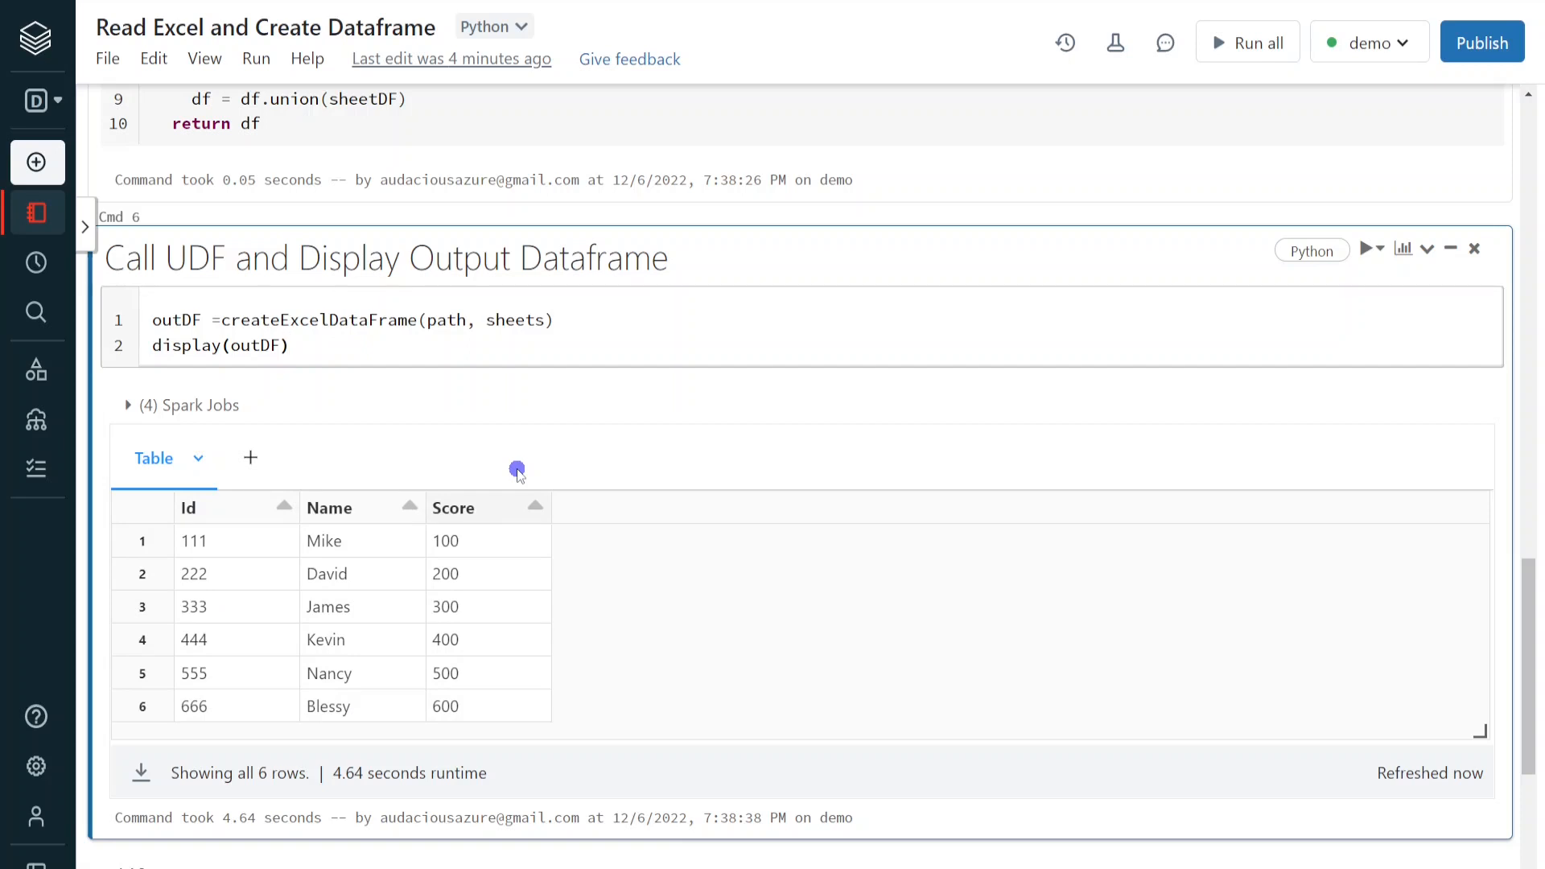
click(288, 345)
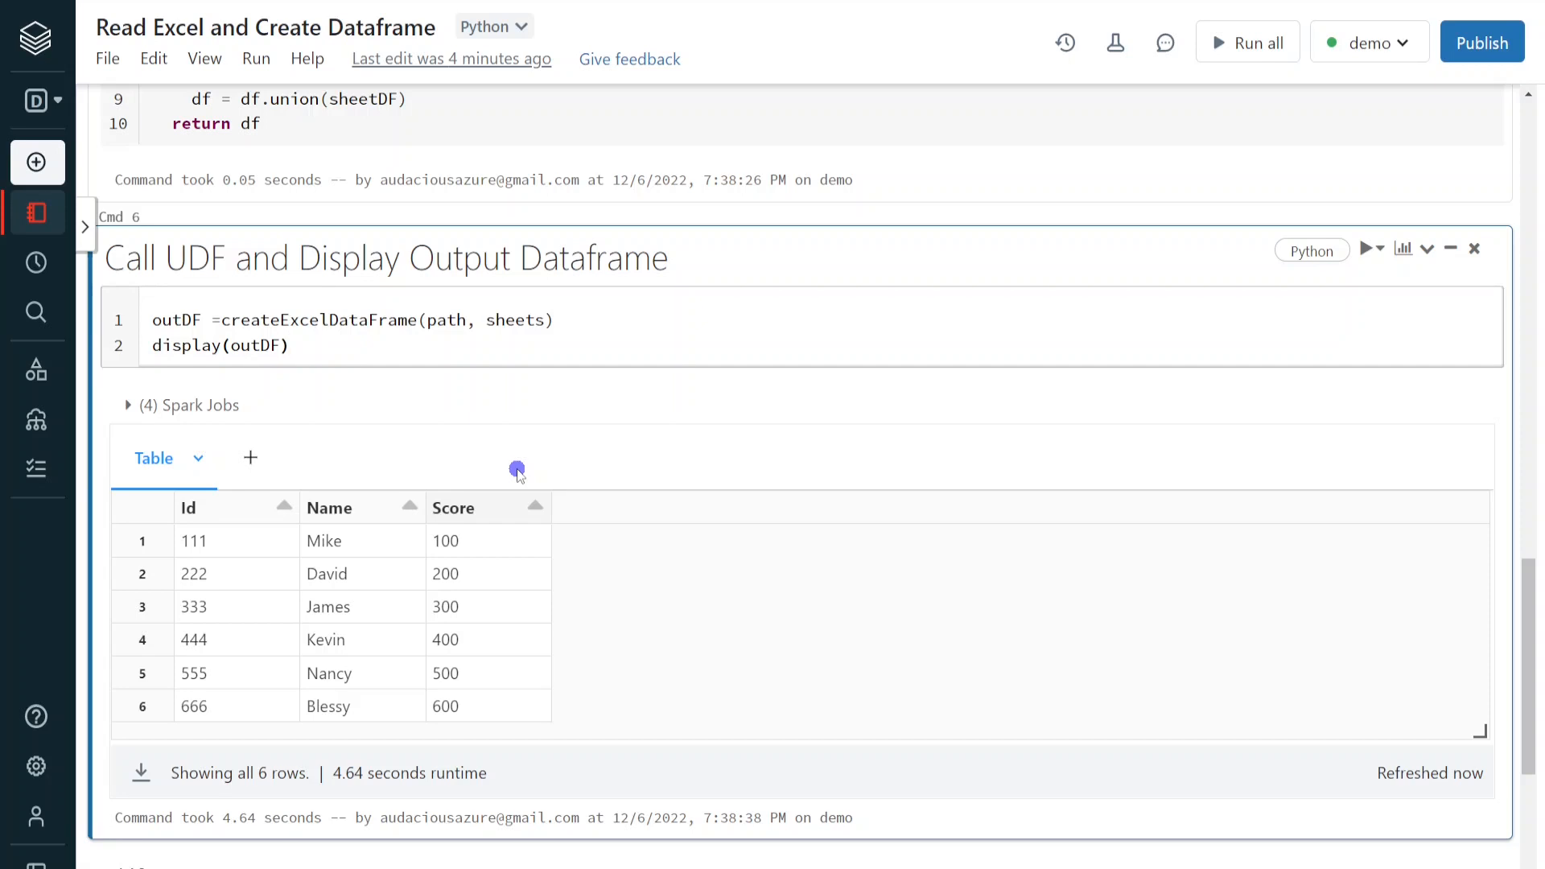
click(288, 345)
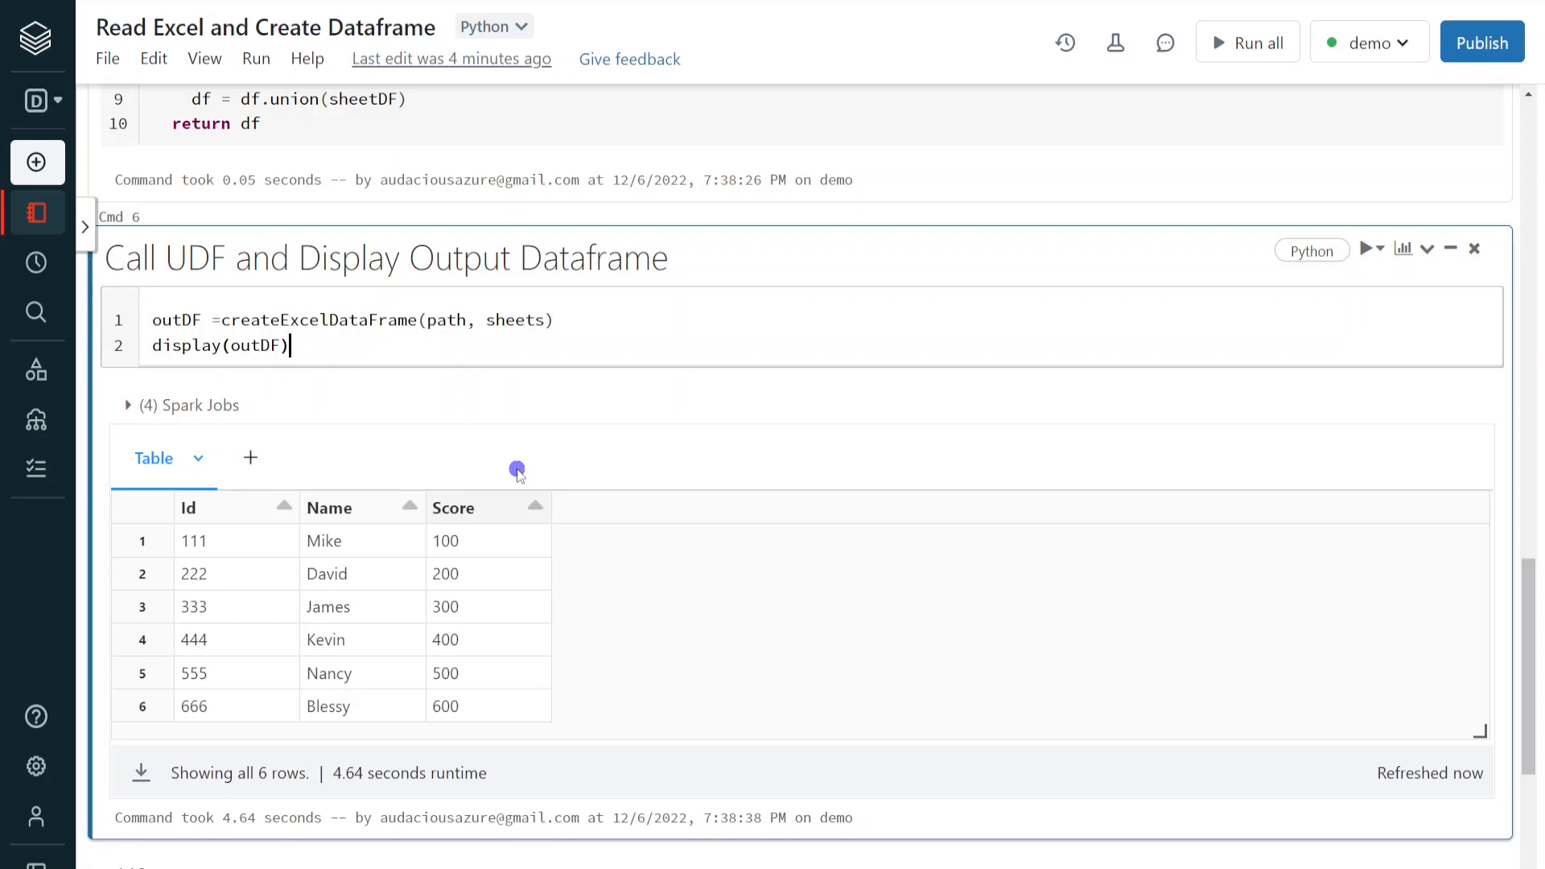